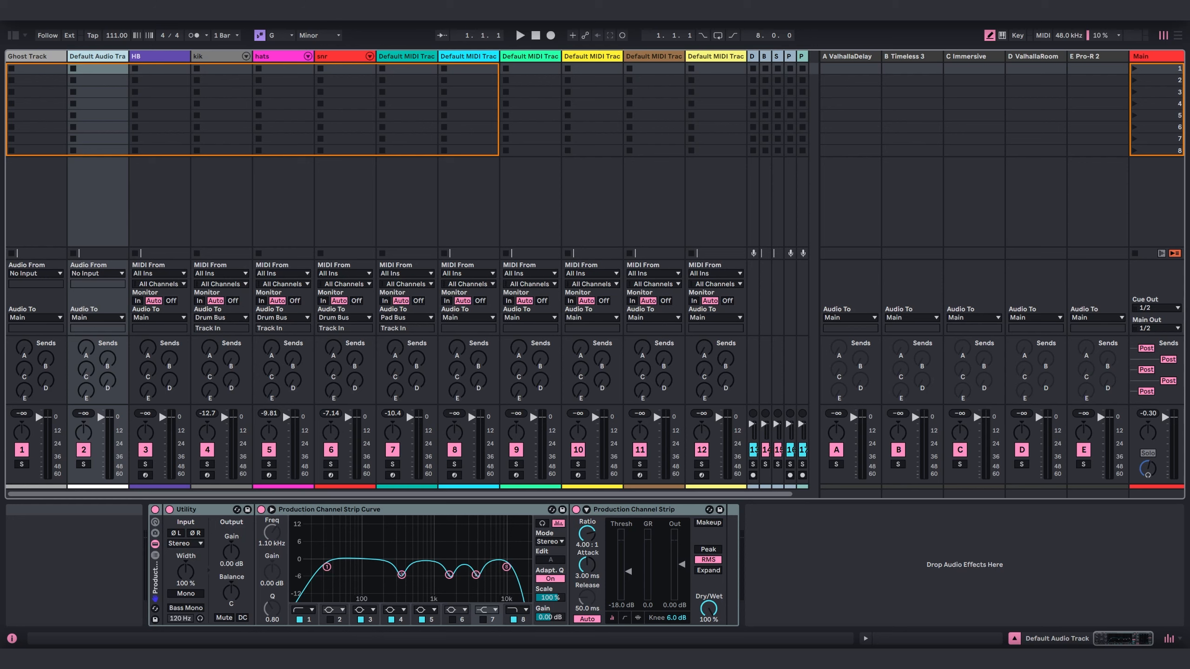
{"action": "mouse_move", "coordinate": [226, 64]}
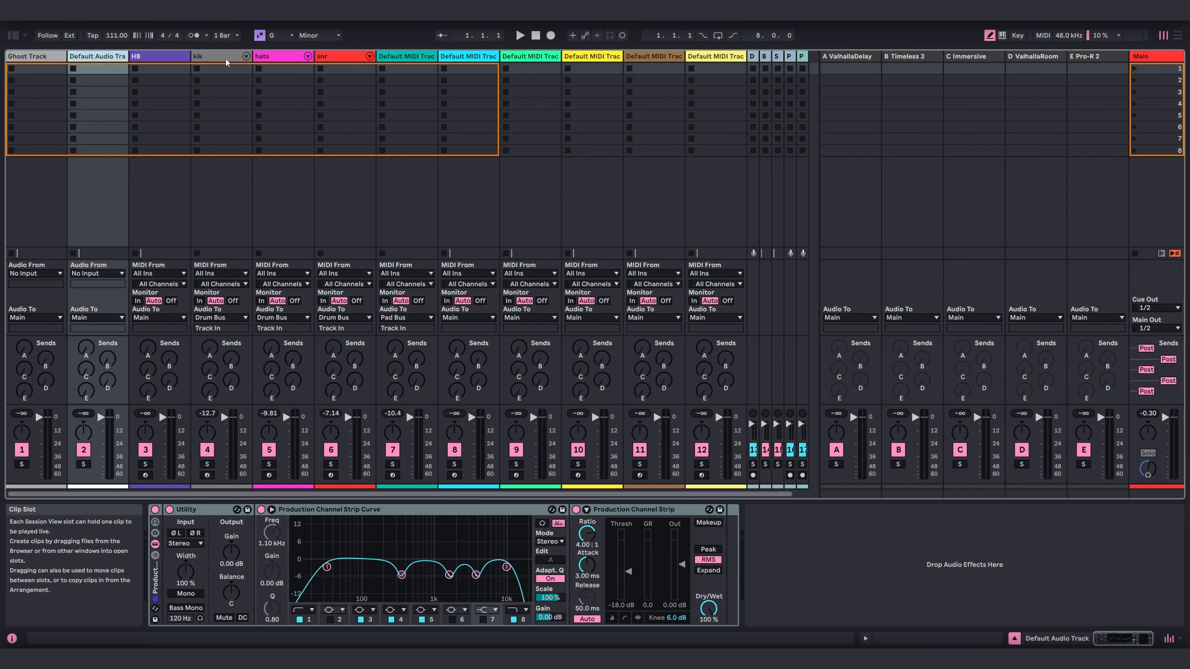
Step: Create an empty MIDI clip in the first slot of the kik track
{"action": "left_click", "coordinate": [221, 56]}
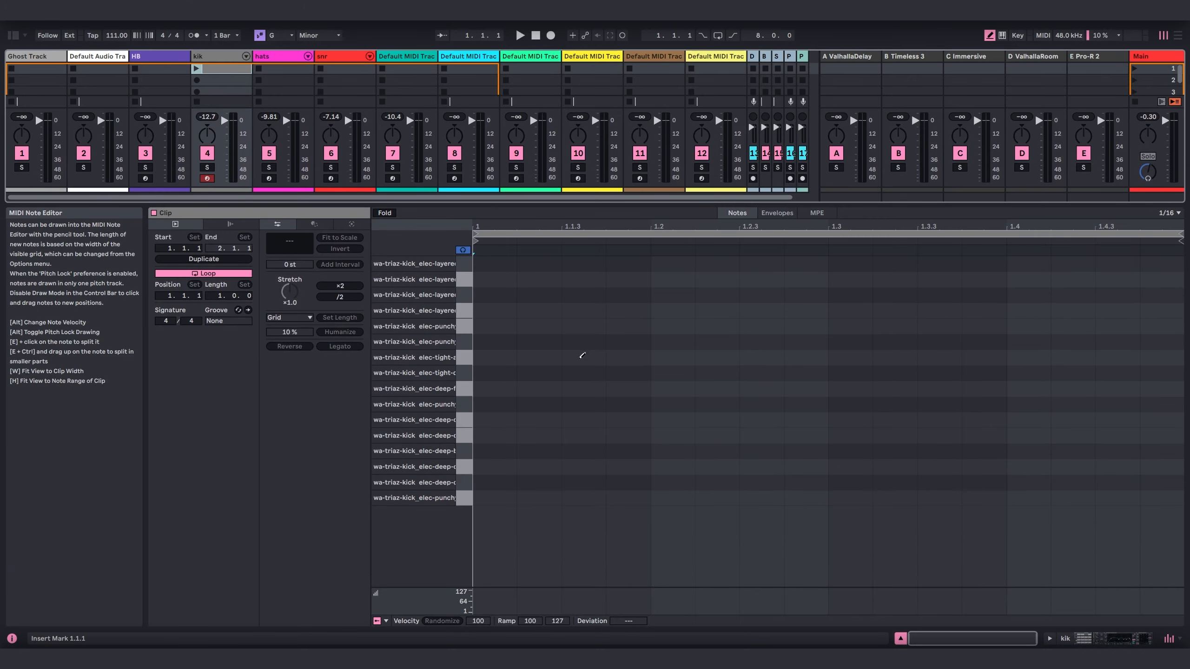
Step: Draw a kick on every beat with a coarser grid and launch the clip
{"action": "right_click", "coordinate": [581, 354]}
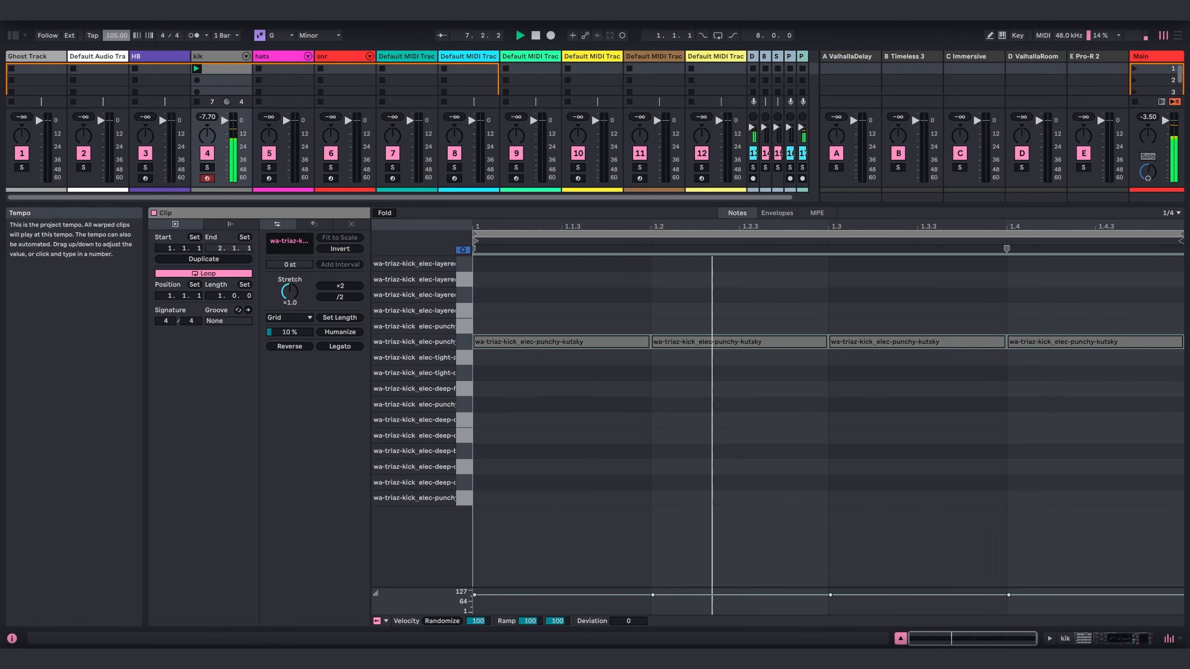
{"action": "left_click", "coordinate": [116, 35]}
{"action": "type", "text": "111"}
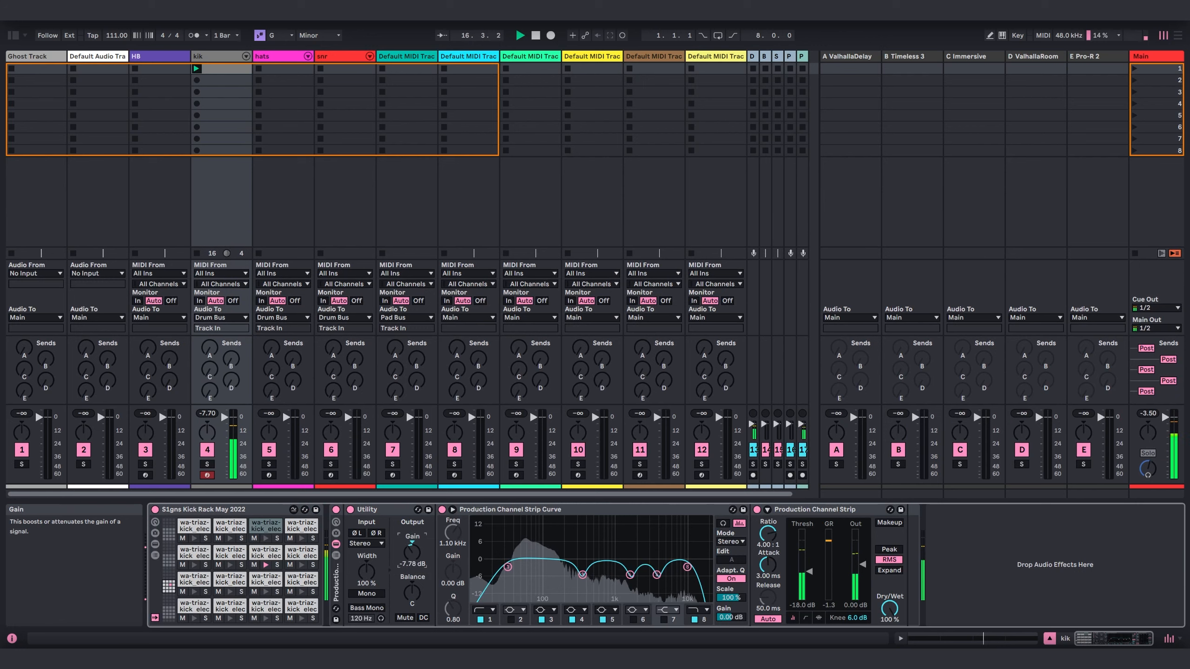
{"action": "left_click", "coordinate": [451, 510]}
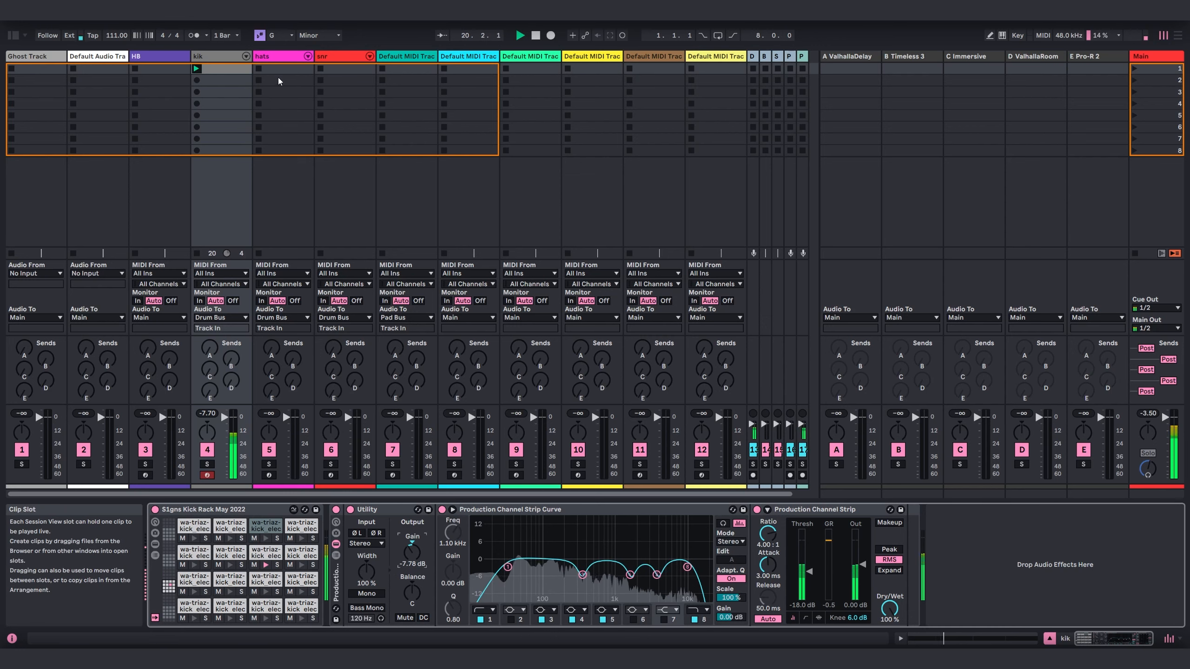
Step: Create a hats clip in the first slot and set its note grid to 1/16
{"action": "left_click", "coordinate": [282, 56]}
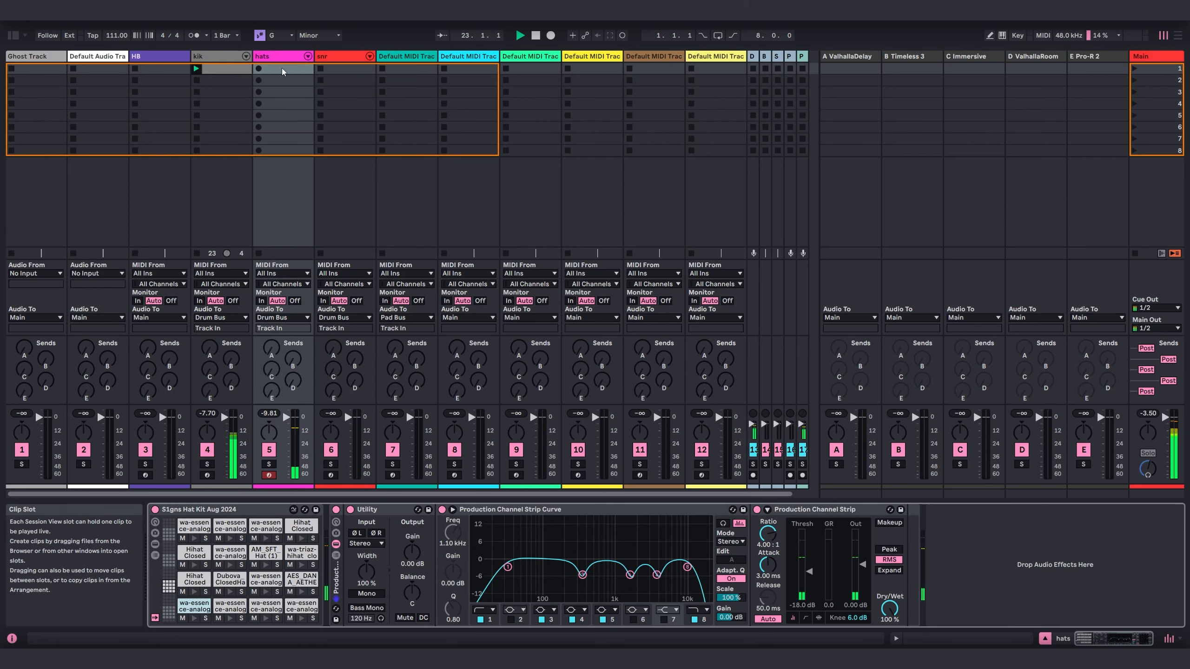
{"action": "double_click", "coordinate": [284, 68]}
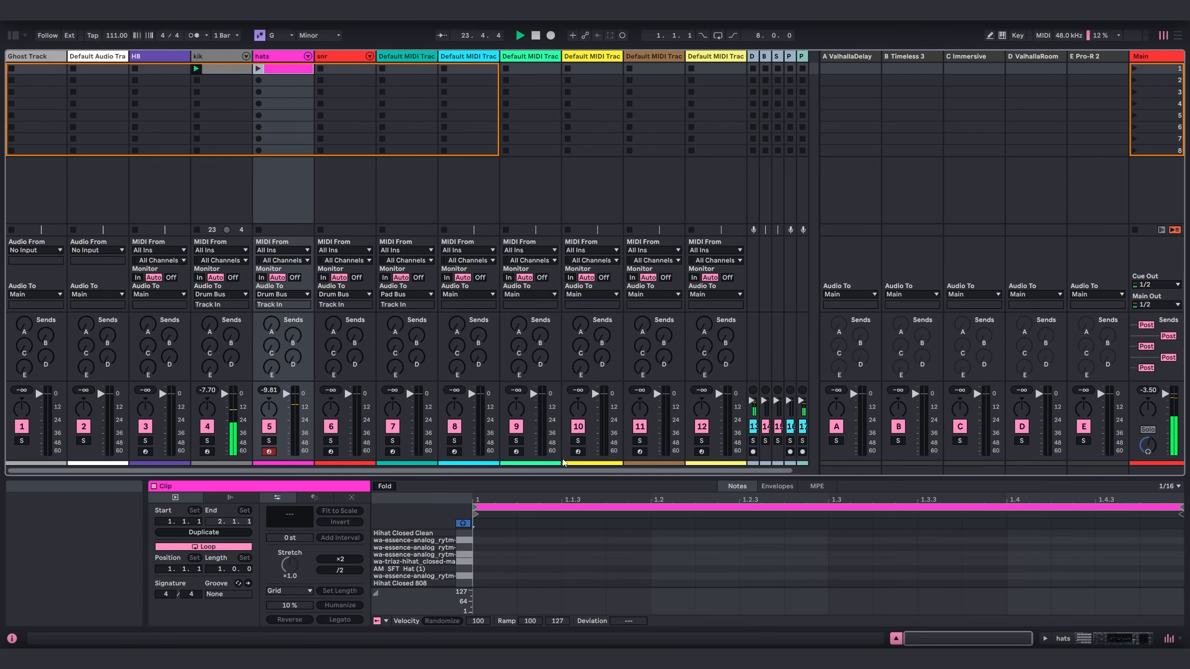
{"action": "right_click", "coordinate": [645, 299]}
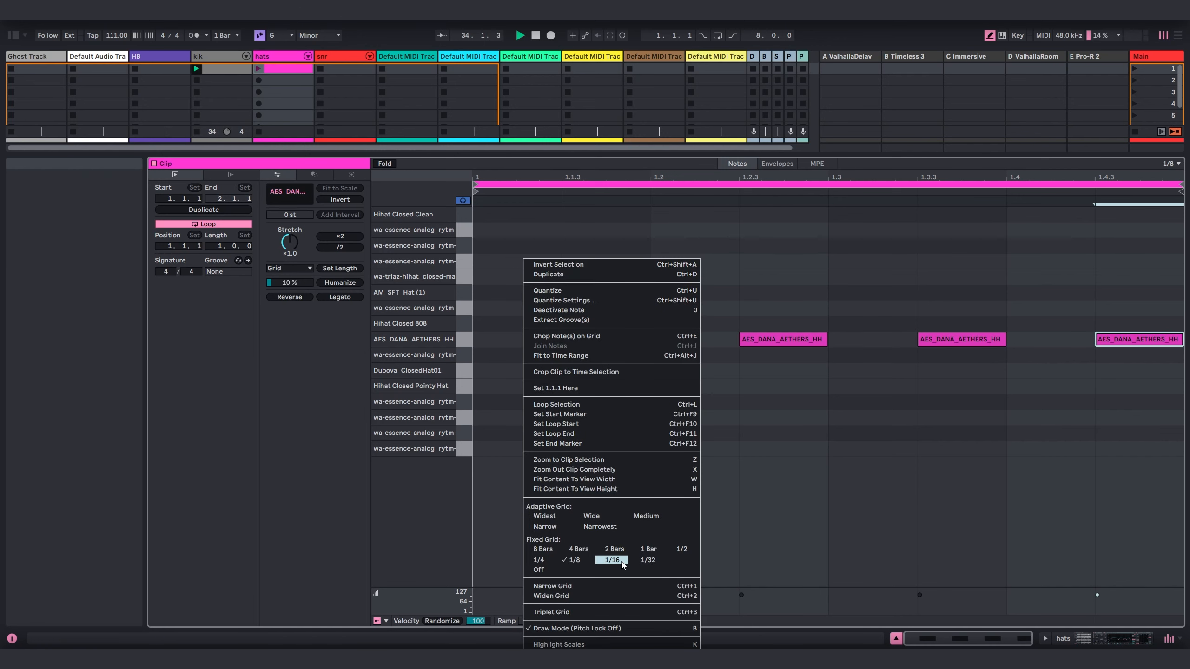
{"action": "left_click", "coordinate": [611, 559]}
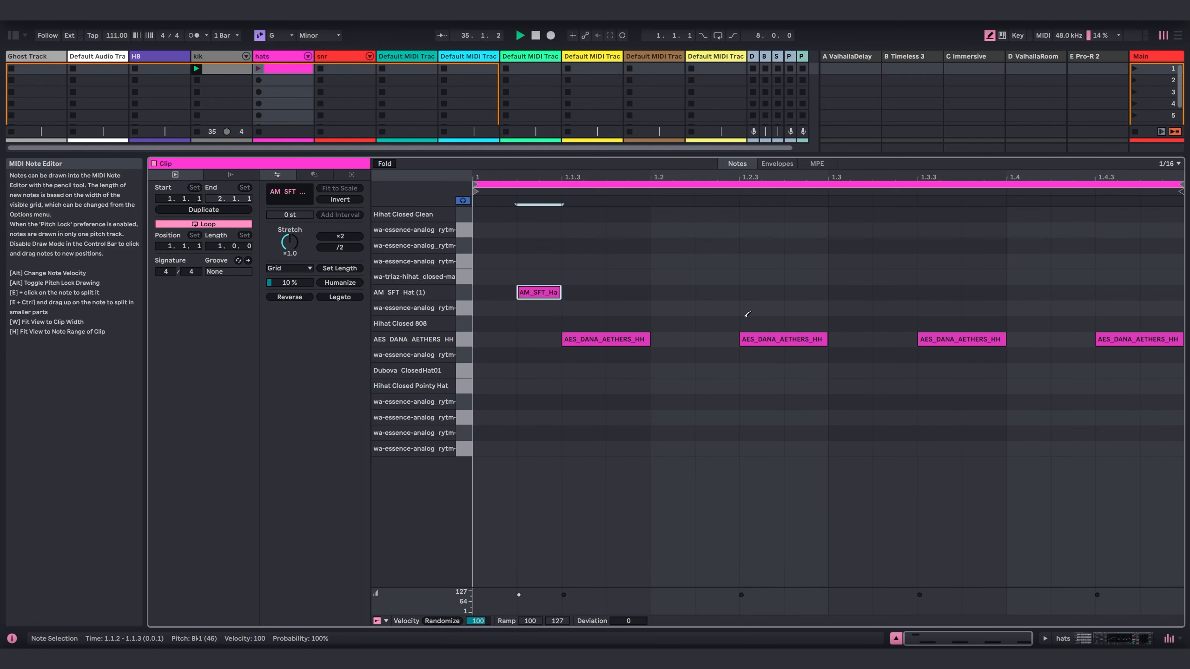
Step: Draw AM SFT Hat, closed hi-hat on beat three, an accent near bar end and a Dubova ClosedHat01 downbeat
{"action": "left_click", "coordinate": [850, 276]}
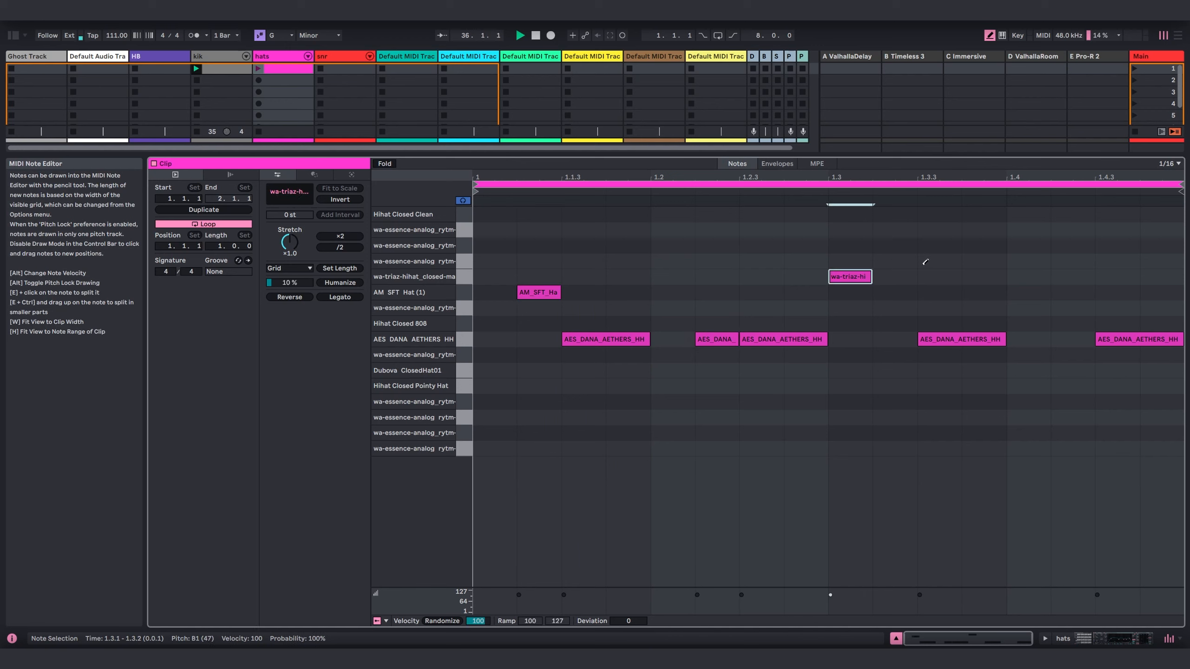
{"action": "left_click", "coordinate": [1071, 292]}
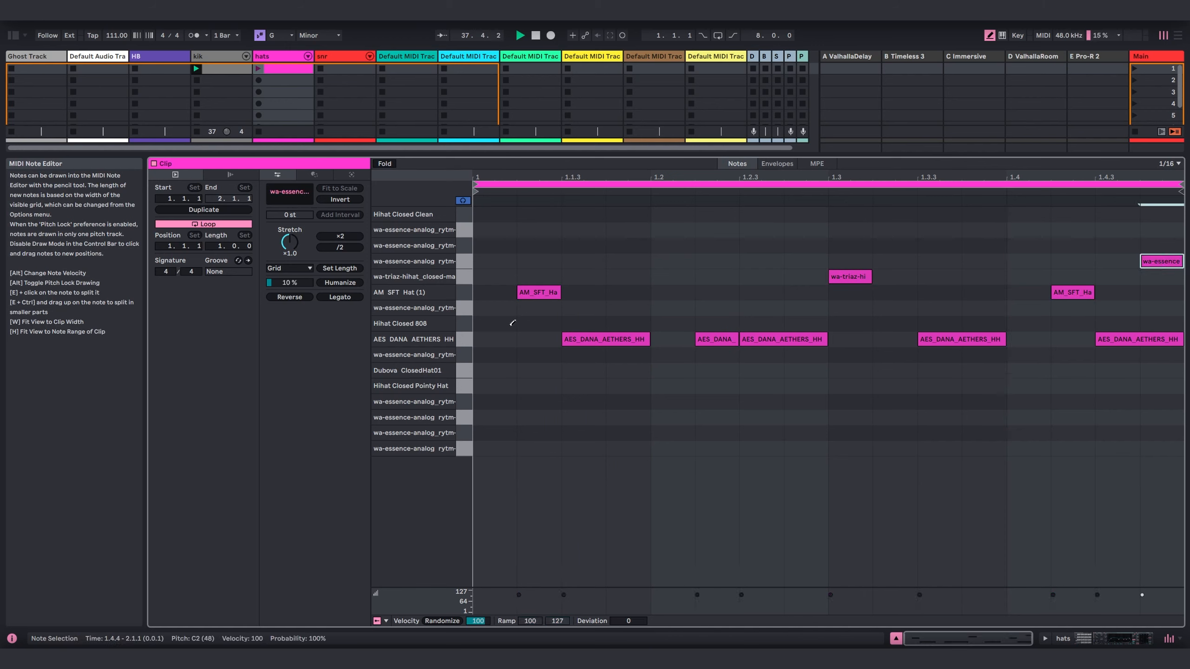
{"action": "left_click", "coordinate": [494, 370]}
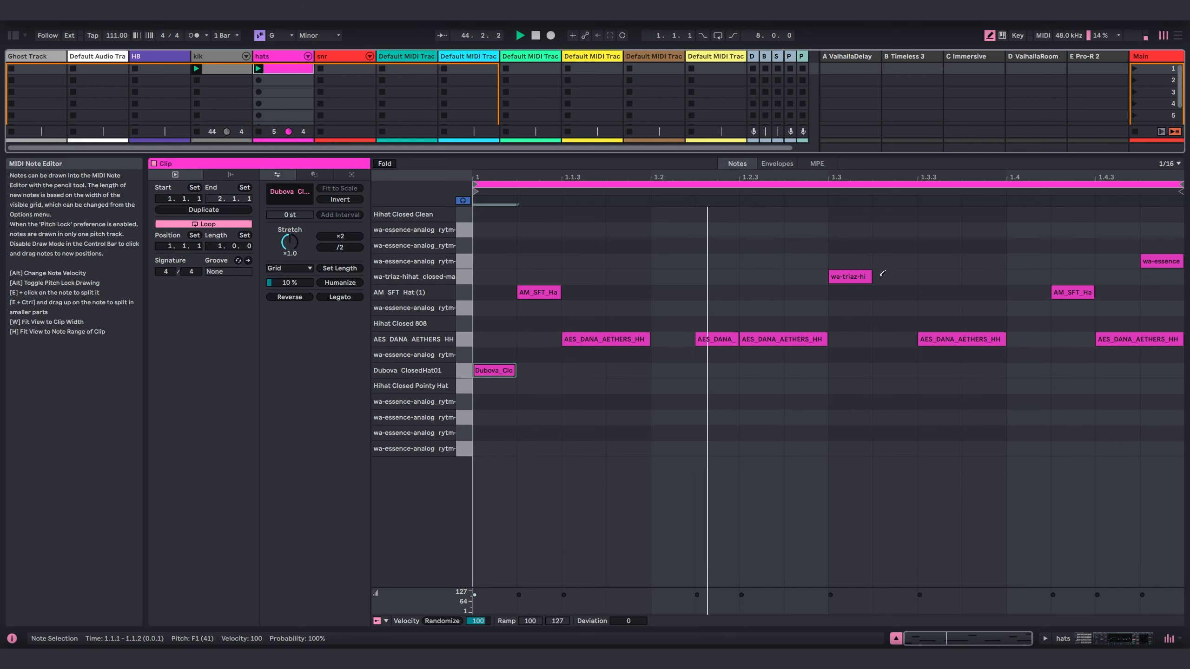
{"action": "left_click", "coordinate": [849, 276]}
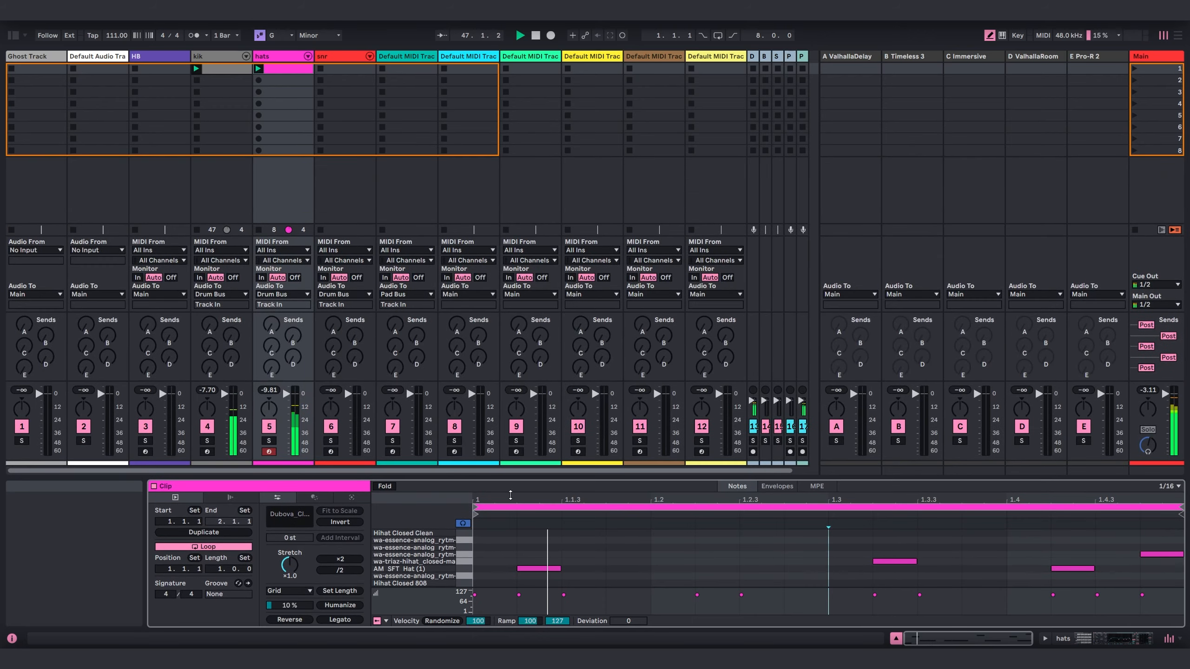
Step: Create an snr clip and add a snare hit to it
{"action": "left_click", "coordinate": [344, 68]}
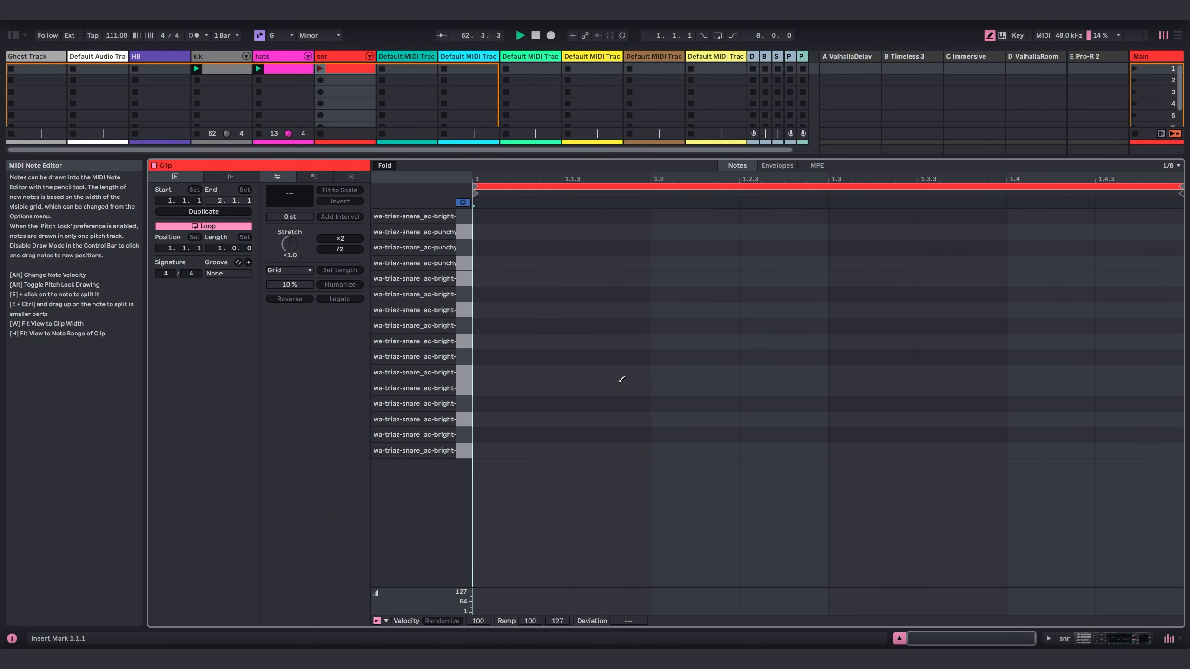
{"action": "left_click", "coordinate": [676, 387]}
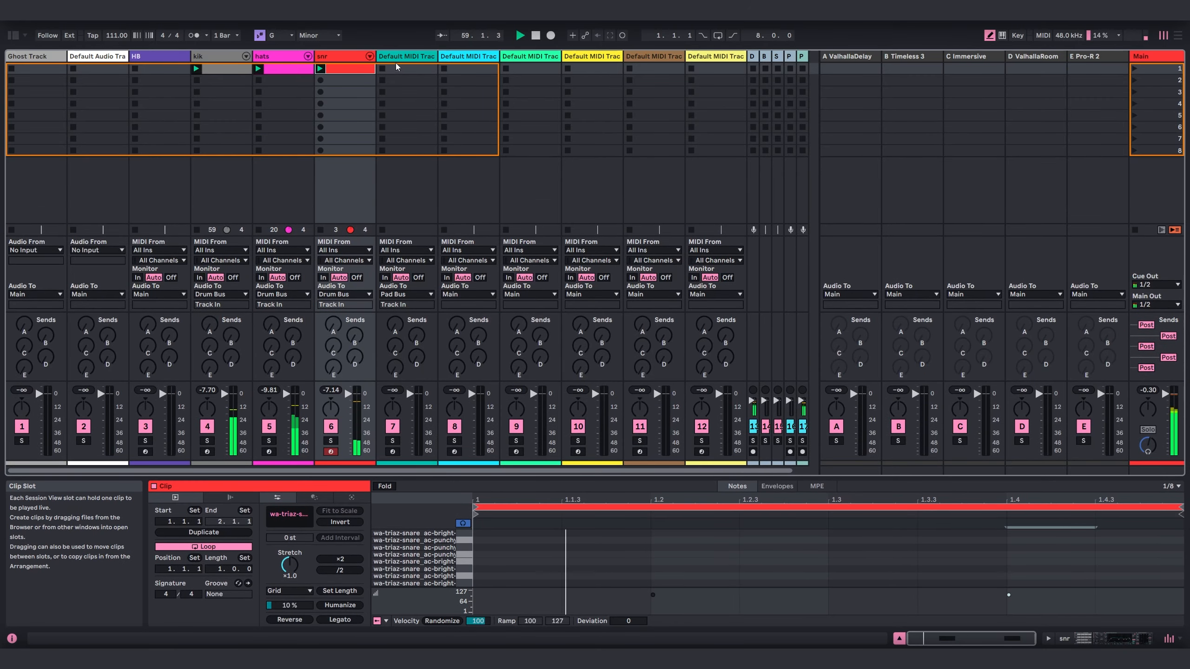
Step: Bring up Pigments' synth engine and envelope settings for the amp attack curve tweak
{"action": "left_click", "coordinate": [406, 56]}
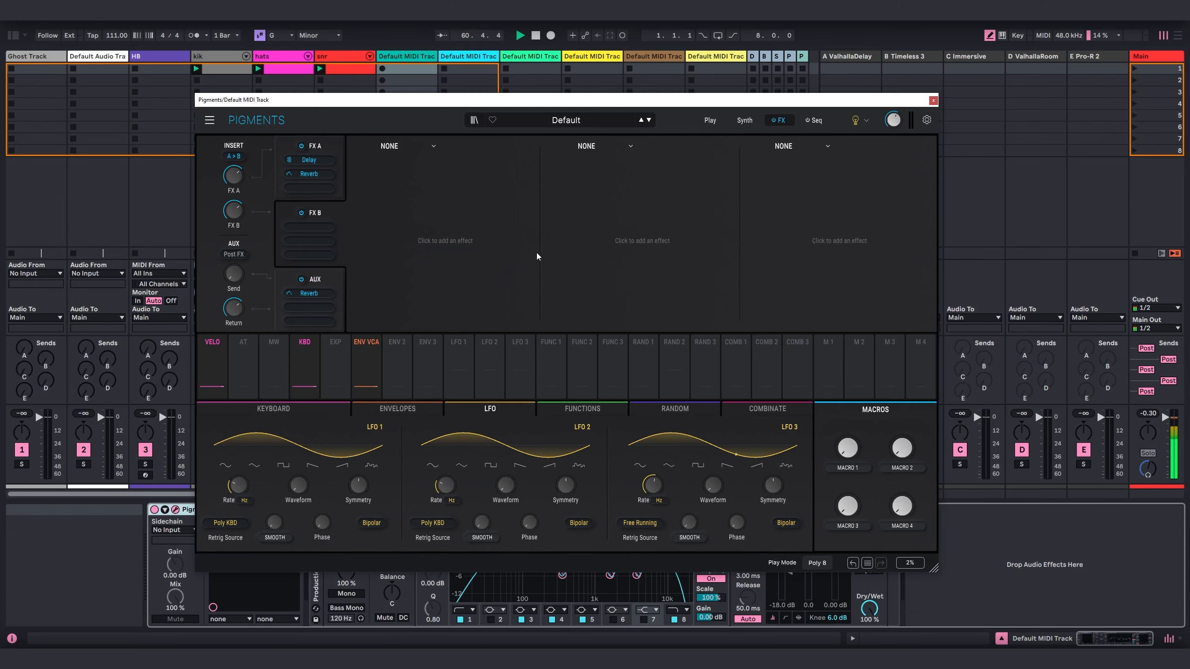
{"action": "left_click", "coordinate": [743, 119]}
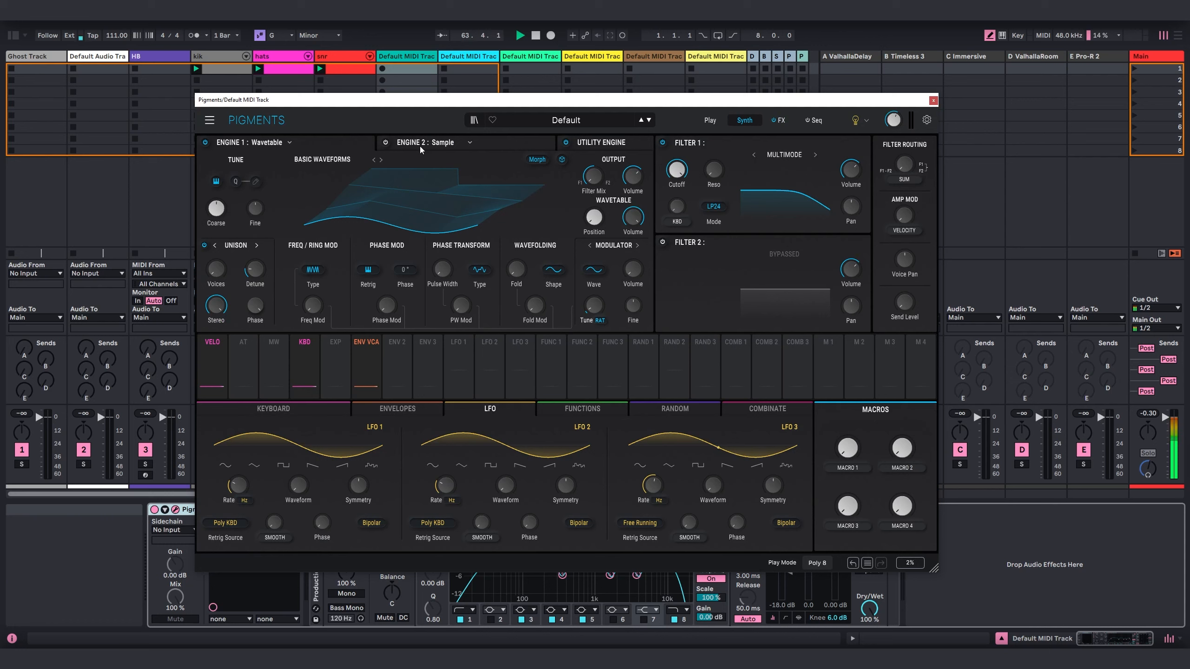
{"action": "left_click", "coordinate": [396, 408]}
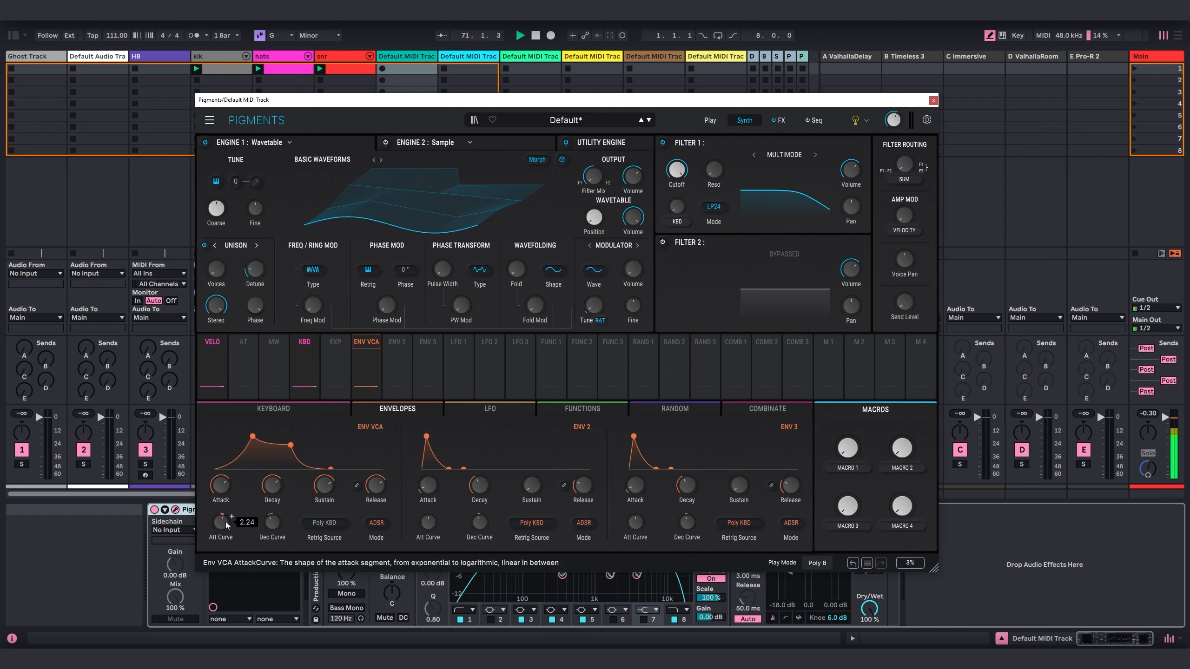
{"action": "mouse_move", "coordinate": [332, 163]}
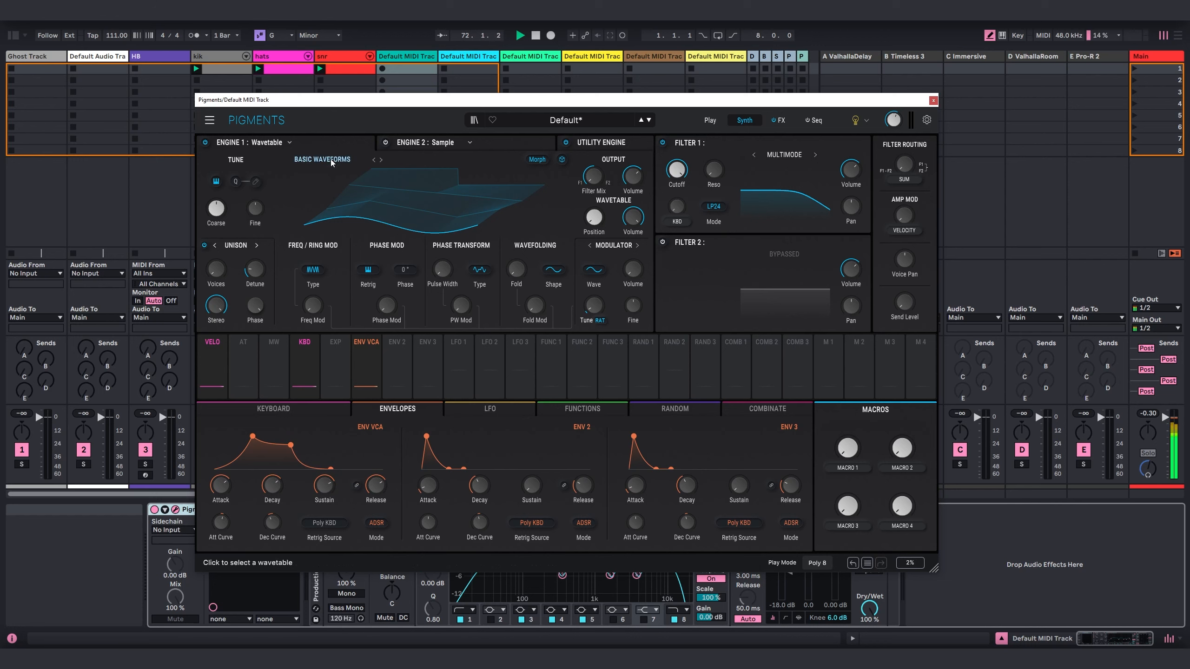
Step: Load wavetable Chromatic 2 Table 23 and switch Filter 1 to LP12
{"action": "left_click", "coordinate": [321, 159]}
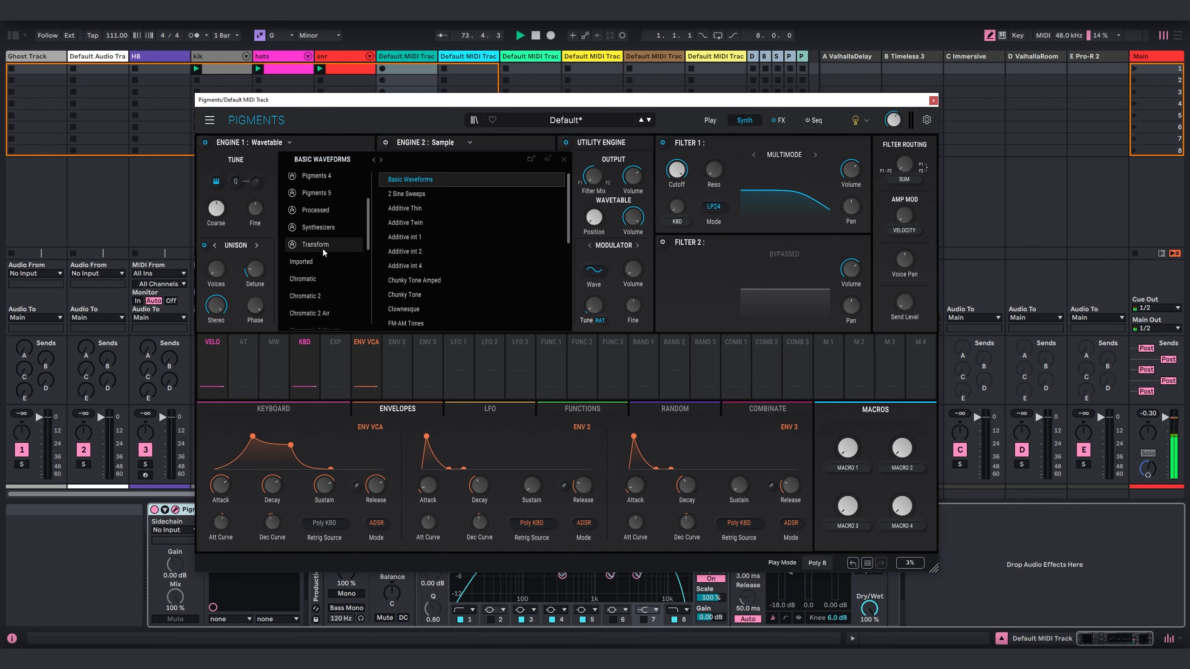
{"action": "left_click", "coordinate": [305, 248]}
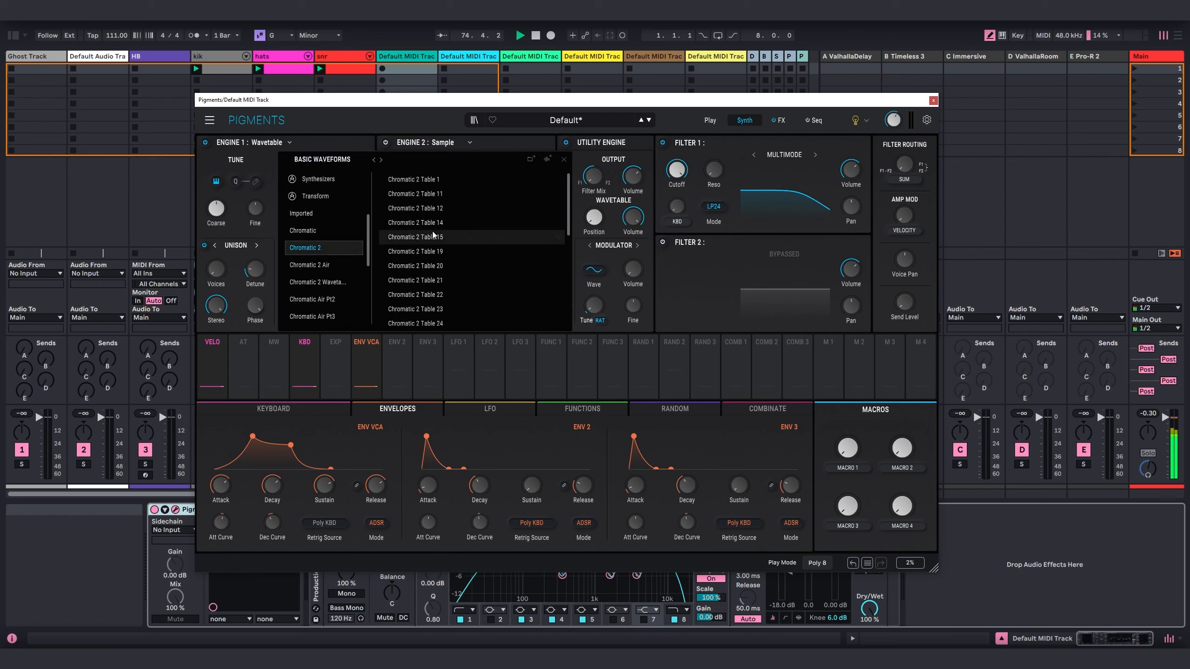
{"action": "left_click", "coordinate": [415, 308]}
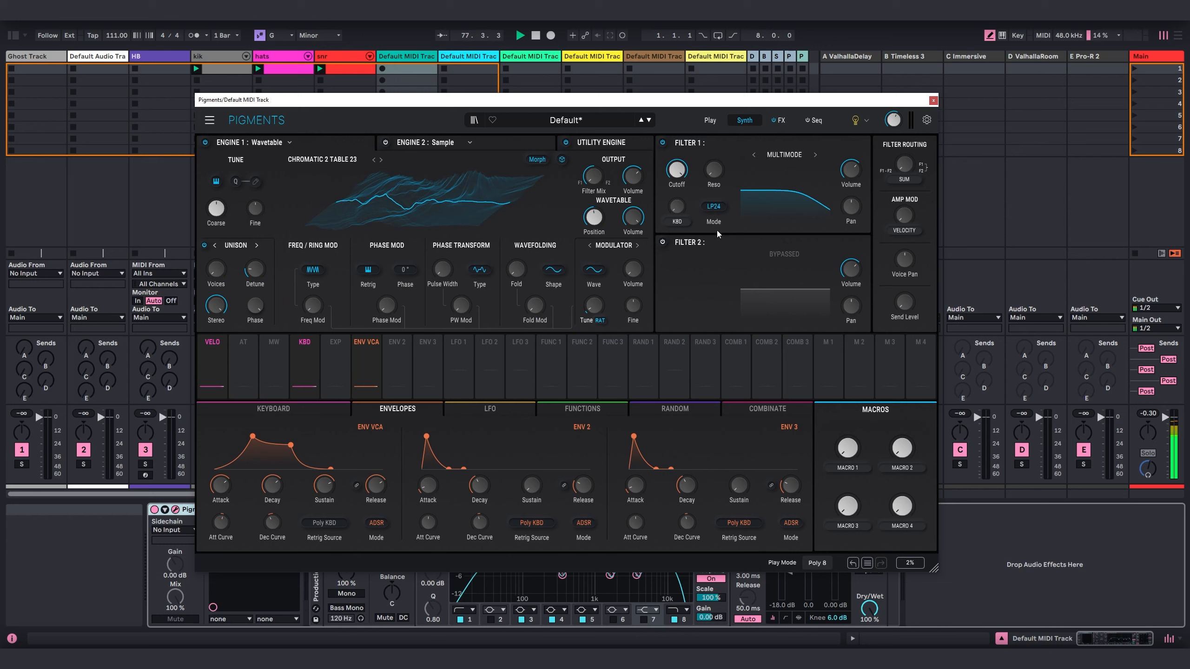
{"action": "left_click", "coordinate": [712, 206]}
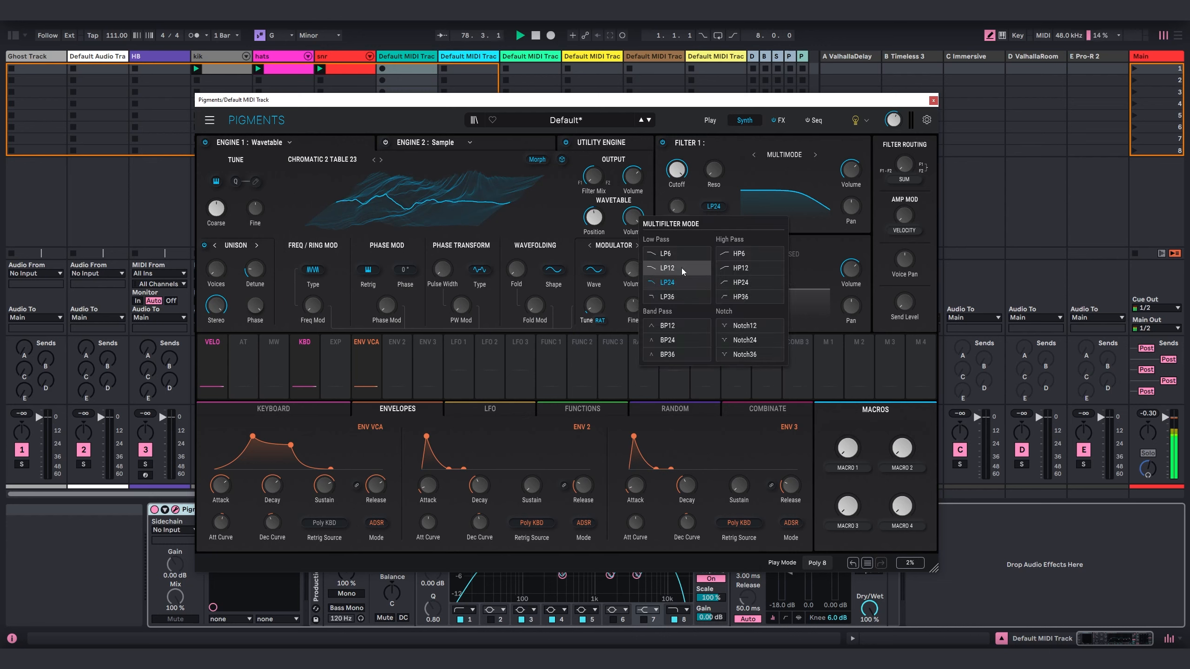
{"action": "left_click", "coordinate": [667, 268]}
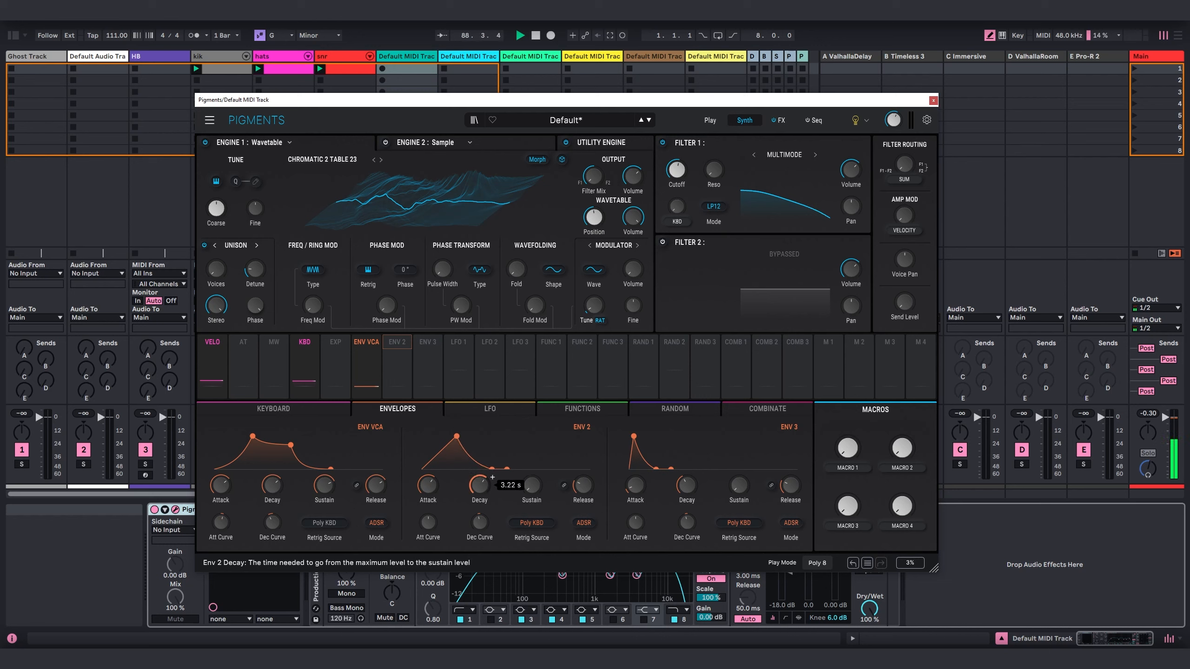
{"action": "mouse_move", "coordinate": [428, 521]}
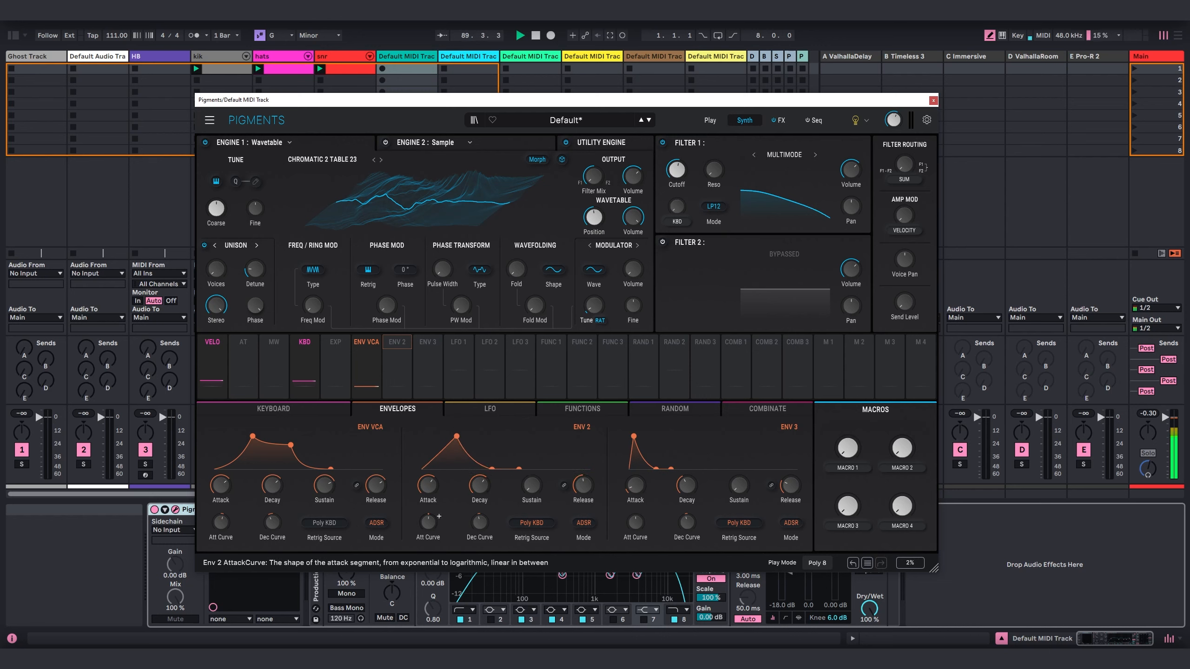
Step: Reshape envelope 2's attack curve and reach LFO 1's retrigger choice
{"action": "left_click", "coordinate": [395, 351]}
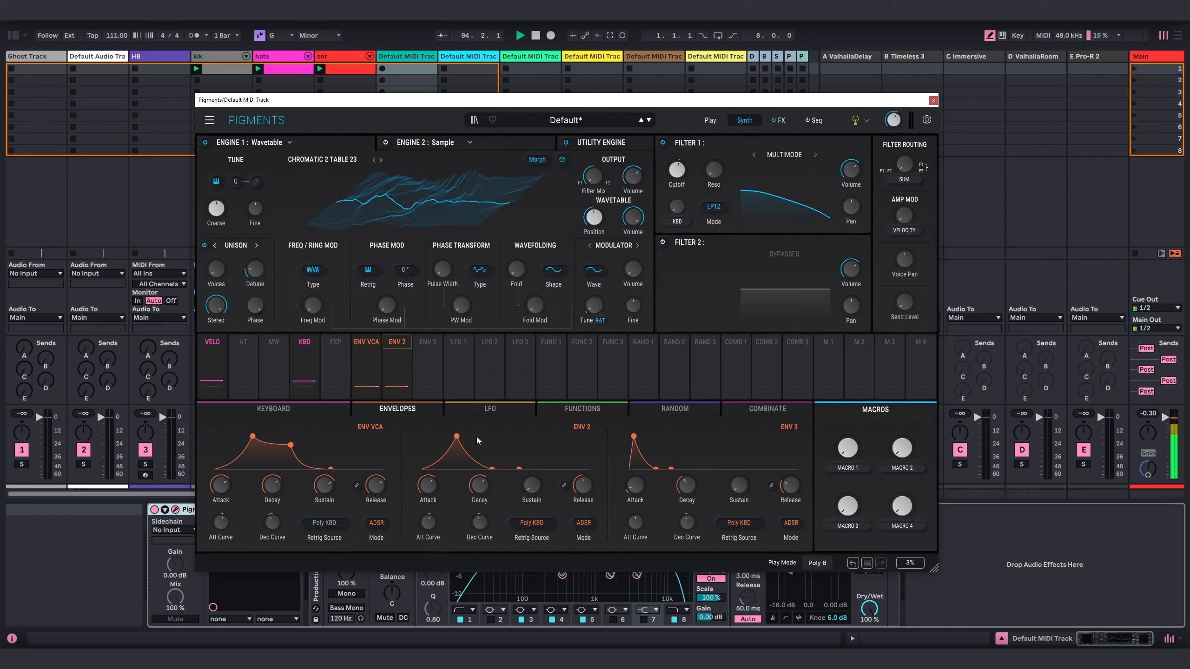
{"action": "left_click", "coordinate": [489, 408]}
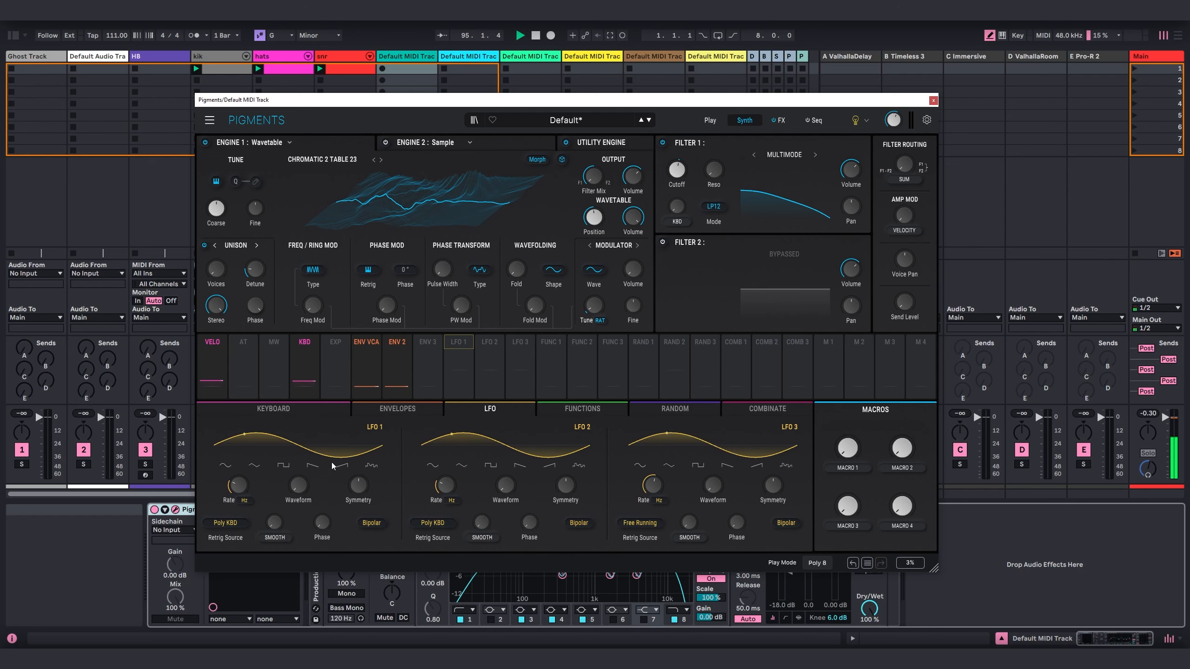
Step: Set LFO 1 to Free Running with a tempo-synced rate, then close Pigments
{"action": "left_click", "coordinate": [225, 522]}
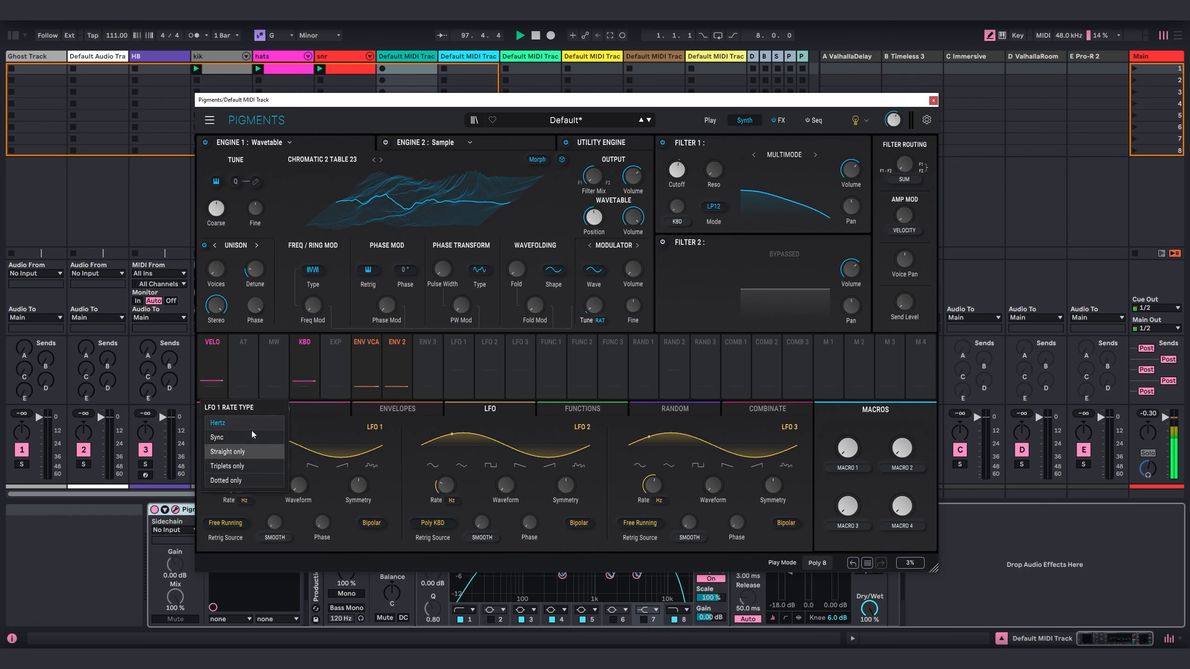
{"action": "left_click", "coordinate": [217, 436]}
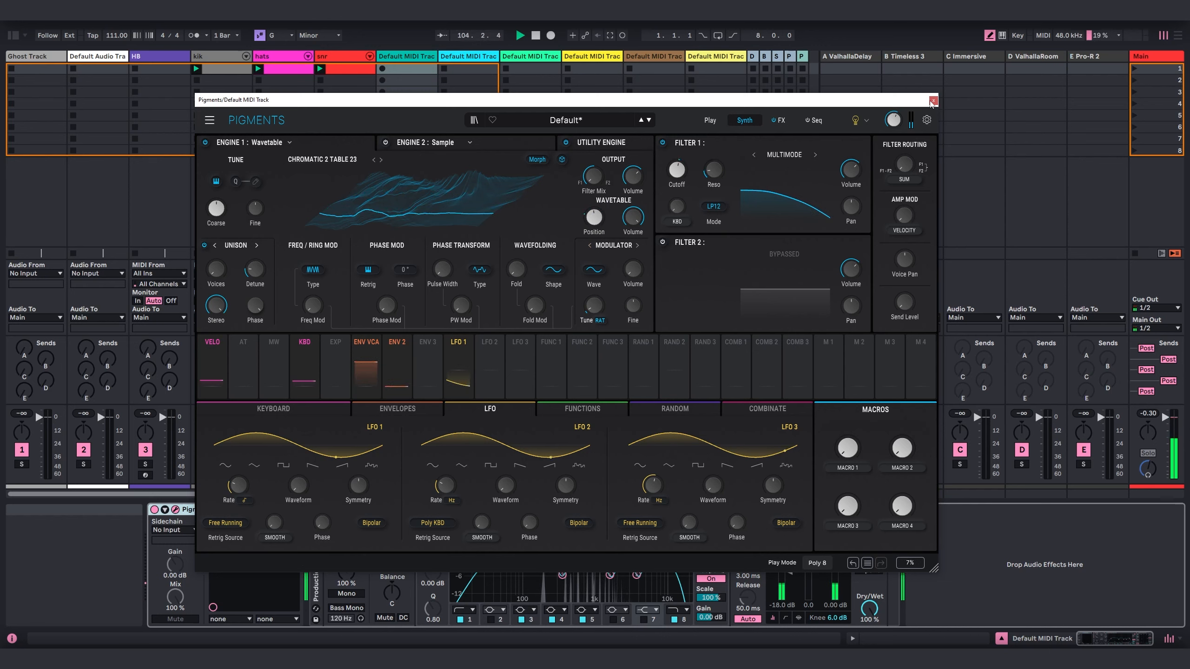
{"action": "left_click", "coordinate": [931, 101]}
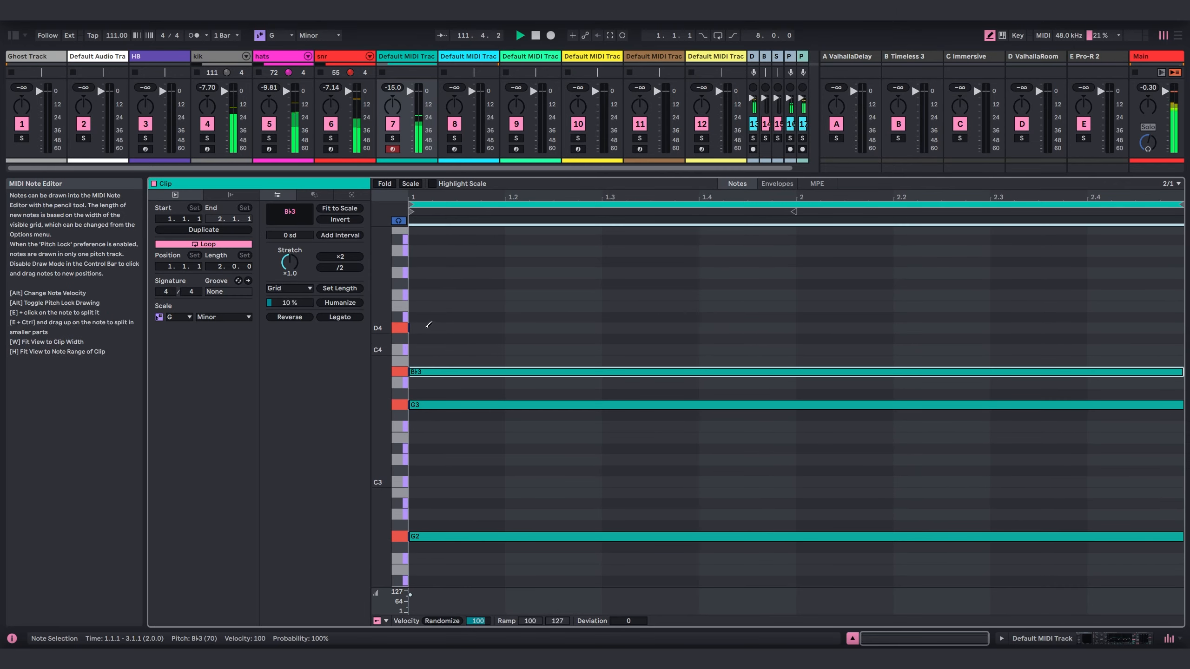
Step: Restore the Session mixer above the pad clip's note editor
{"action": "left_click", "coordinate": [425, 327]}
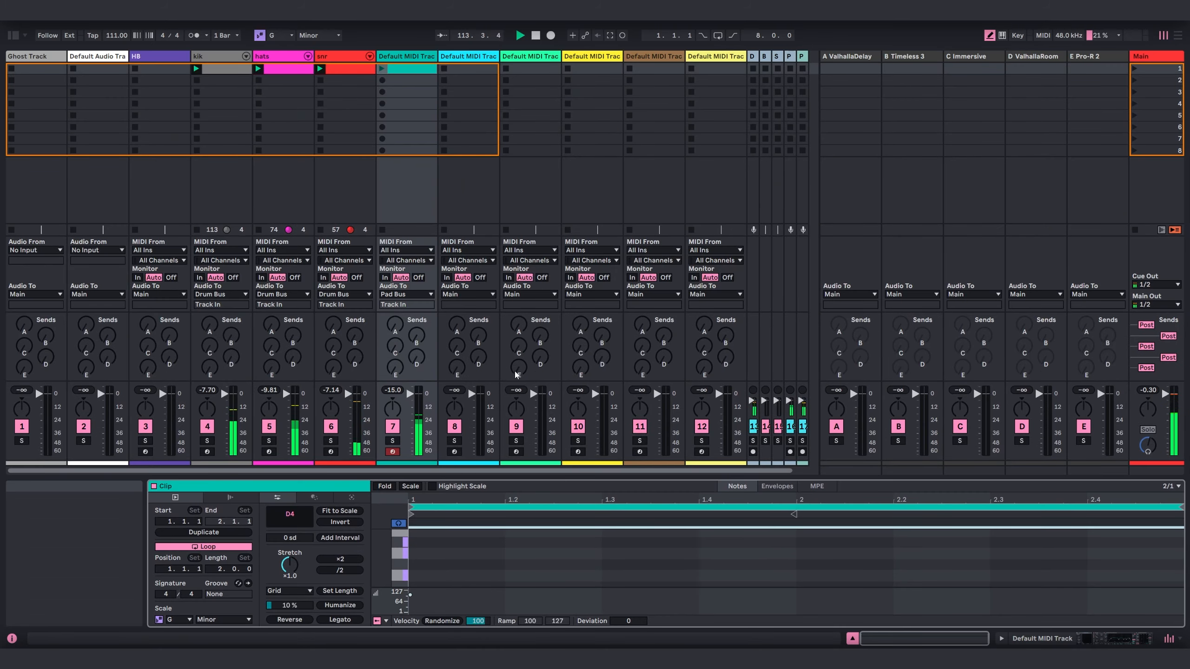
{"action": "mouse_move", "coordinate": [393, 324]}
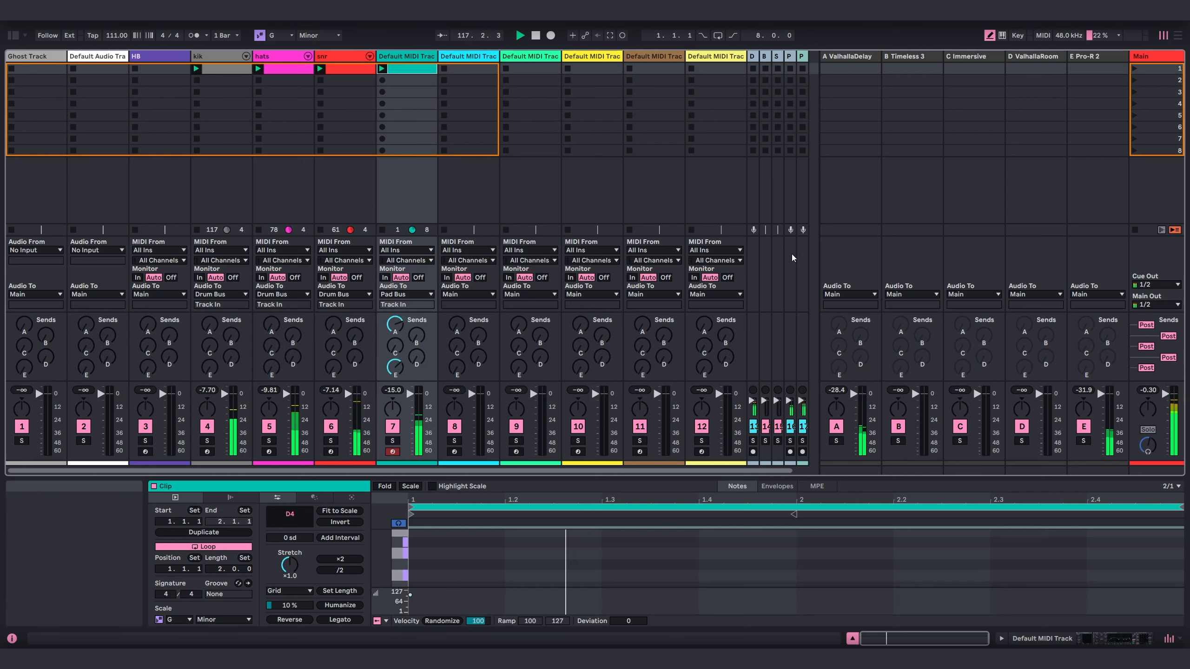
Step: Select the ValhallaDelay return track that track 7 now feeds
{"action": "left_click", "coordinate": [849, 56]}
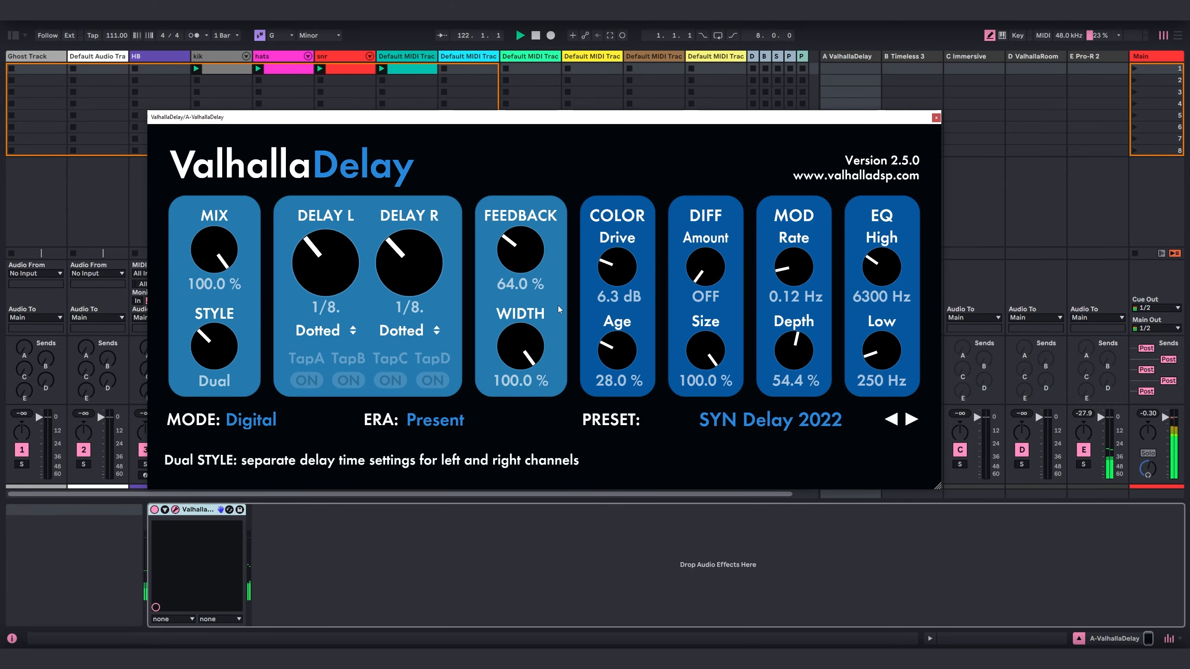
Step: Close ValhallaDelay, then check the Pro-R 2 reverb on return E and close it
{"action": "left_click", "coordinate": [936, 118]}
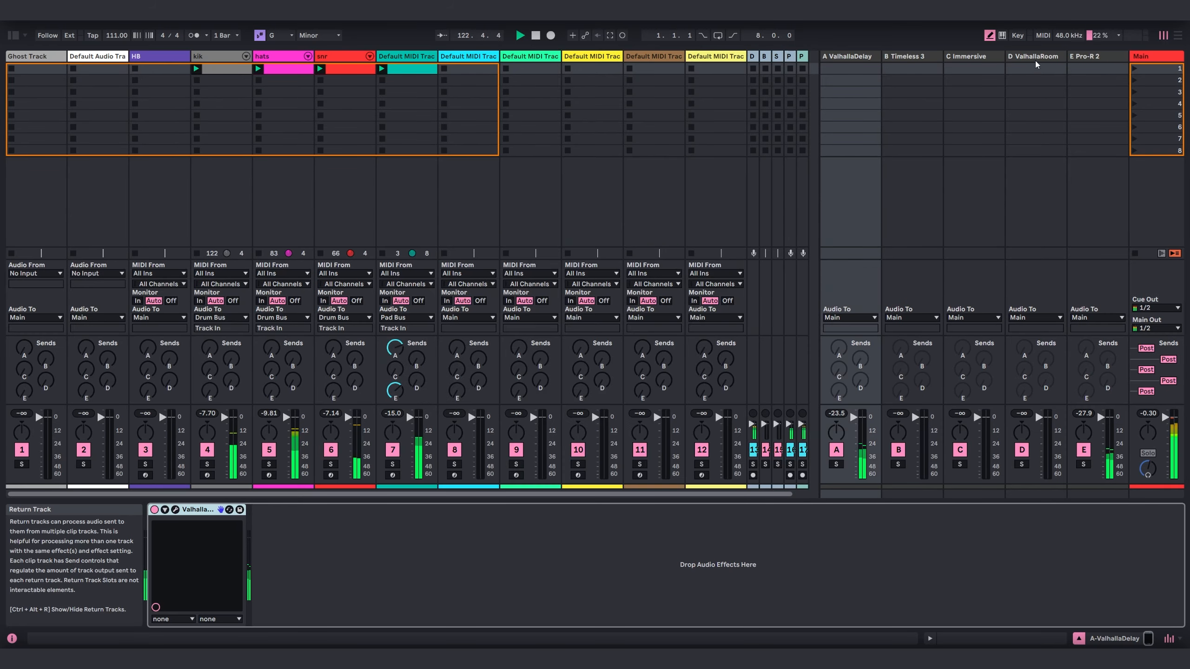
{"action": "left_click", "coordinate": [1093, 56]}
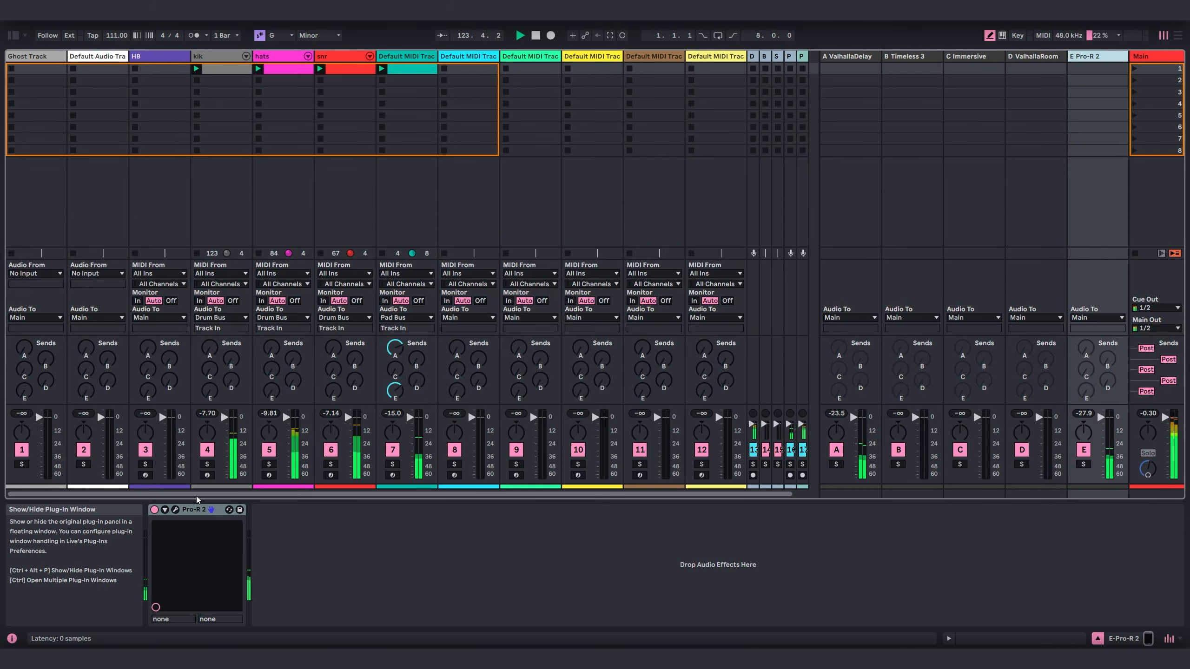
{"action": "left_click", "coordinate": [163, 509]}
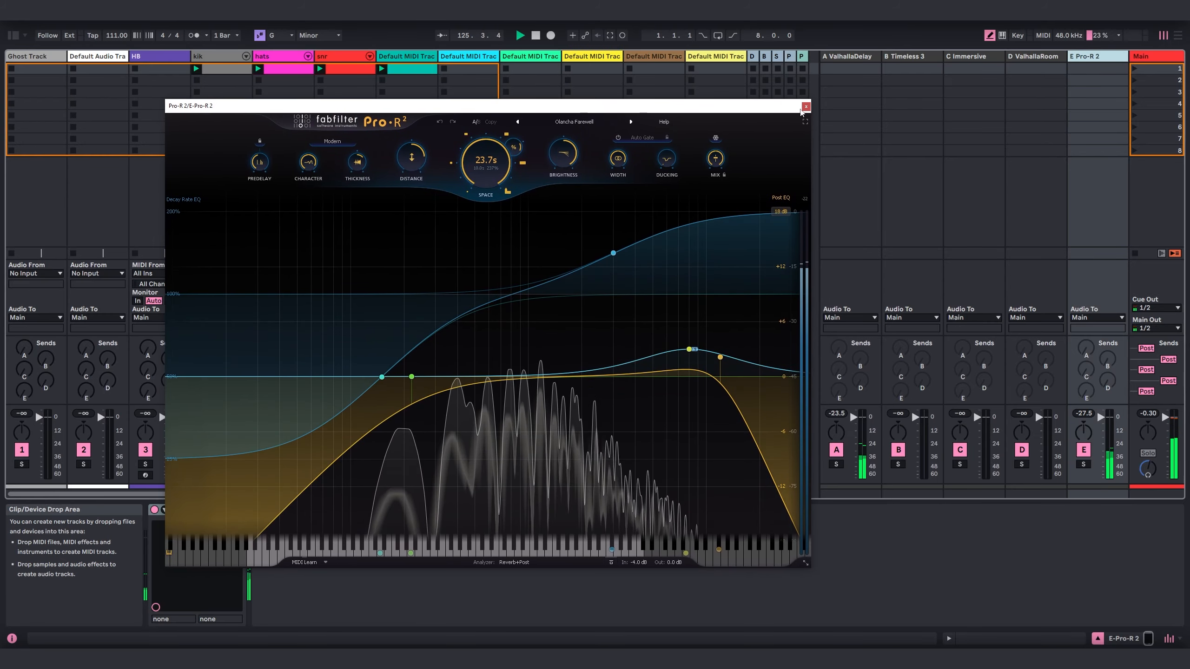
{"action": "left_click", "coordinate": [804, 105]}
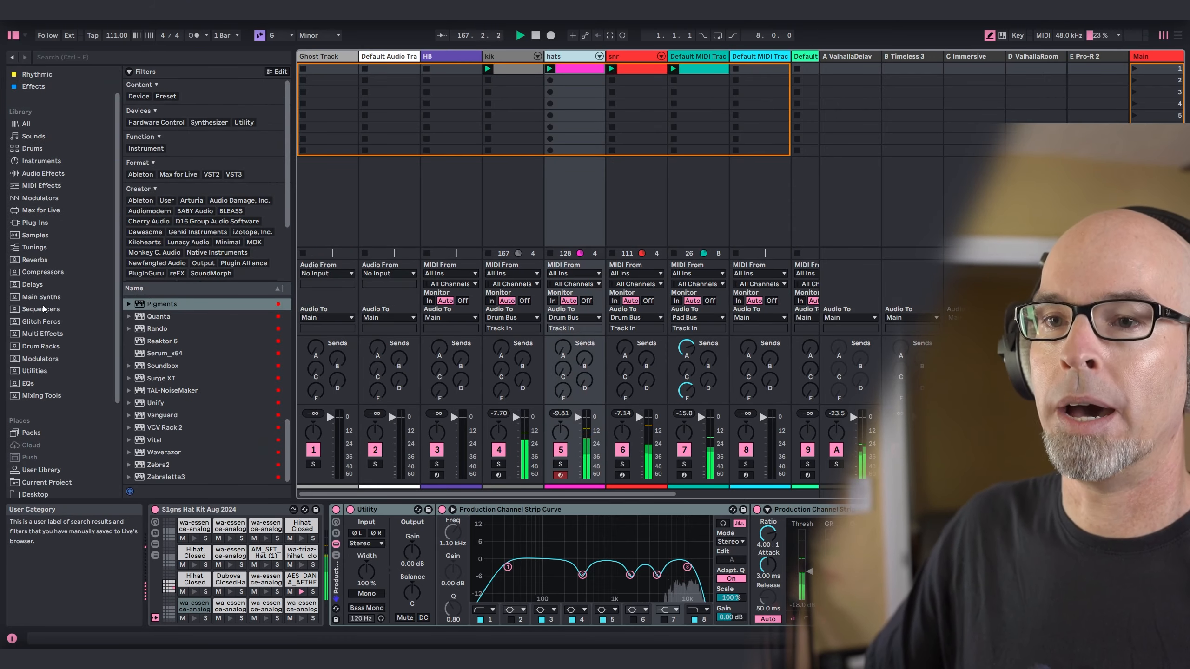
Step: Load the S1gns GLITCH FX audio effect rack from Glitch Percs onto the hats track
{"action": "left_click", "coordinate": [40, 321]}
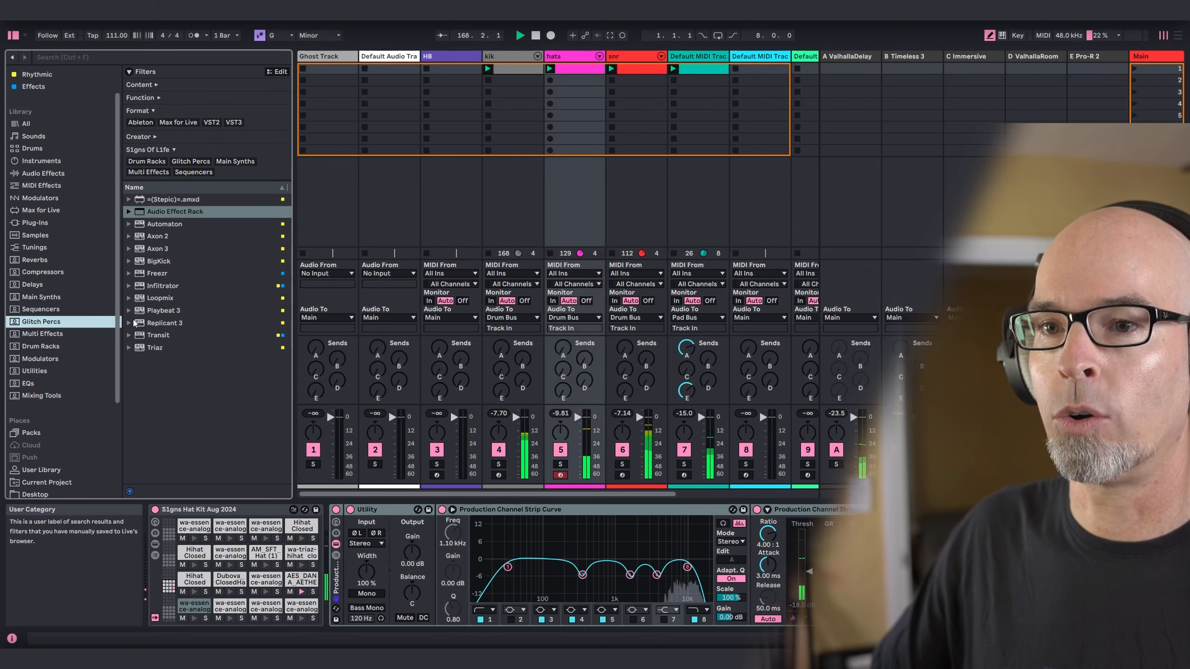
{"action": "left_click", "coordinate": [129, 211]}
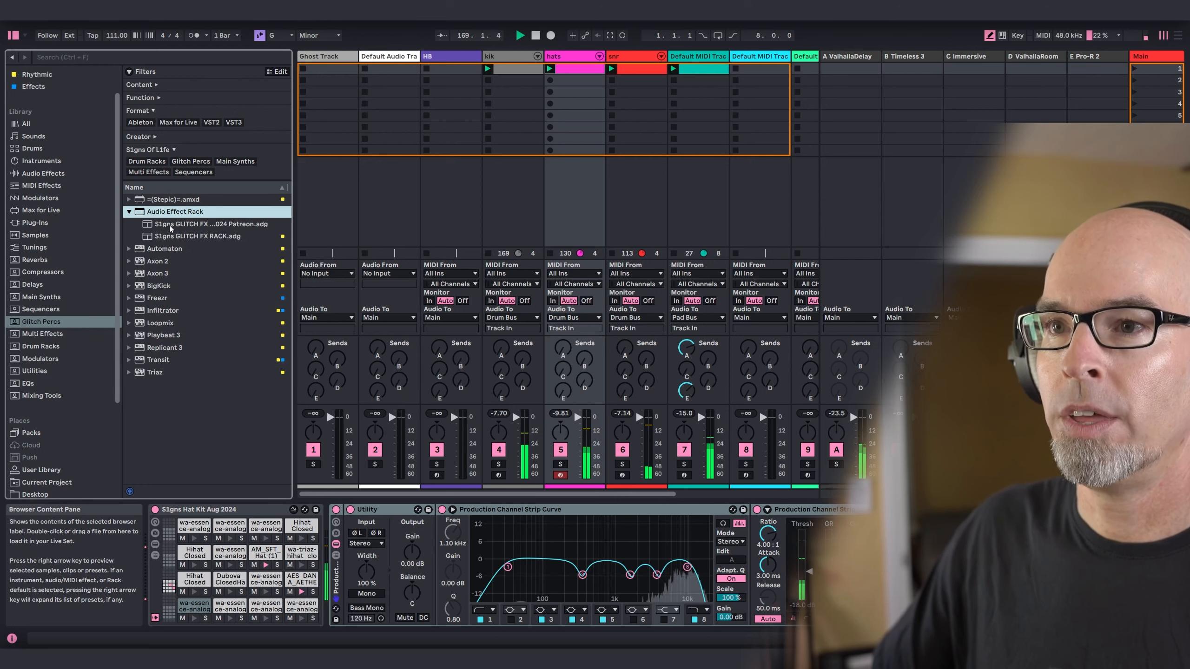
{"action": "left_click", "coordinate": [213, 224]}
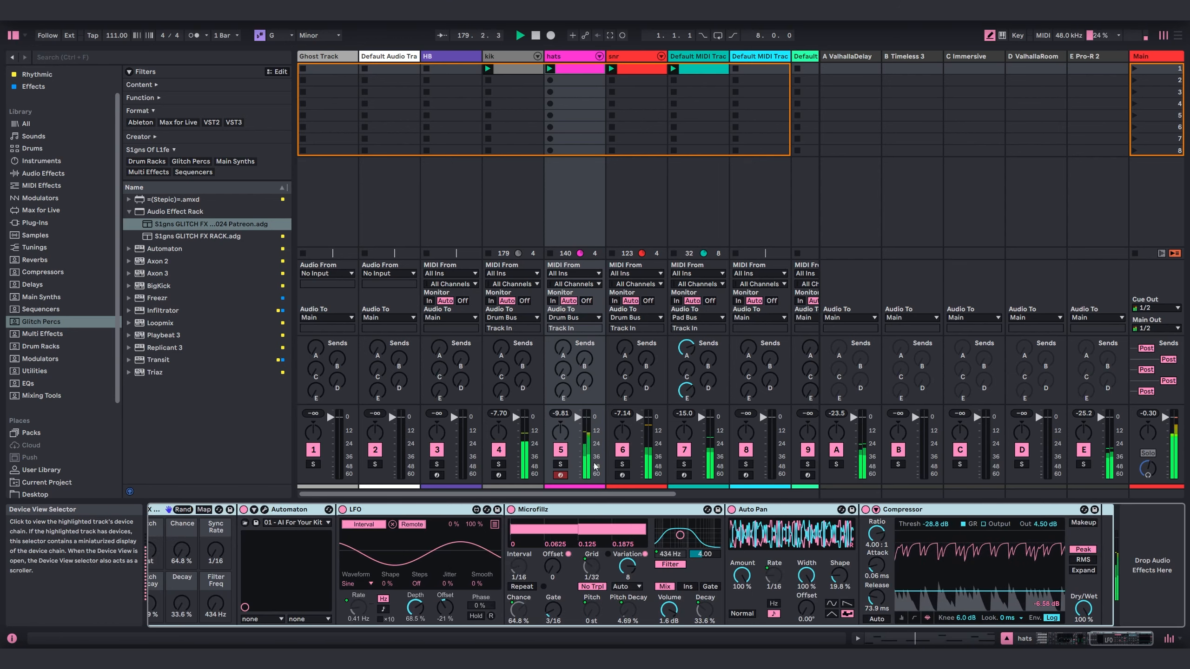
{"action": "left_click", "coordinate": [559, 464]}
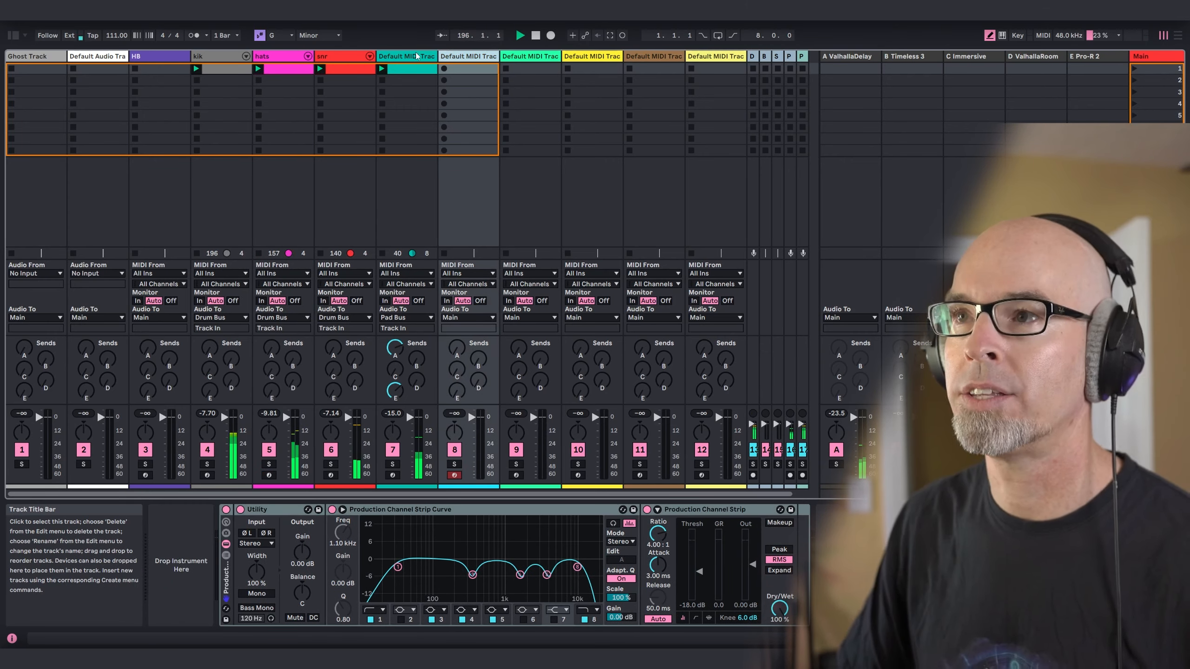
Step: Load Pigments from the Synths collection onto the empty MIDI track beside Pad
{"action": "left_click", "coordinate": [406, 56]}
{"action": "type", "text": "Pad"}
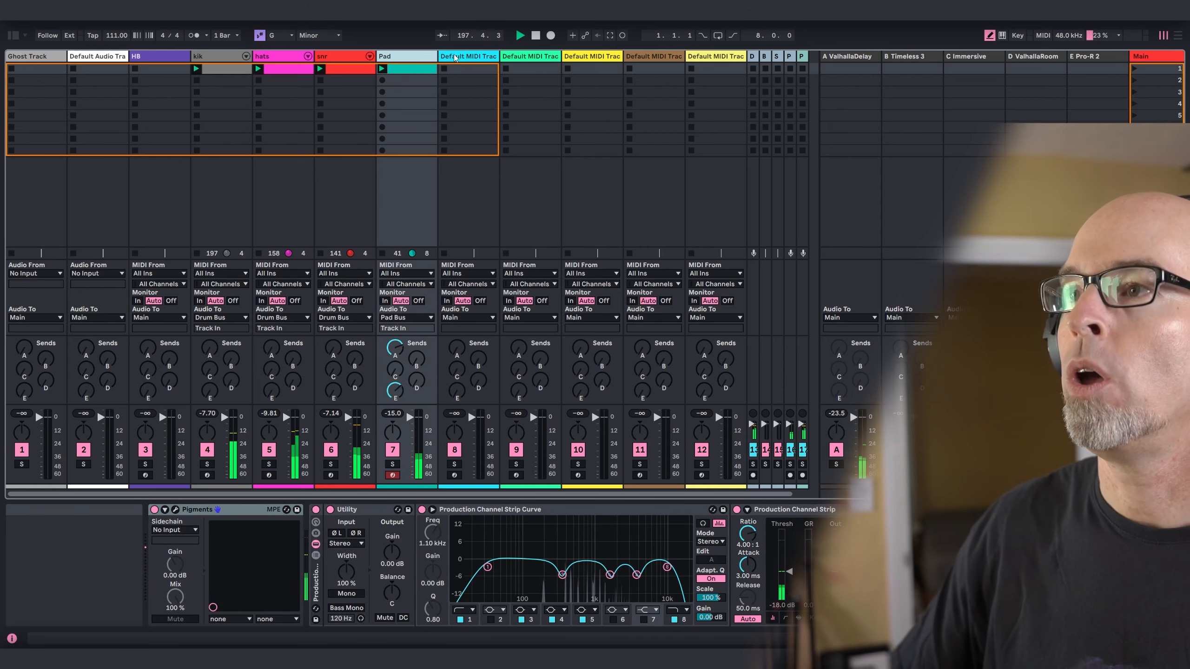
{"action": "left_click", "coordinate": [10, 36]}
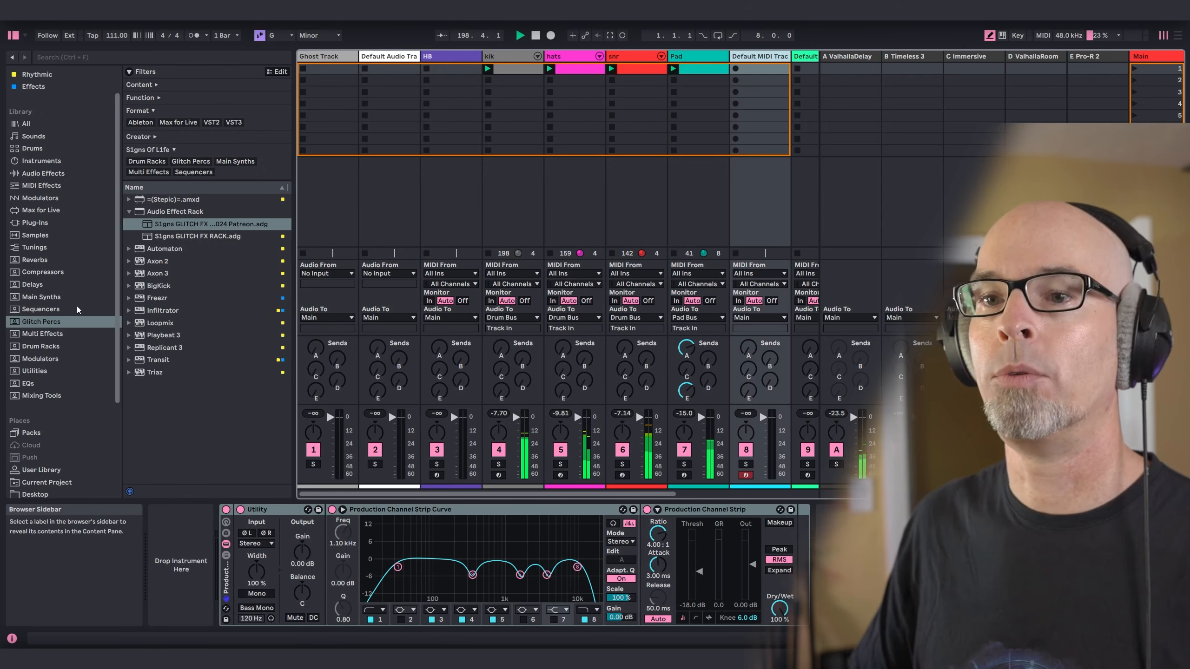
{"action": "left_click", "coordinate": [33, 84]}
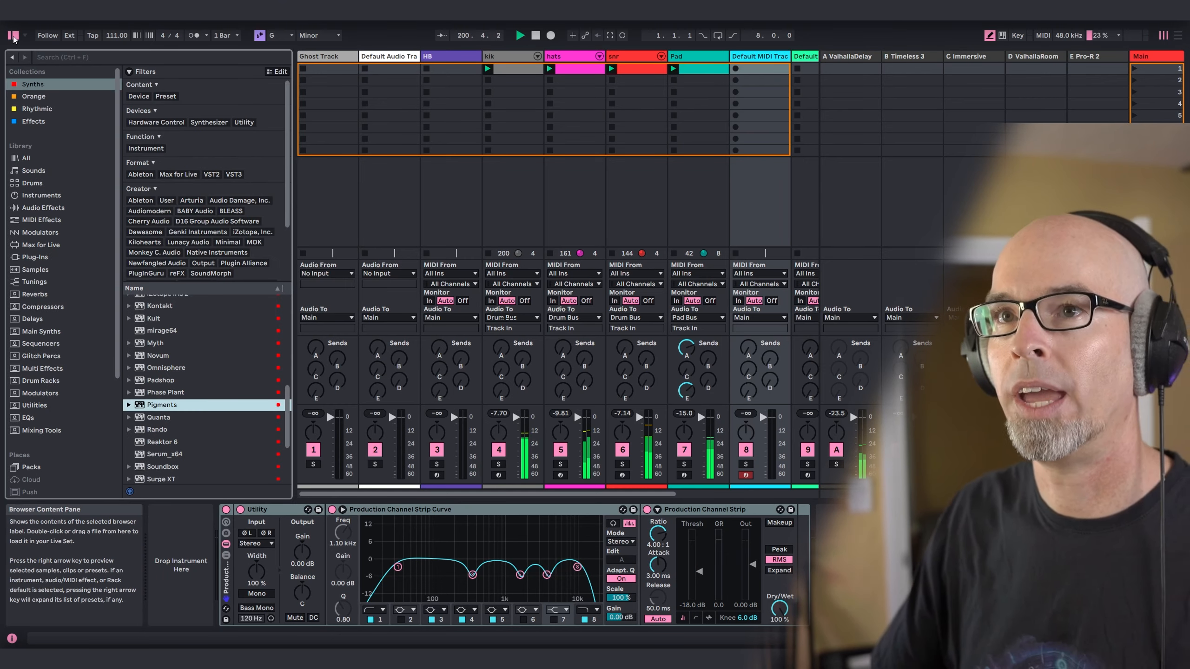
{"action": "double_click", "coordinate": [161, 404]}
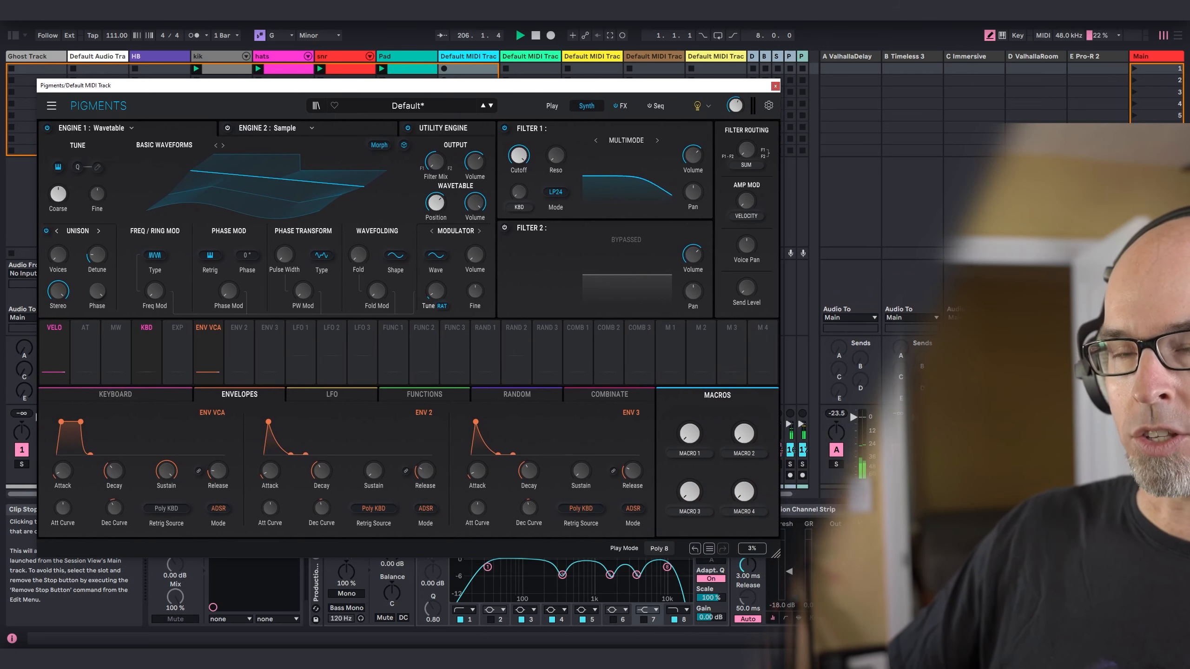
{"action": "mouse_move", "coordinate": [436, 202]}
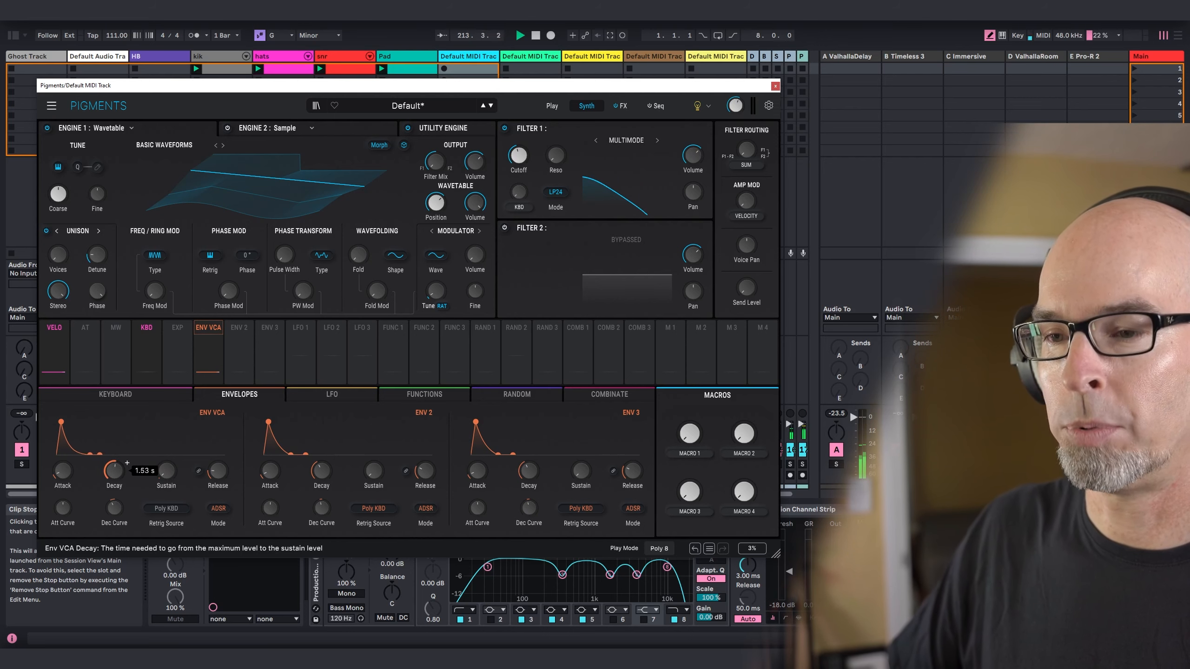
{"action": "mouse_move", "coordinate": [321, 470]}
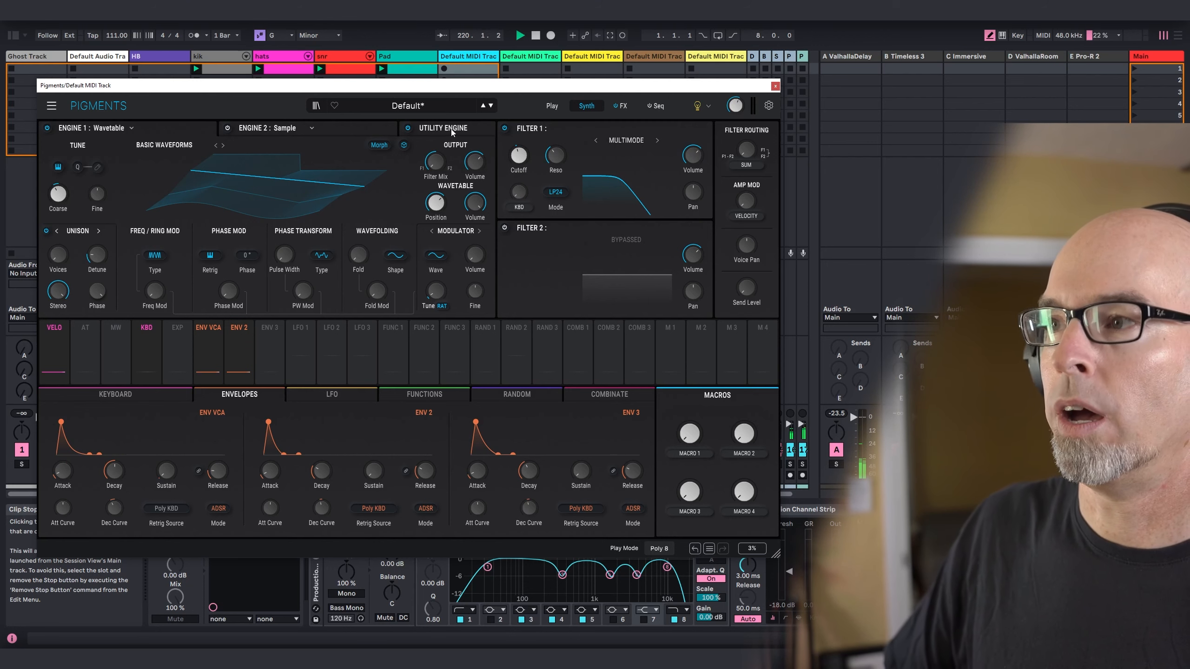
Step: Route the utility engine's oscillator directly to the output
{"action": "left_click", "coordinate": [110, 127]}
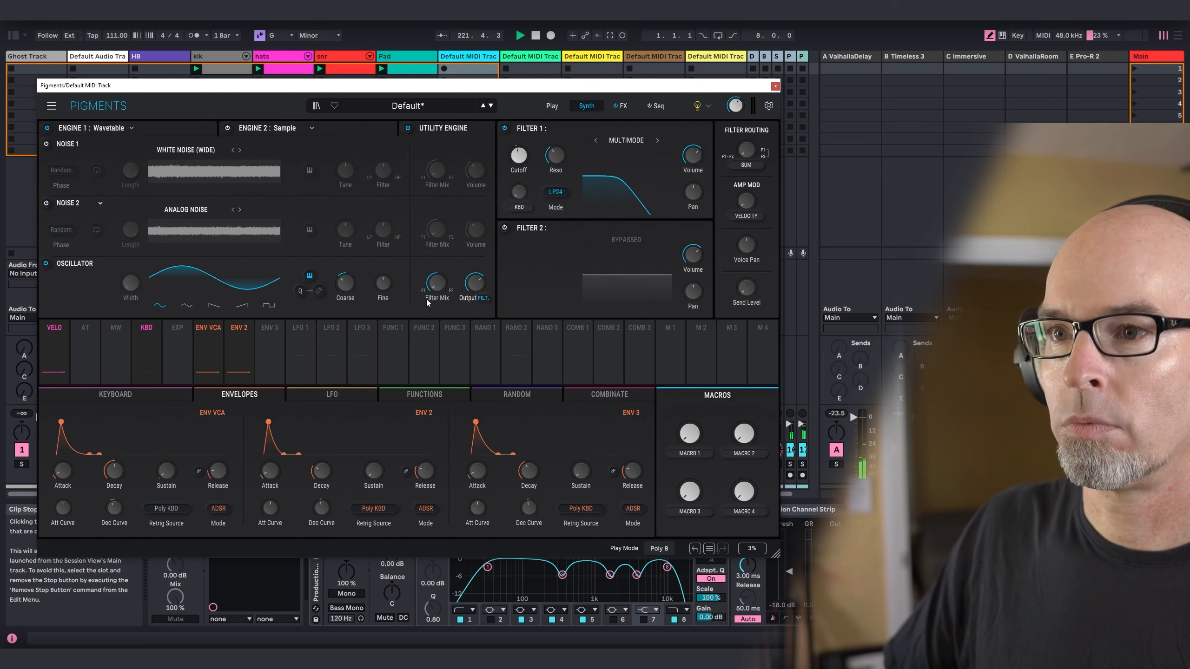
{"action": "left_click", "coordinate": [484, 298]}
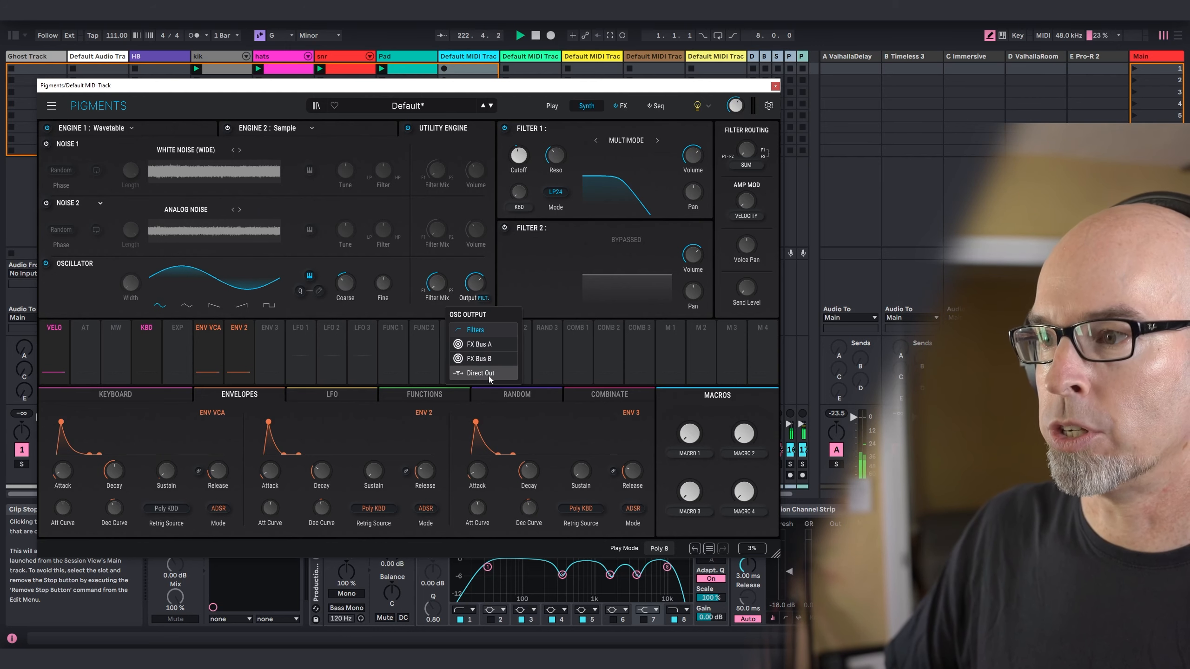
{"action": "left_click", "coordinate": [479, 373]}
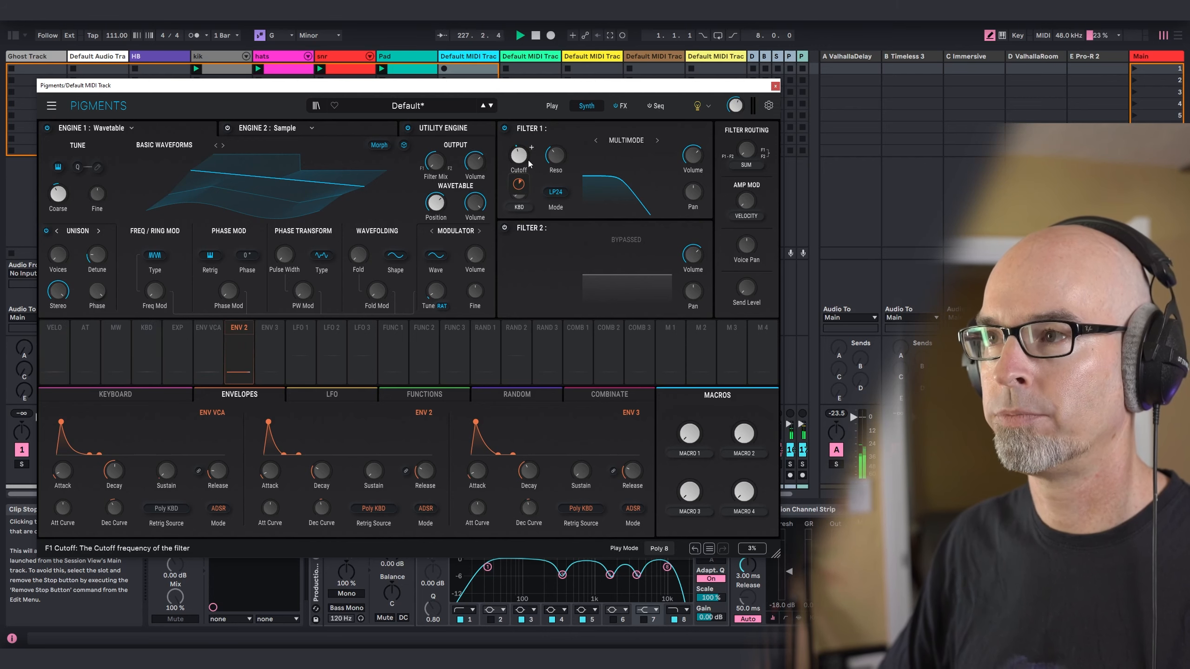
Step: Create an empty clip on the new synth track folded to the G Minor scale
{"action": "left_click", "coordinate": [774, 84]}
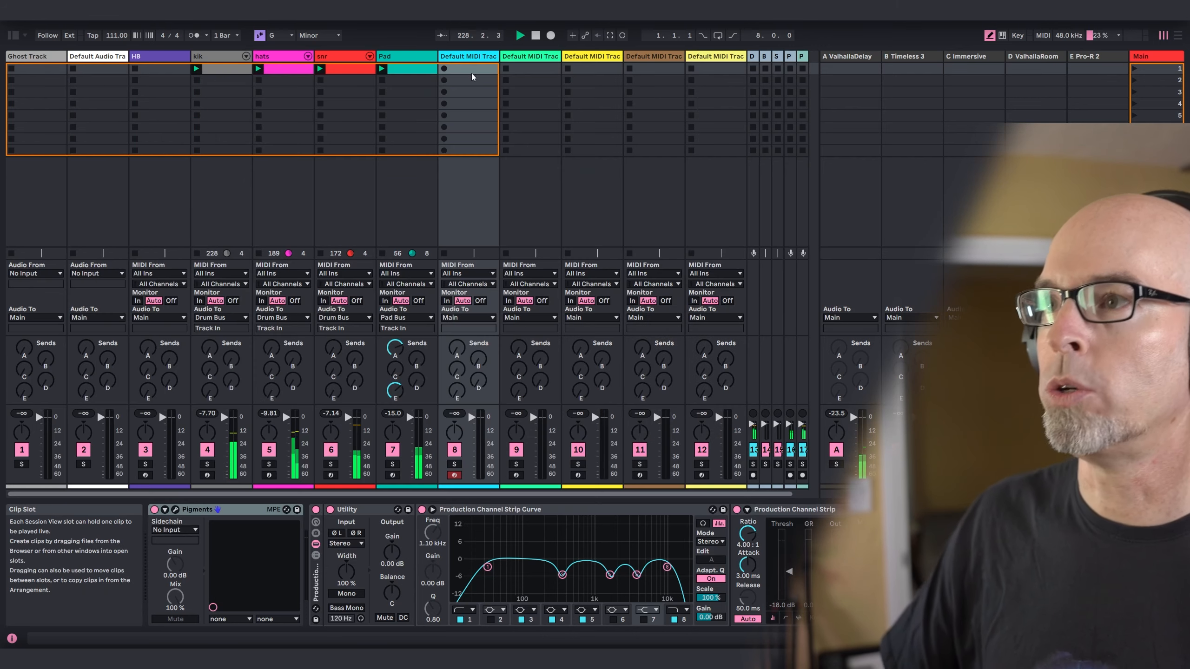
{"action": "left_click", "coordinate": [469, 68]}
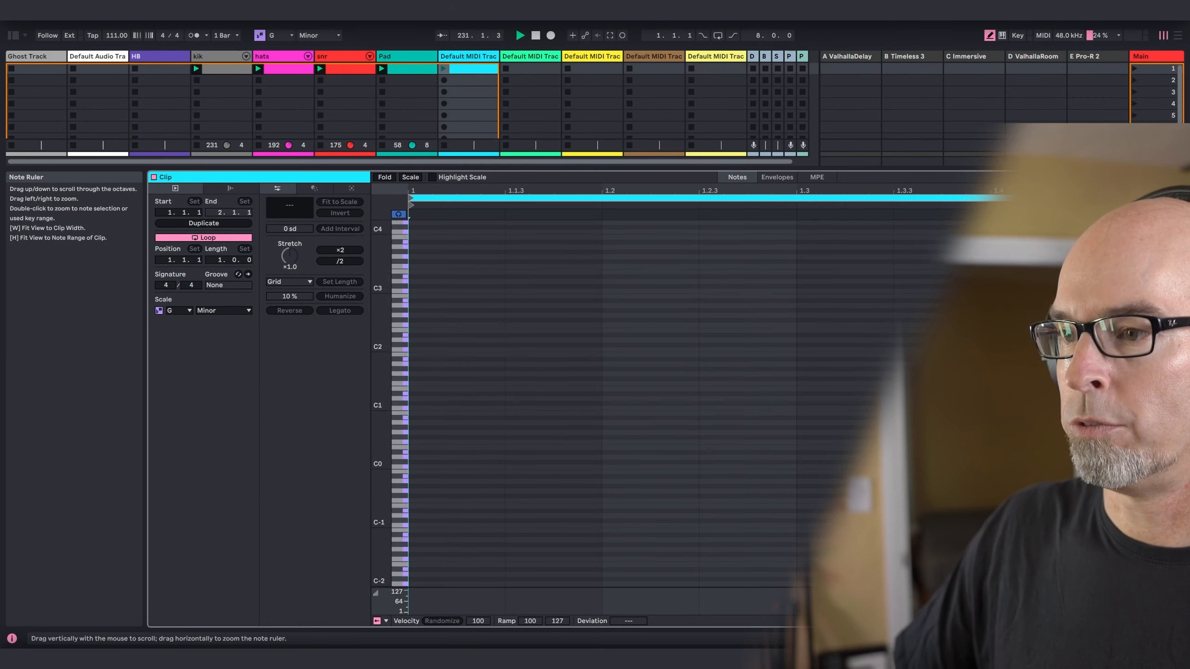
{"action": "left_click", "coordinate": [410, 176]}
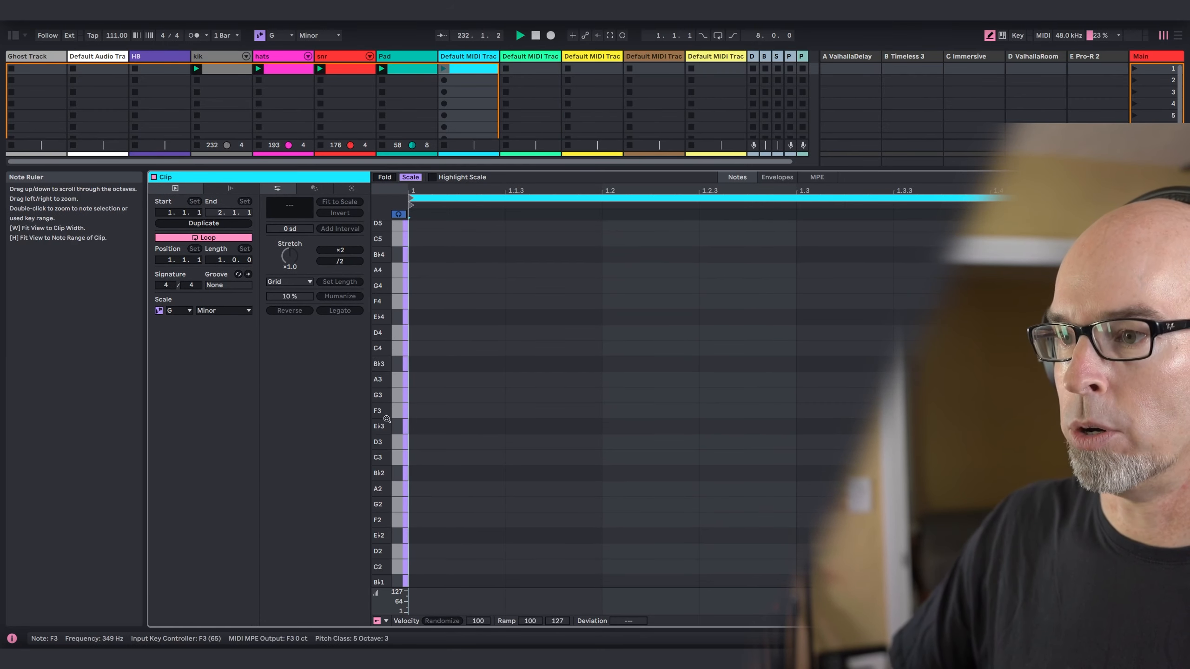
{"action": "scroll", "scroll_direction": "down", "scroll_amount": 3}
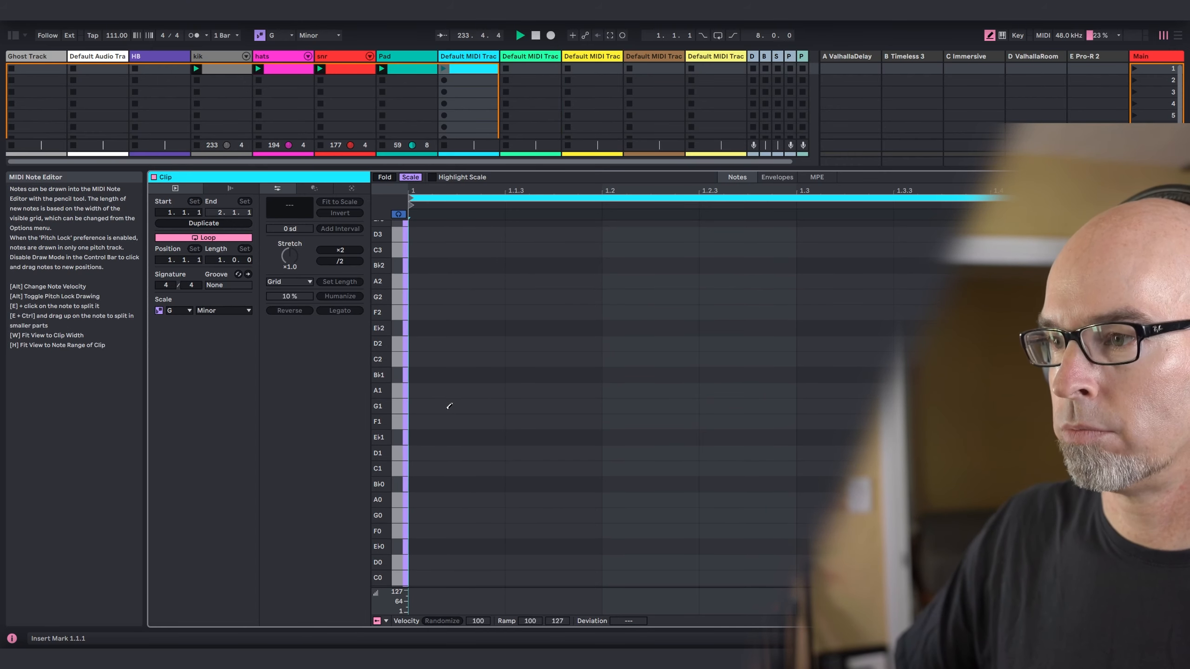
Step: Route the new MIDI track's audio output to the Bass Bus in the mixer
{"action": "left_click", "coordinate": [448, 406]}
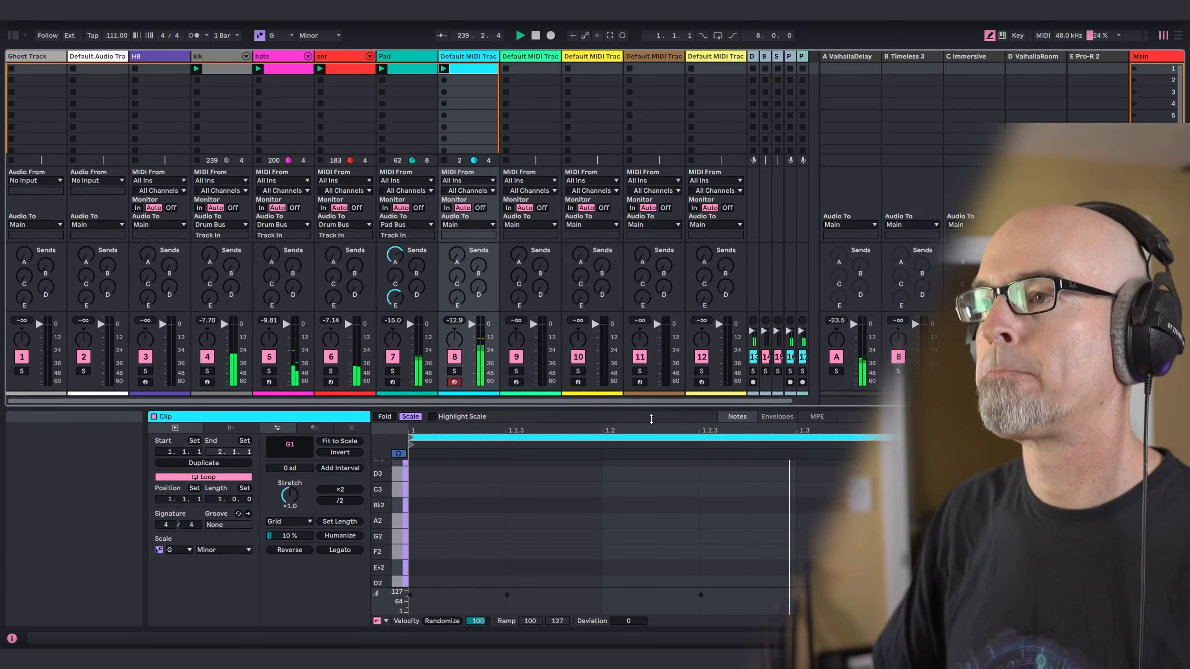
{"action": "left_click", "coordinate": [464, 291]}
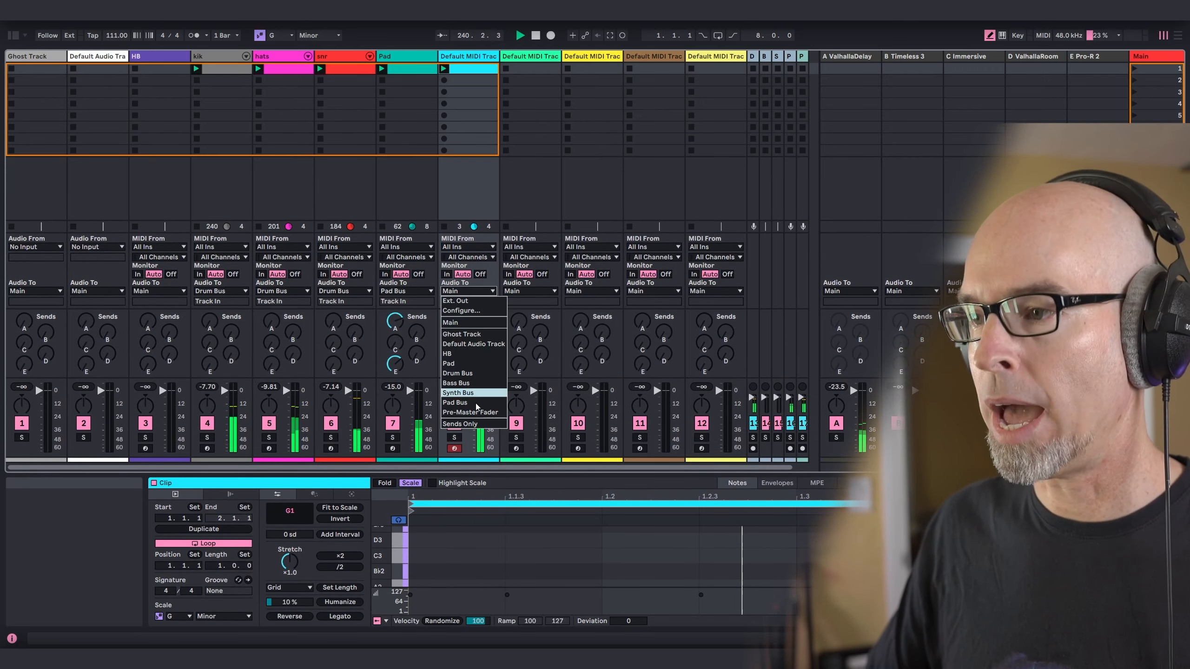
{"action": "left_click", "coordinate": [457, 382]}
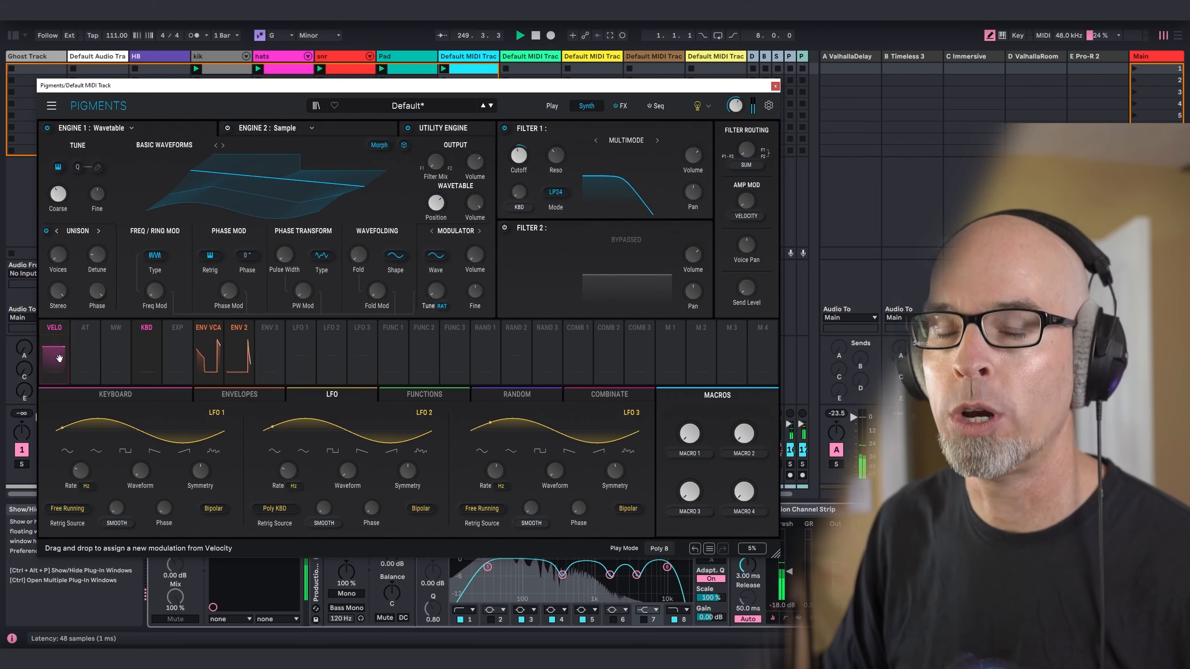
Step: Sync LFO 1 to Straight tempo divisions at 1/1 and assign it as a modulation source
{"action": "left_click", "coordinate": [79, 485]}
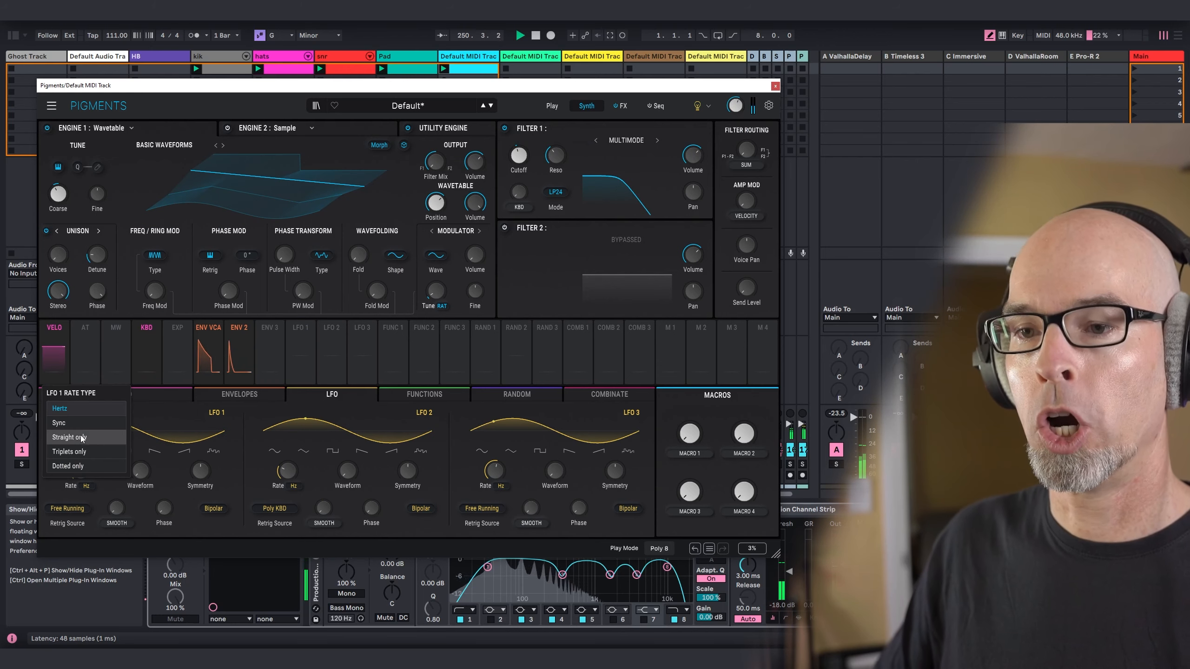
{"action": "left_click", "coordinate": [59, 423]}
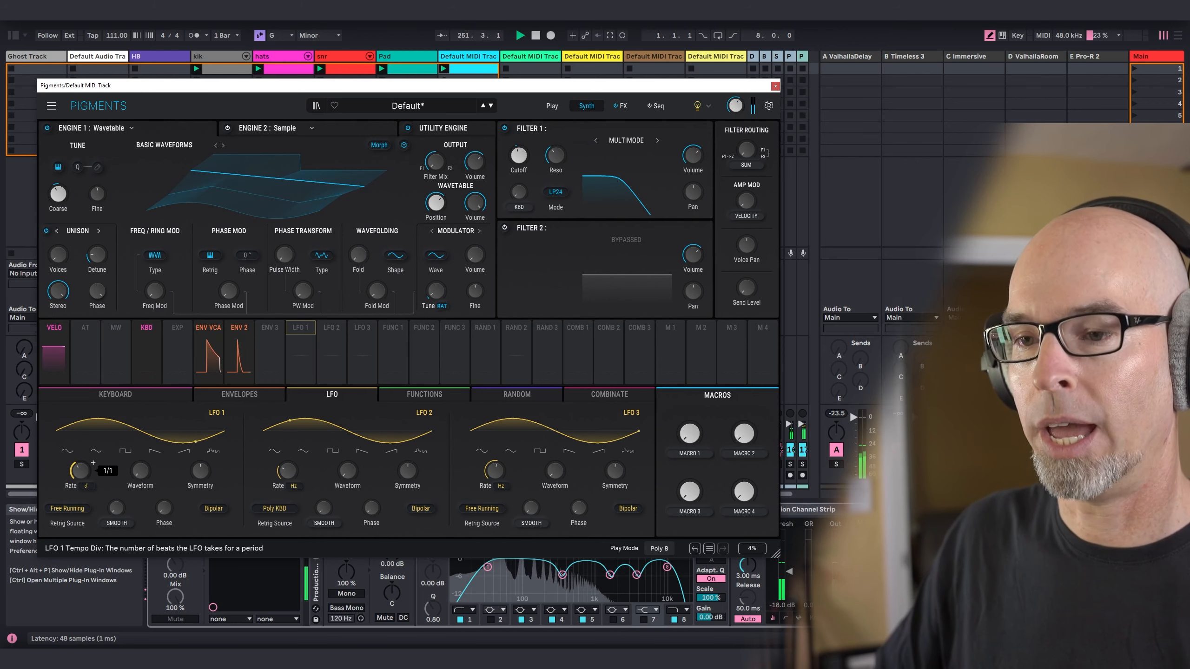
{"action": "left_click", "coordinate": [269, 333]}
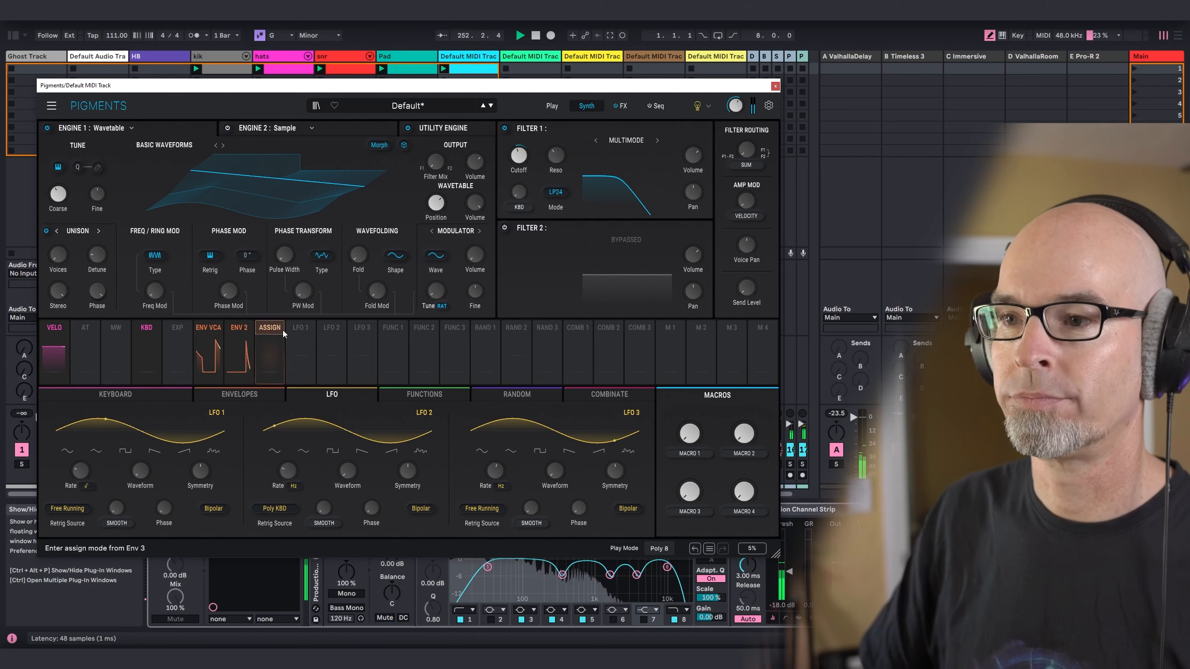
{"action": "left_click", "coordinate": [299, 327]}
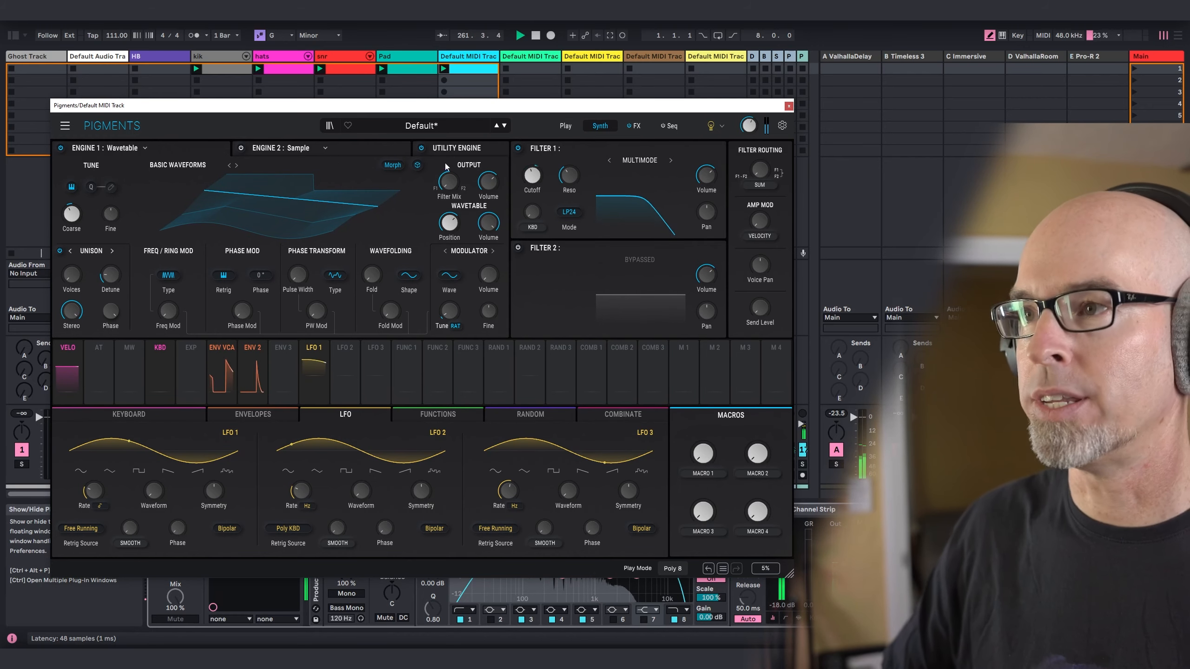
{"action": "left_click", "coordinate": [251, 415]}
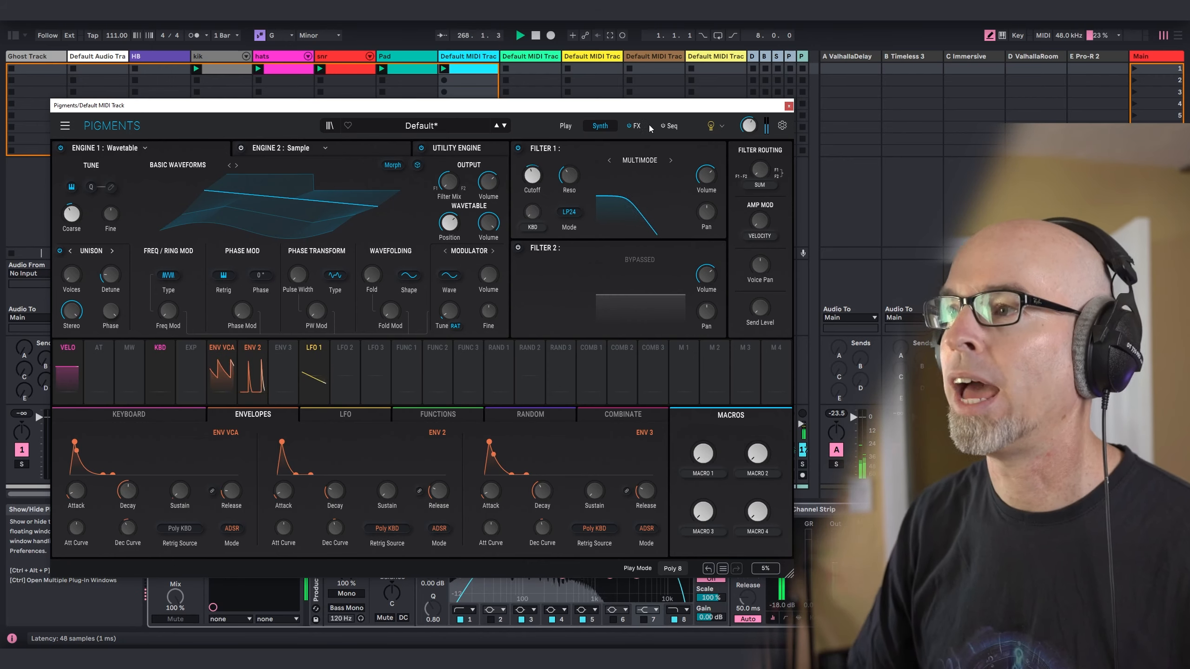
Step: Swap FX A1 to a Multiband compressor with ~4.9 kHz upper crossover and raised output
{"action": "left_click", "coordinate": [635, 126]}
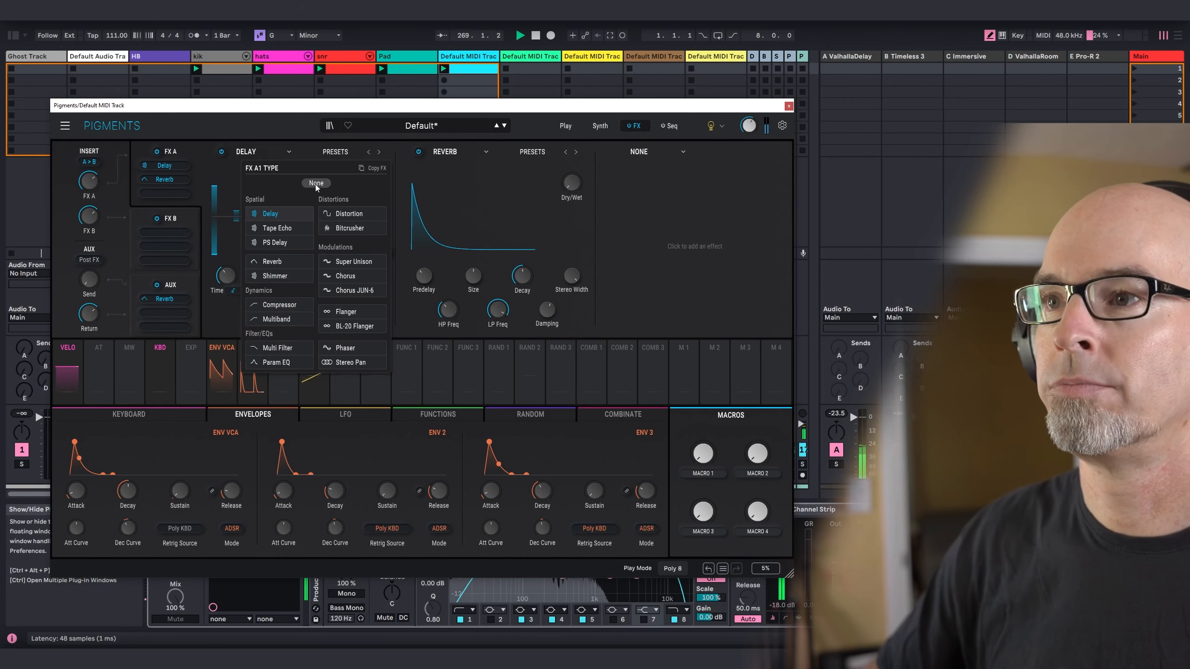
{"action": "left_click", "coordinate": [316, 183]}
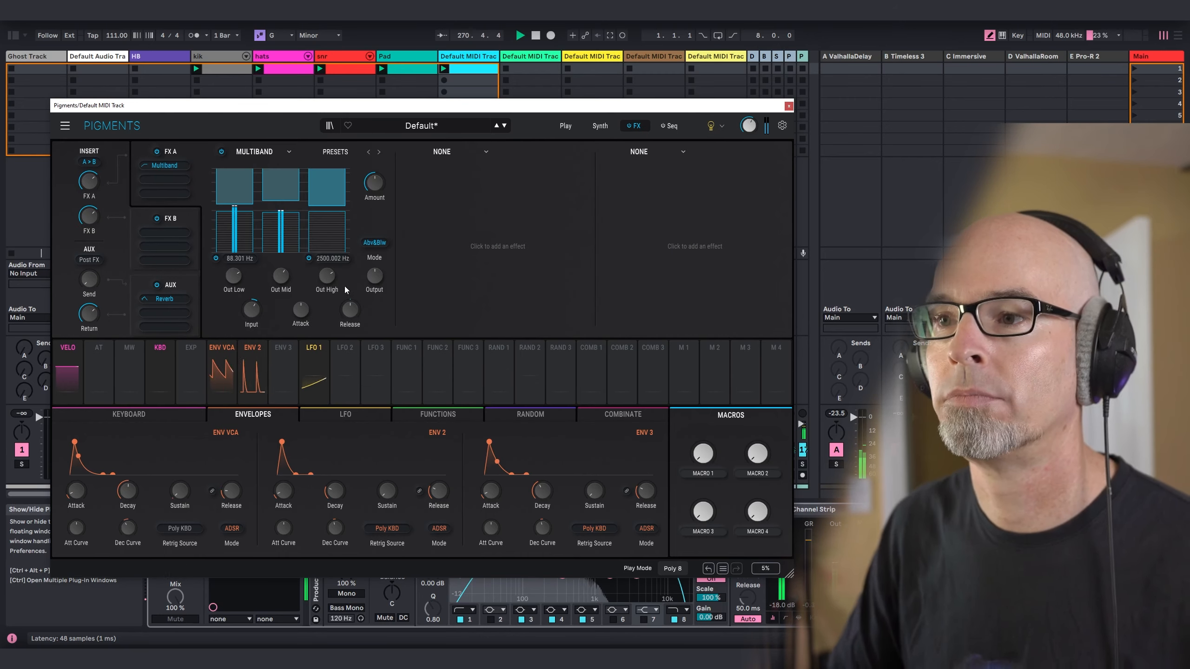
{"action": "left_click_drag", "start_coordinate": [291, 258], "coordinate": [326, 250]}
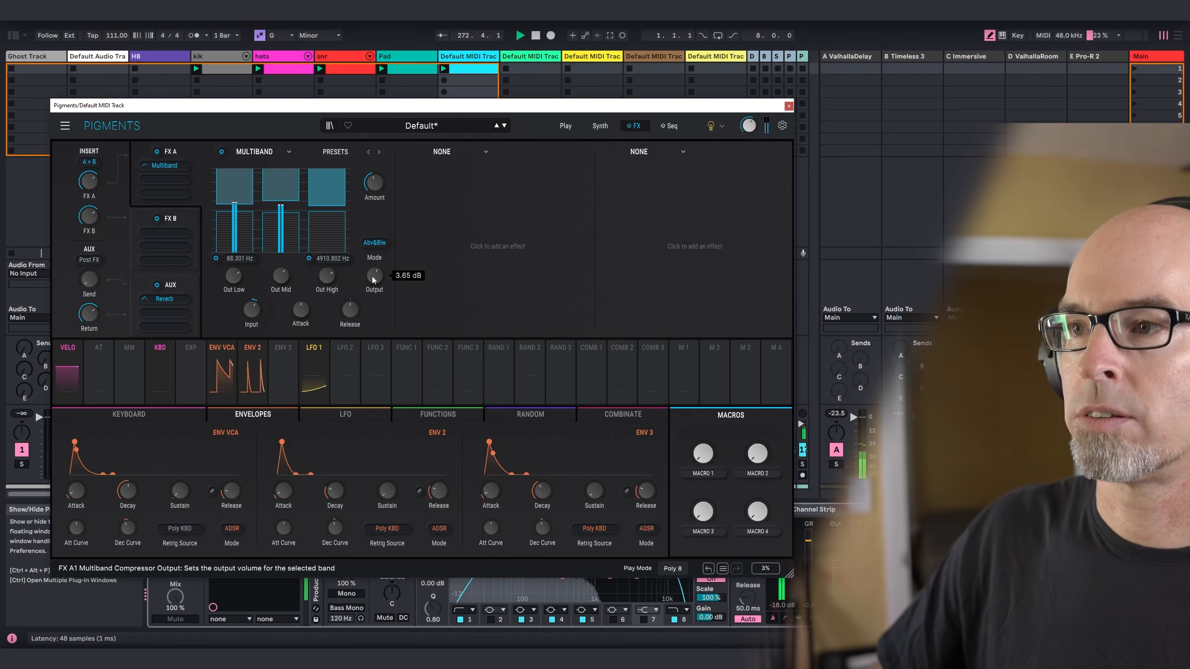
{"action": "left_click", "coordinate": [598, 125]}
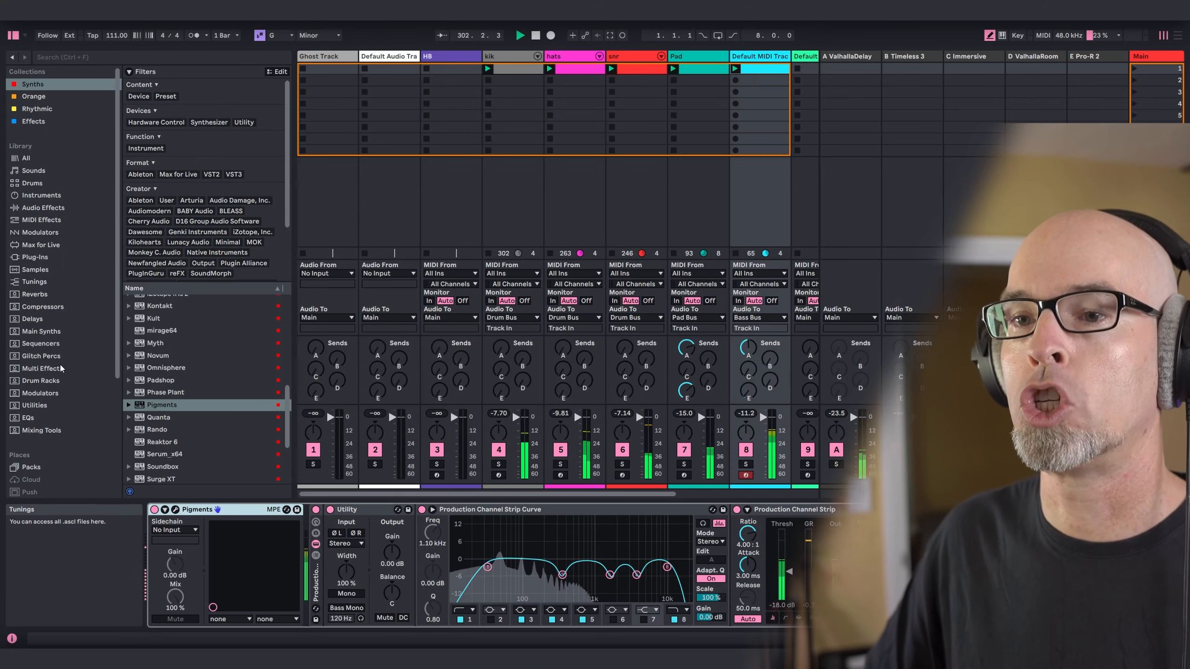
Step: Load the SPAN spectrum analyzer from Utilities onto the Main track
{"action": "left_click", "coordinate": [33, 405]}
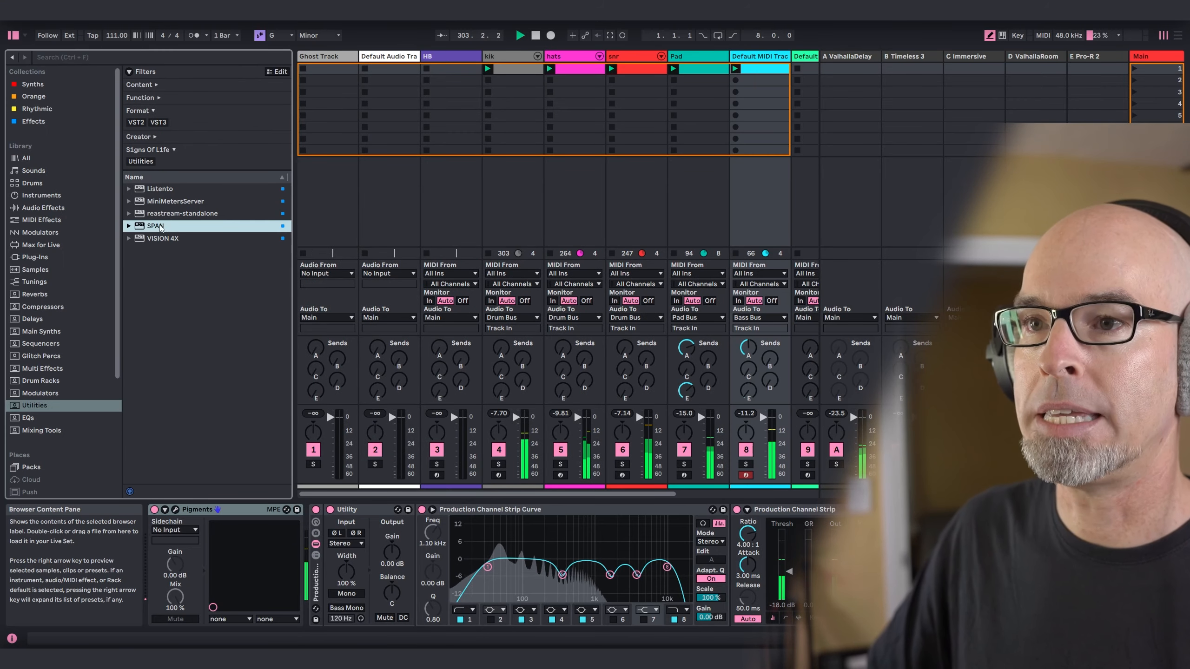
{"action": "double_click", "coordinate": [155, 225]}
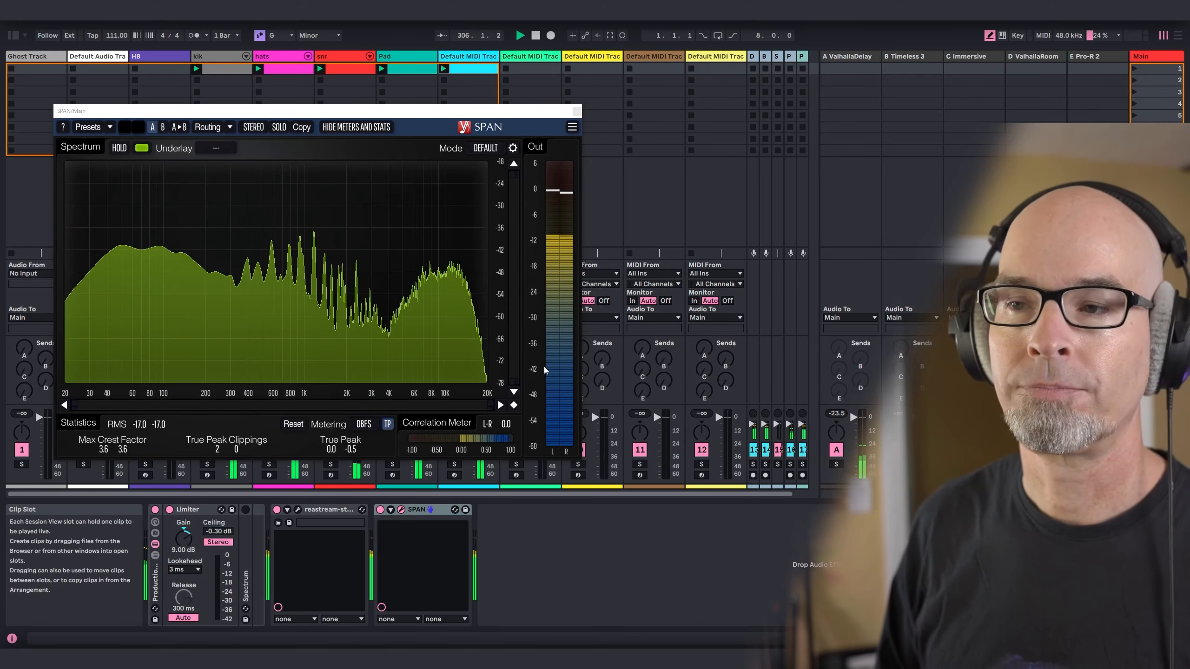
{"action": "mouse_move", "coordinate": [161, 281]}
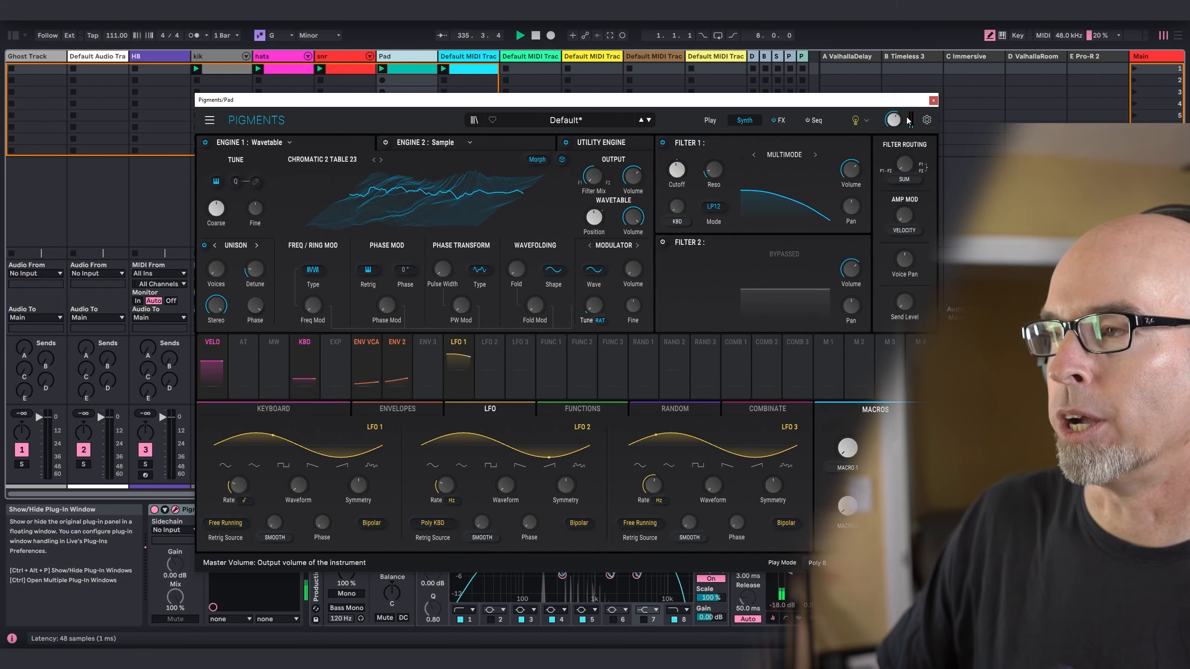
Step: Close the Pad track's Pigments window
{"action": "left_click", "coordinate": [932, 100]}
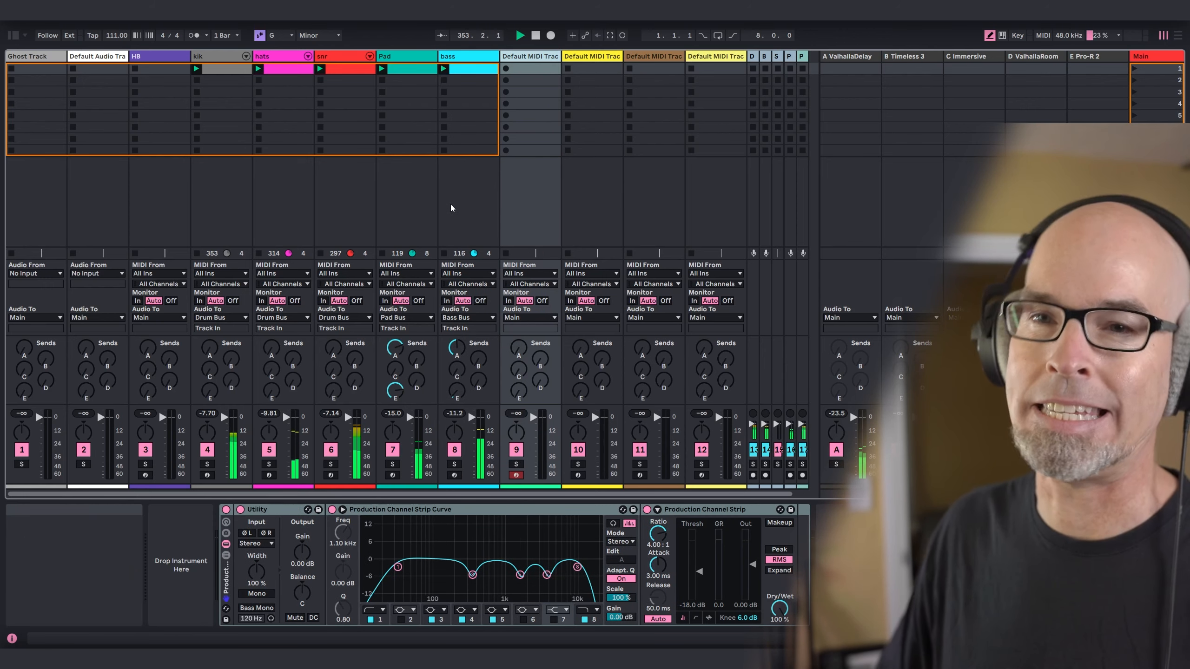
{"action": "mouse_move", "coordinate": [487, 81]}
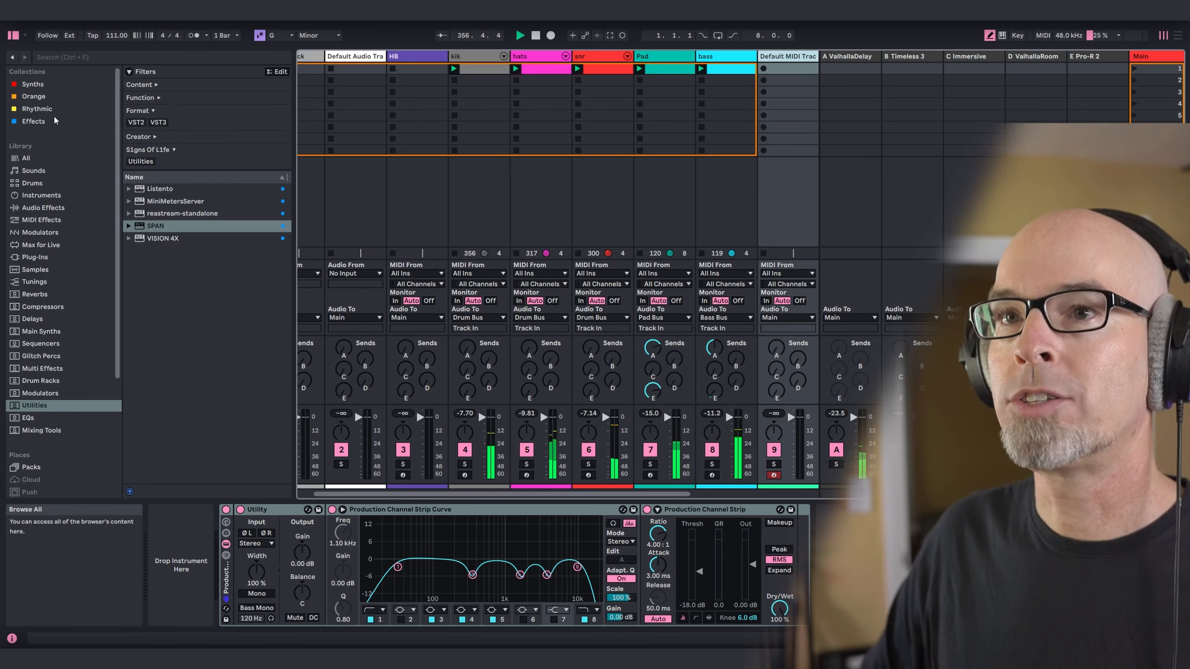
Step: Load a fresh Pigments onto the MIDI track beside bass and show its editor
{"action": "left_click", "coordinate": [33, 84]}
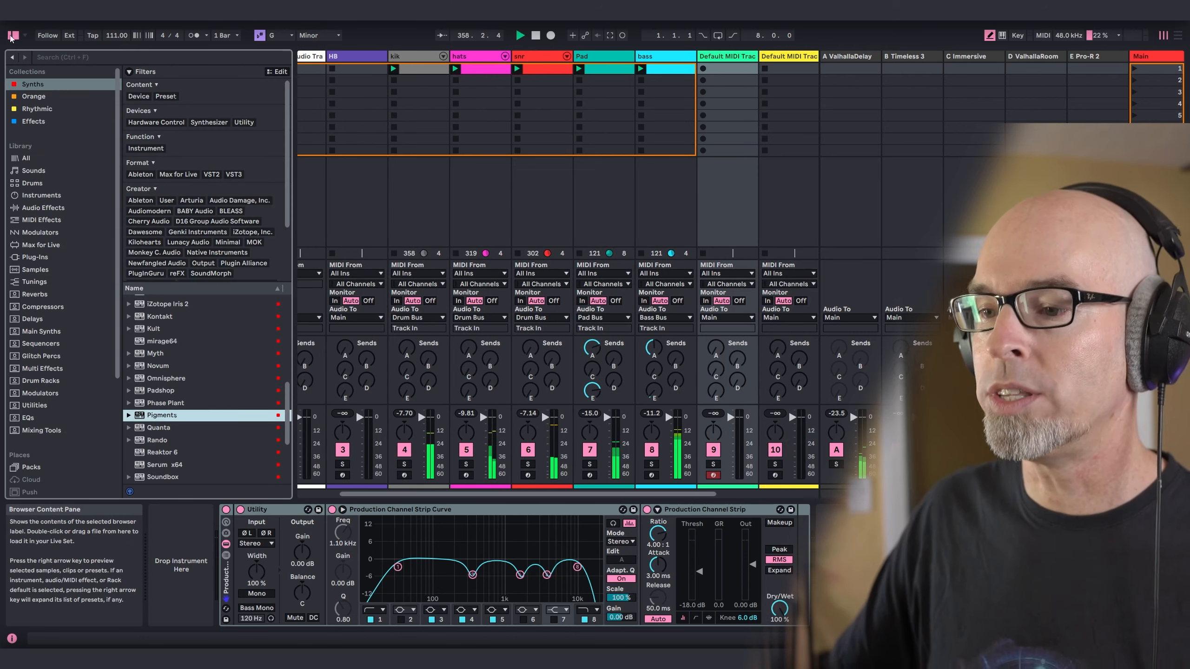
{"action": "double_click", "coordinate": [161, 415]}
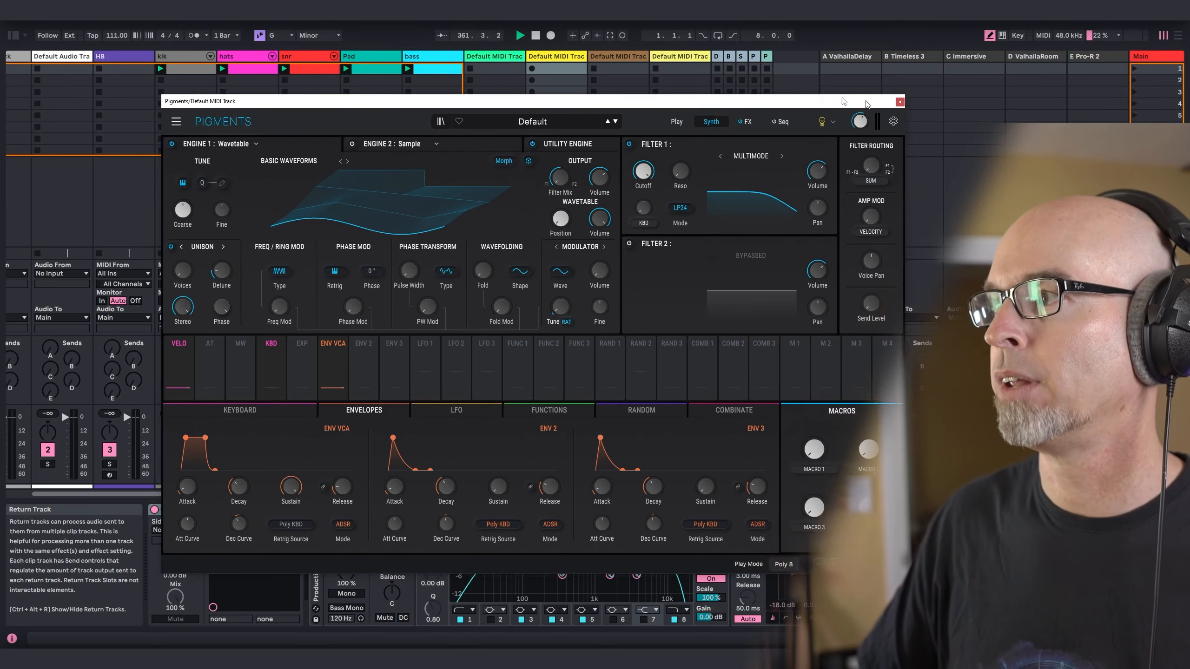
{"action": "left_click", "coordinate": [900, 101]}
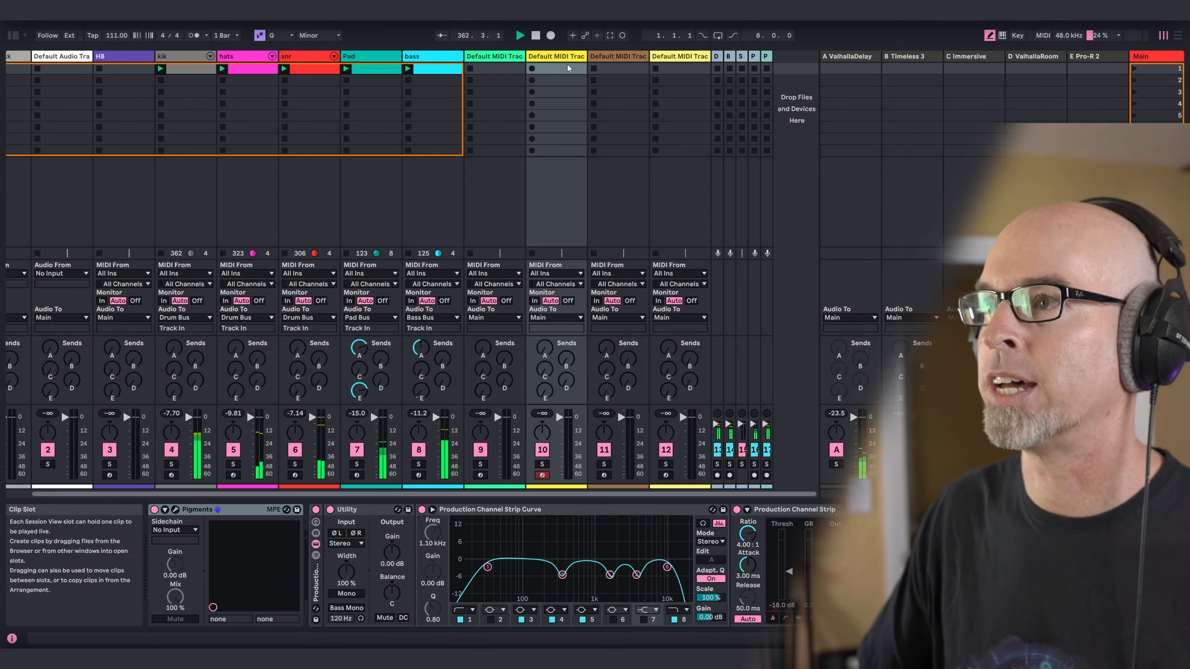
{"action": "left_click", "coordinate": [555, 56]}
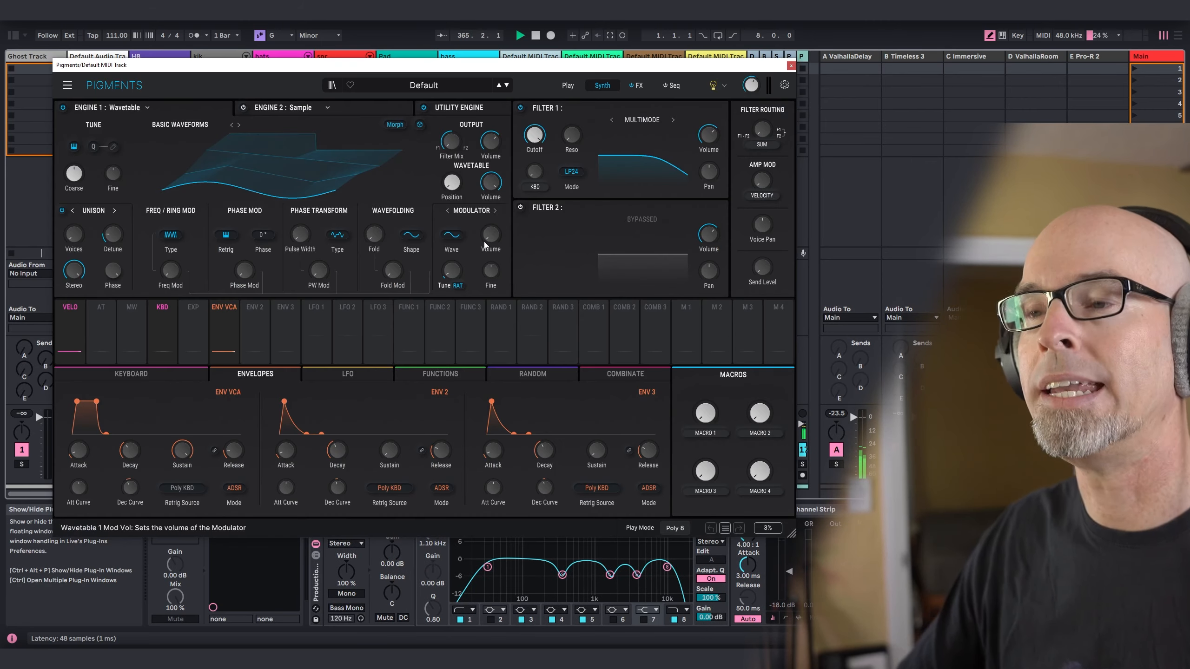
{"action": "mouse_move", "coordinate": [375, 259]}
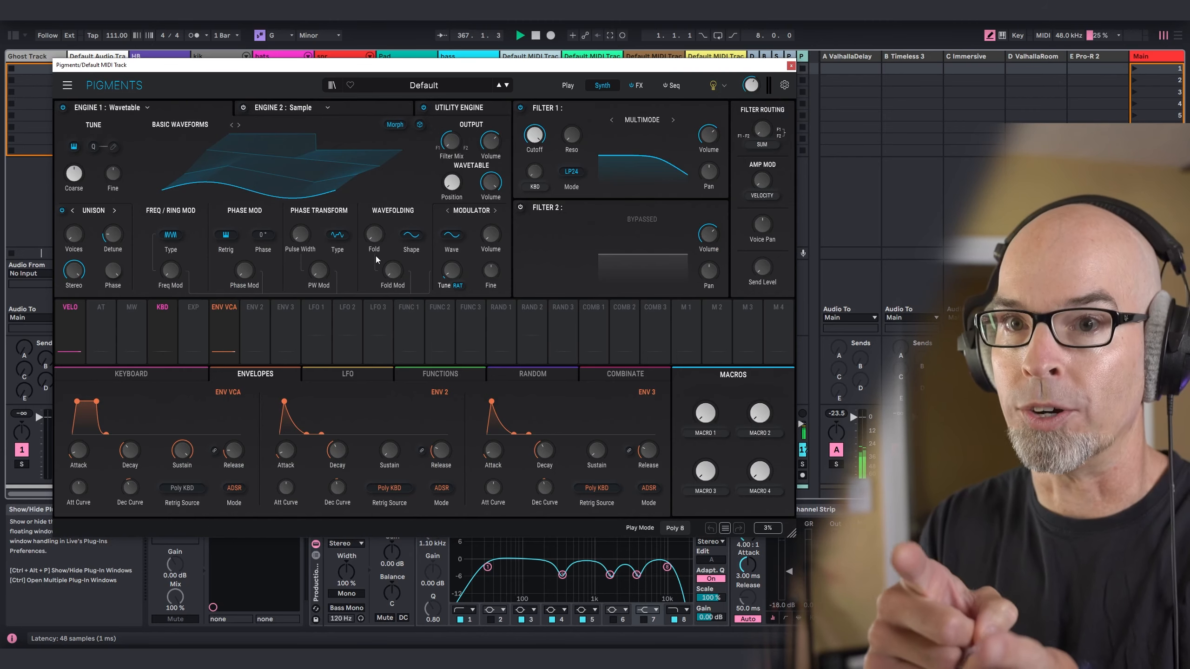
{"action": "mouse_move", "coordinate": [182, 452]}
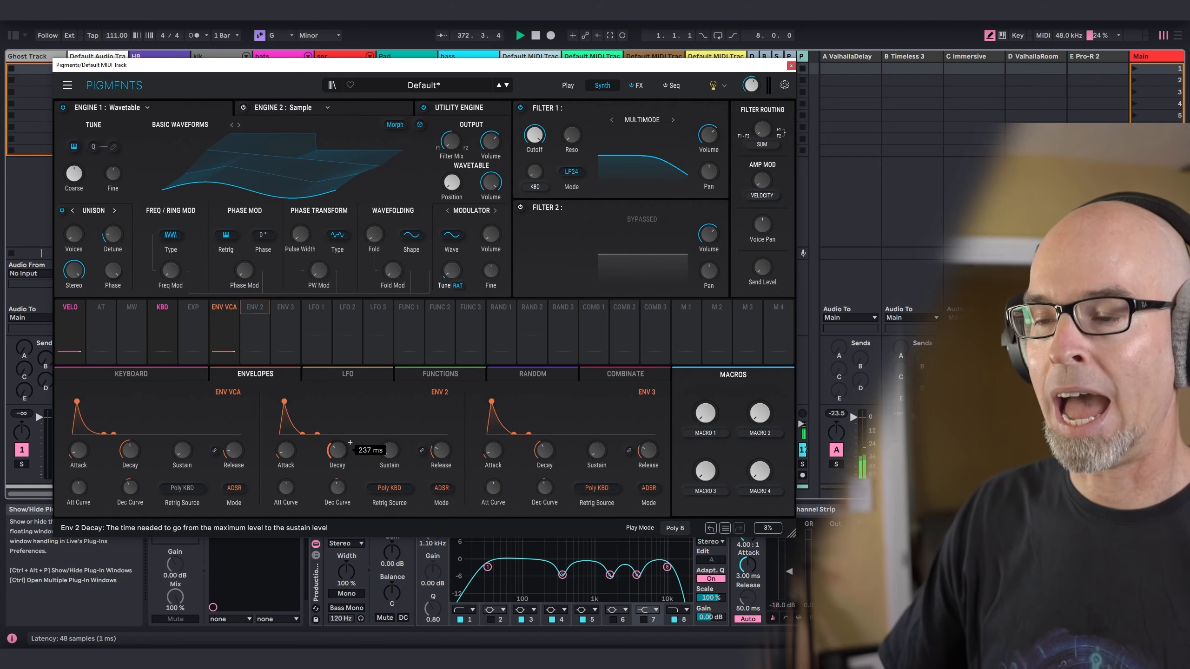
Step: Set ENV 2 decay to about 237 ms
{"action": "left_click", "coordinate": [254, 306]}
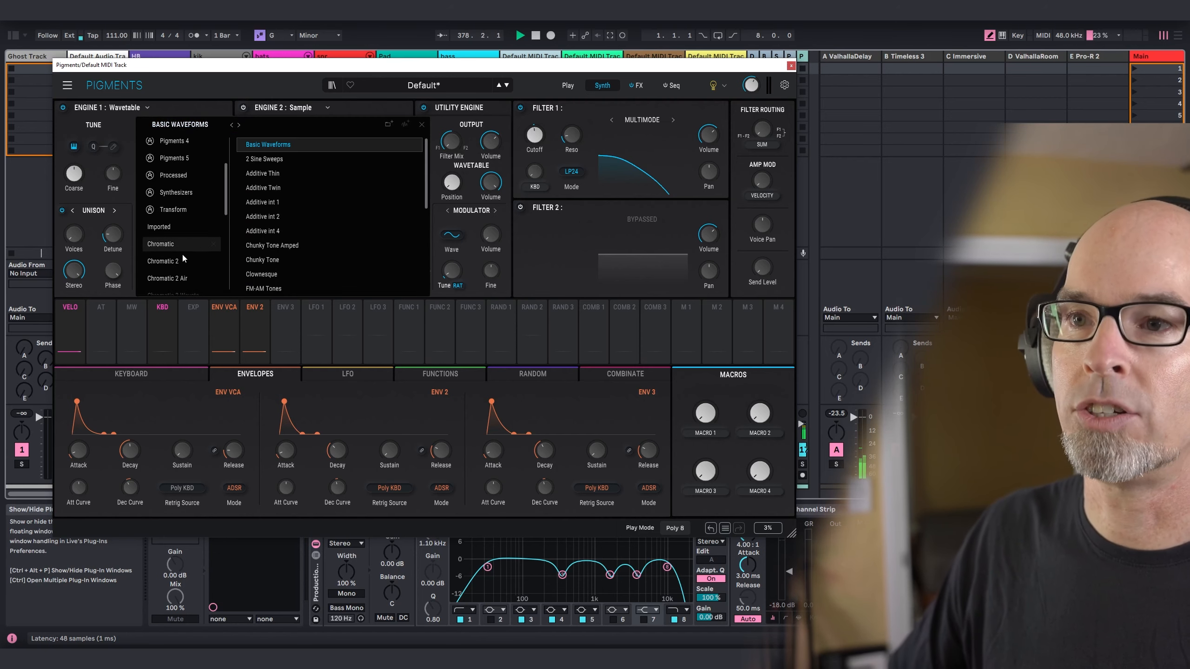
Step: Load Chromatic 2 Table 19 into engine 1 and have ENV 2 move wavetable position by about 0.19
{"action": "left_click", "coordinate": [163, 261]}
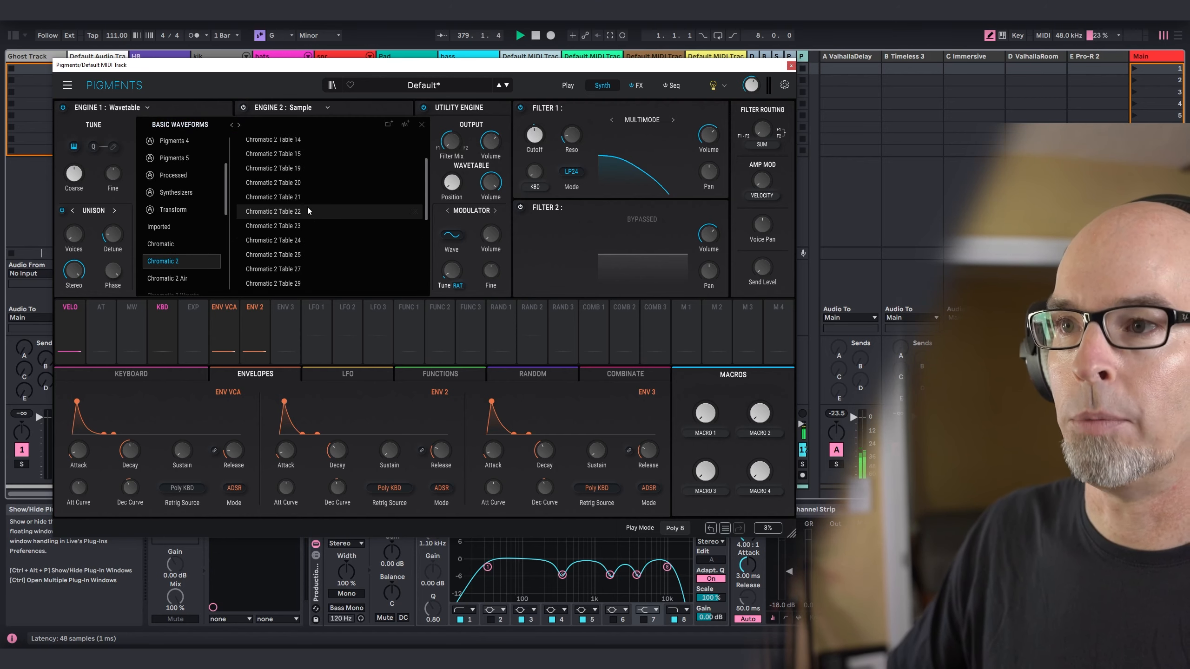
{"action": "left_click", "coordinate": [273, 167]}
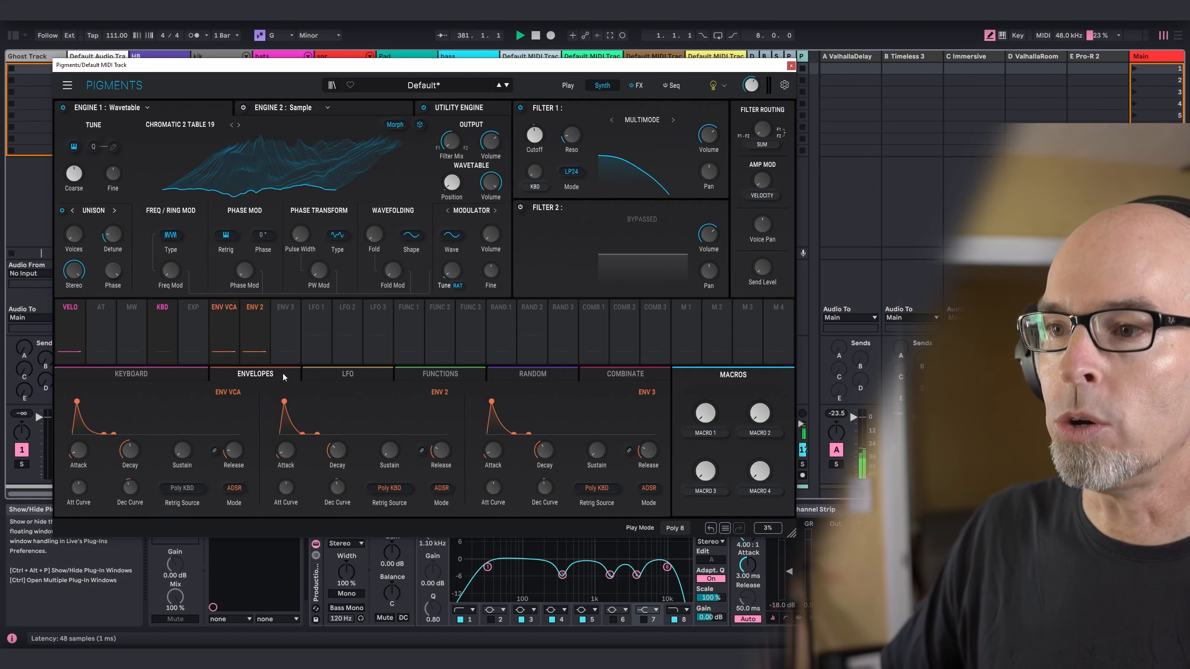
{"action": "left_click", "coordinate": [254, 307]}
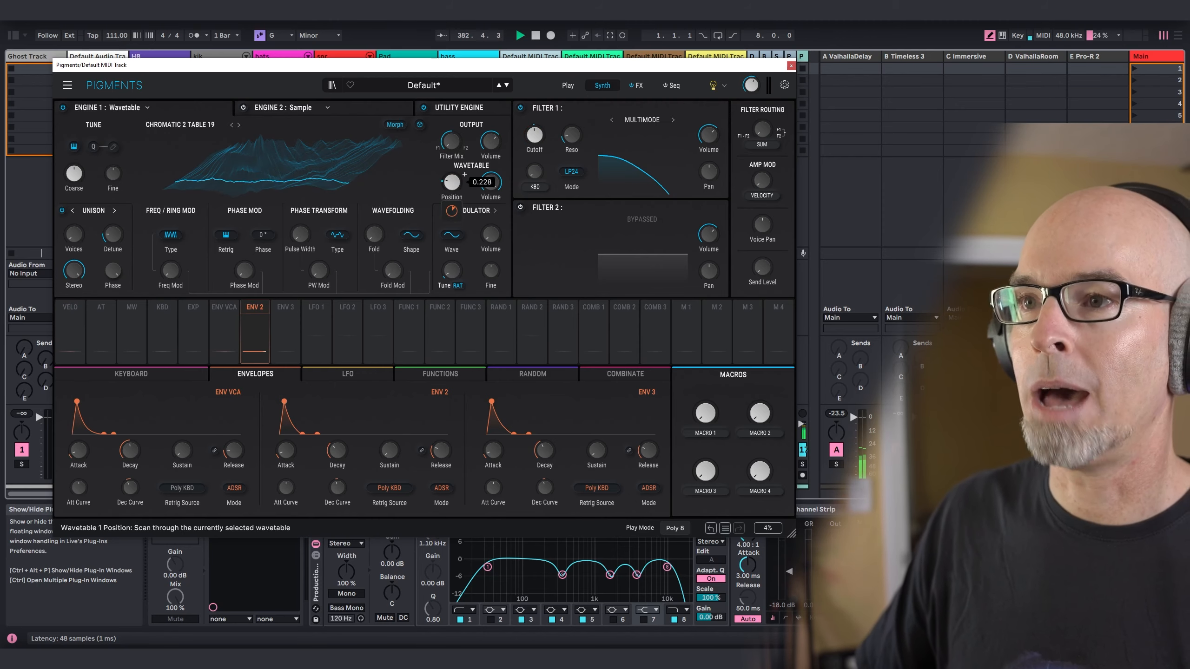
{"action": "left_click_drag", "start_coordinate": [451, 182], "coordinate": [453, 176]}
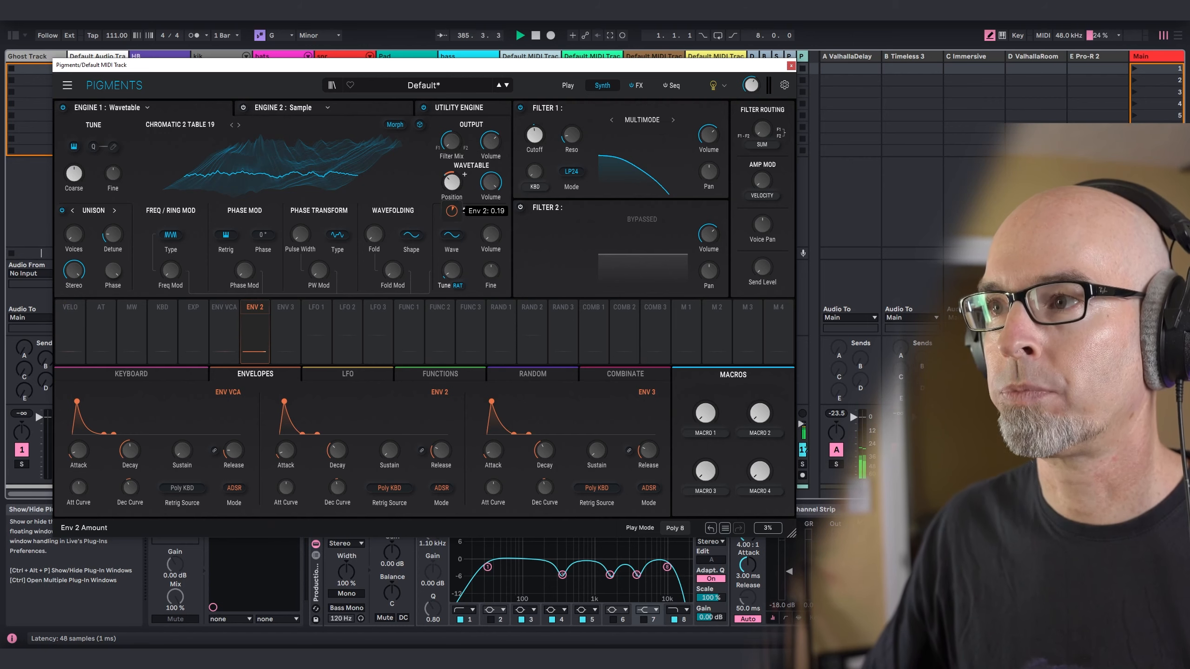
{"action": "left_click", "coordinate": [346, 373]}
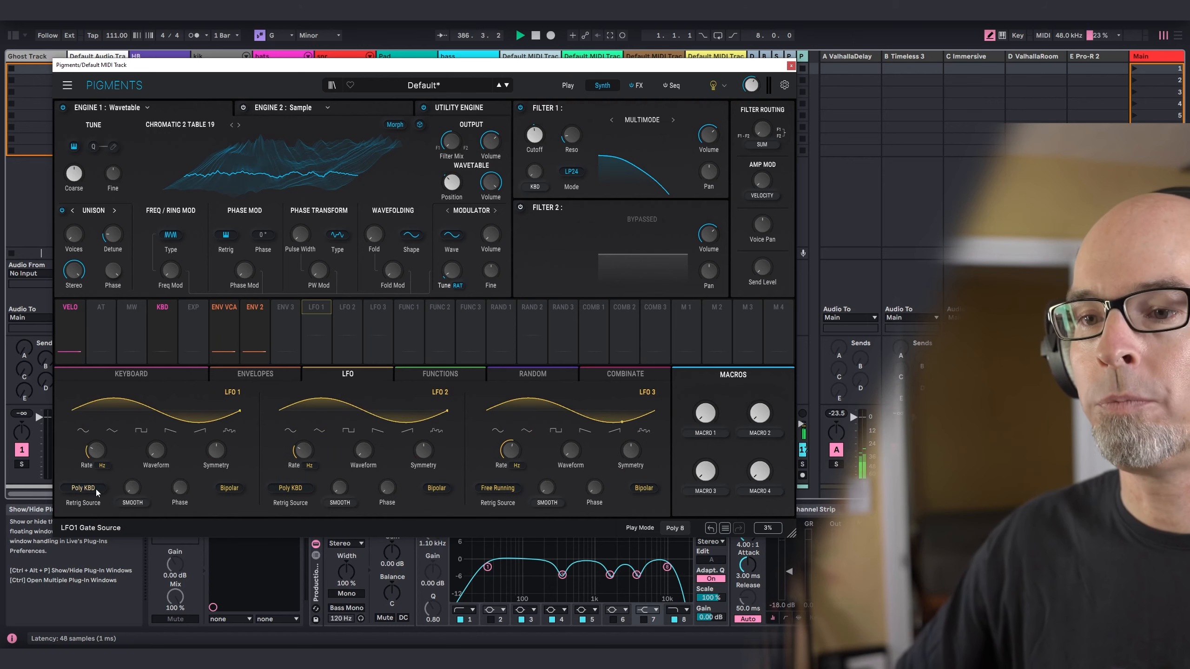
Step: Route LFO 1 to wavetable position and switch engine 2's type to Wavetable
{"action": "left_click", "coordinate": [82, 488]}
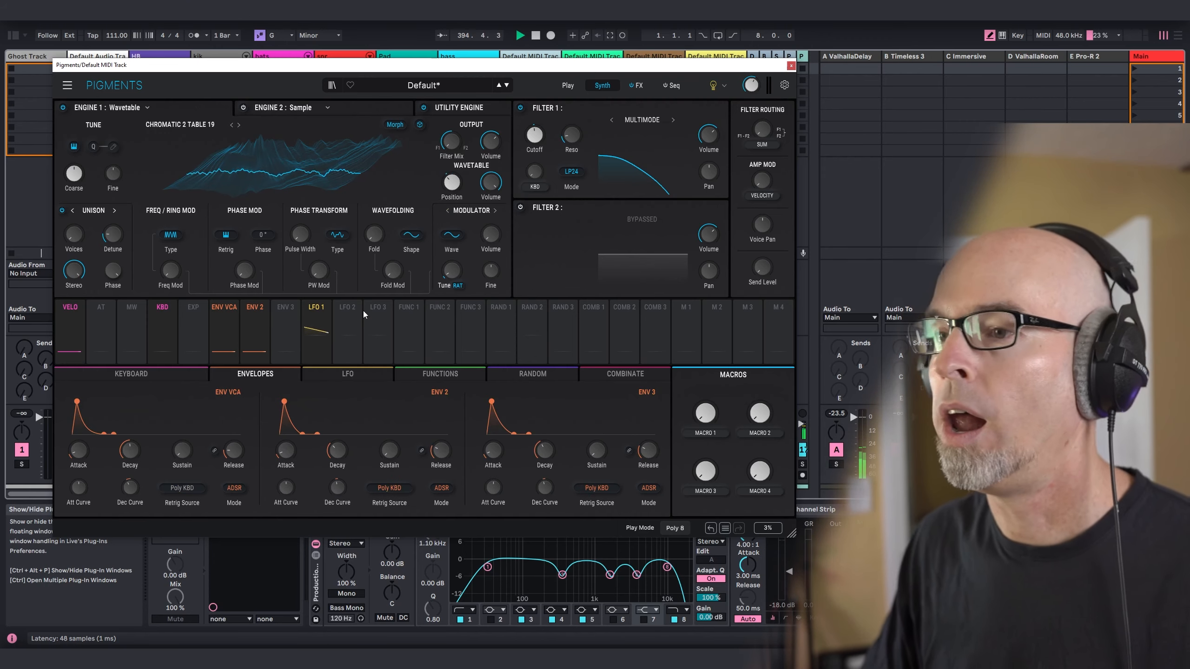
{"action": "mouse_move", "coordinate": [534, 136]}
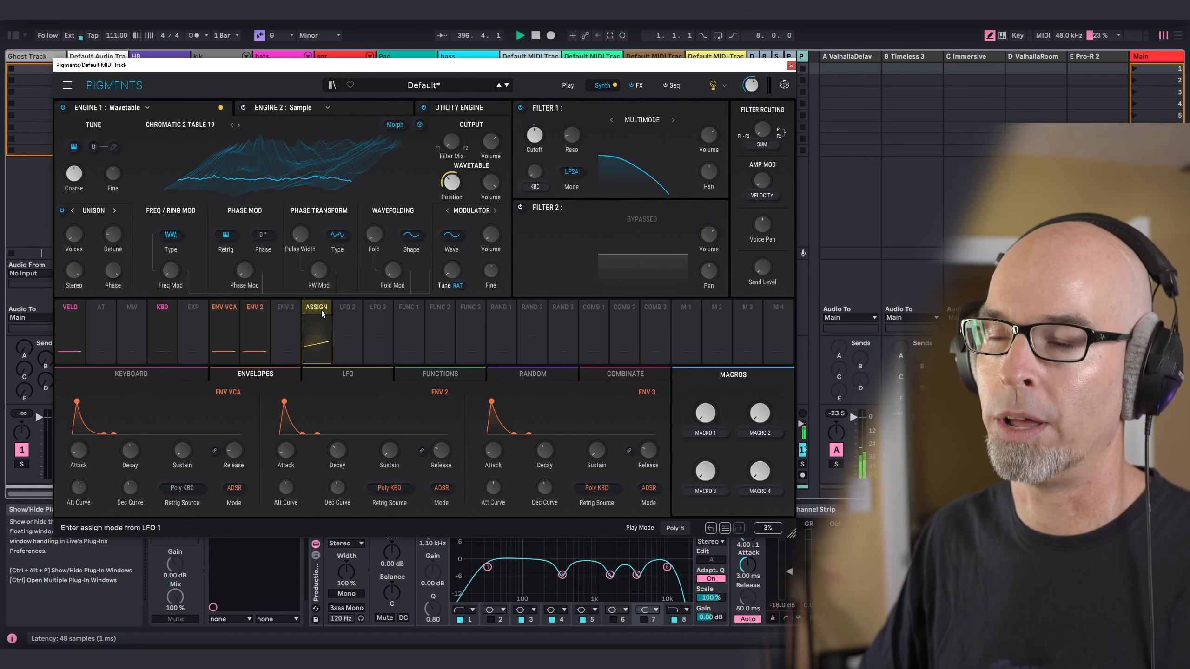
{"action": "left_click", "coordinate": [316, 307]}
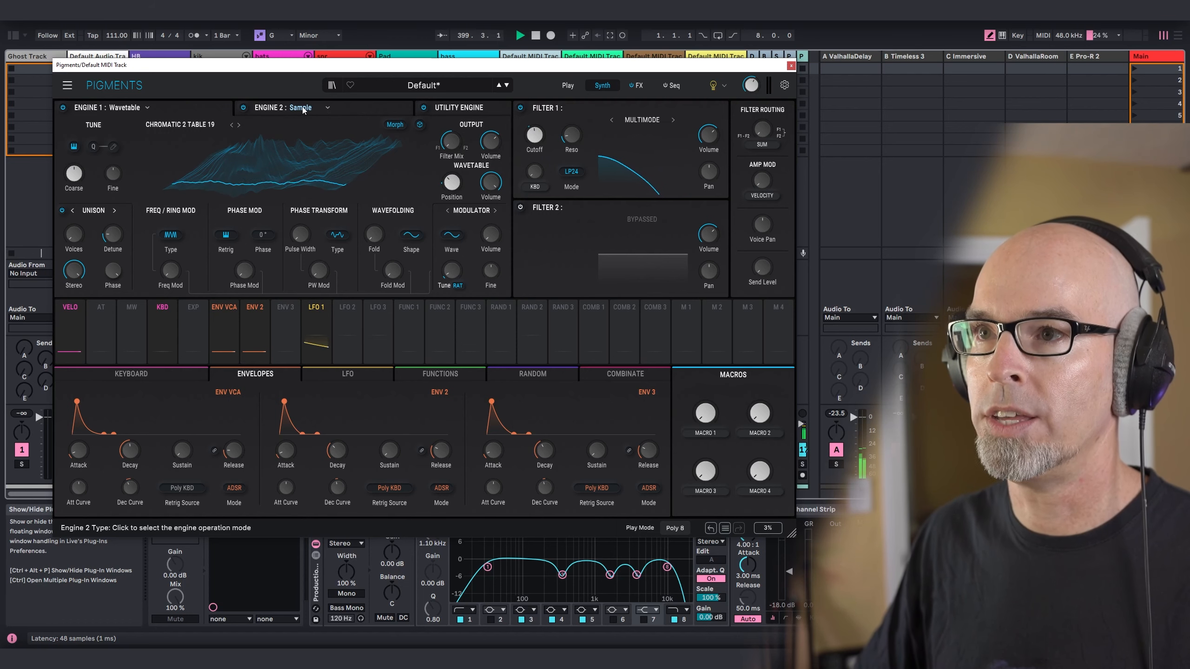
{"action": "left_click", "coordinate": [300, 106]}
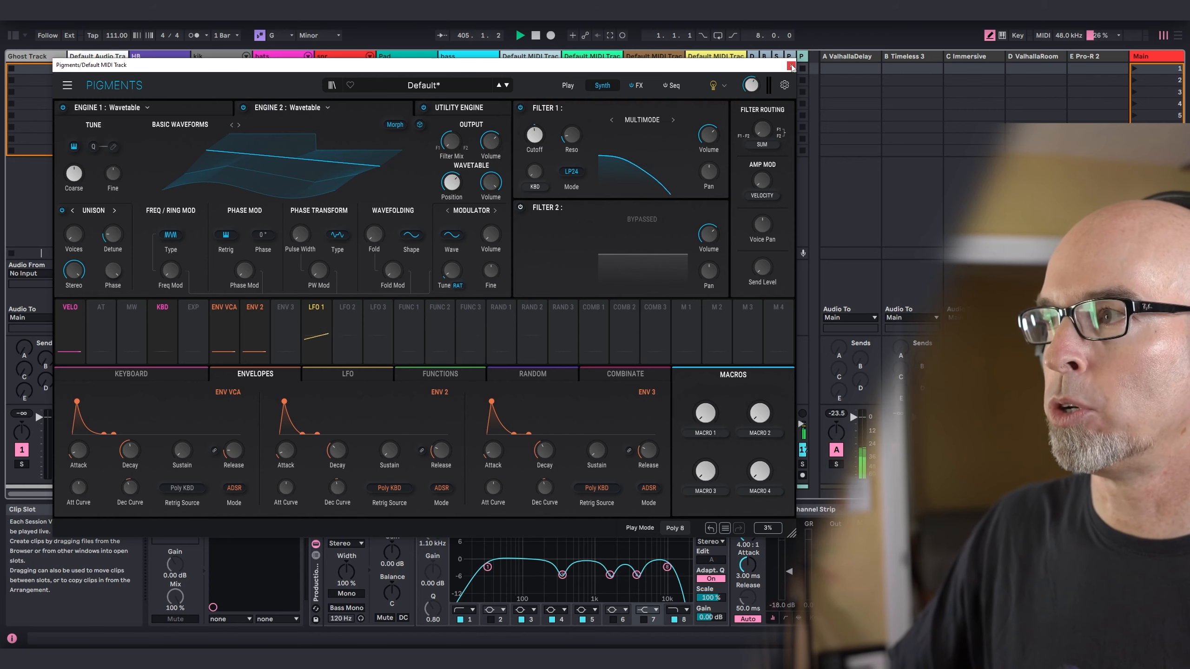
Step: Close Pigments and bring up the Harmony Bloom window on the HB track
{"action": "left_click", "coordinate": [790, 64]}
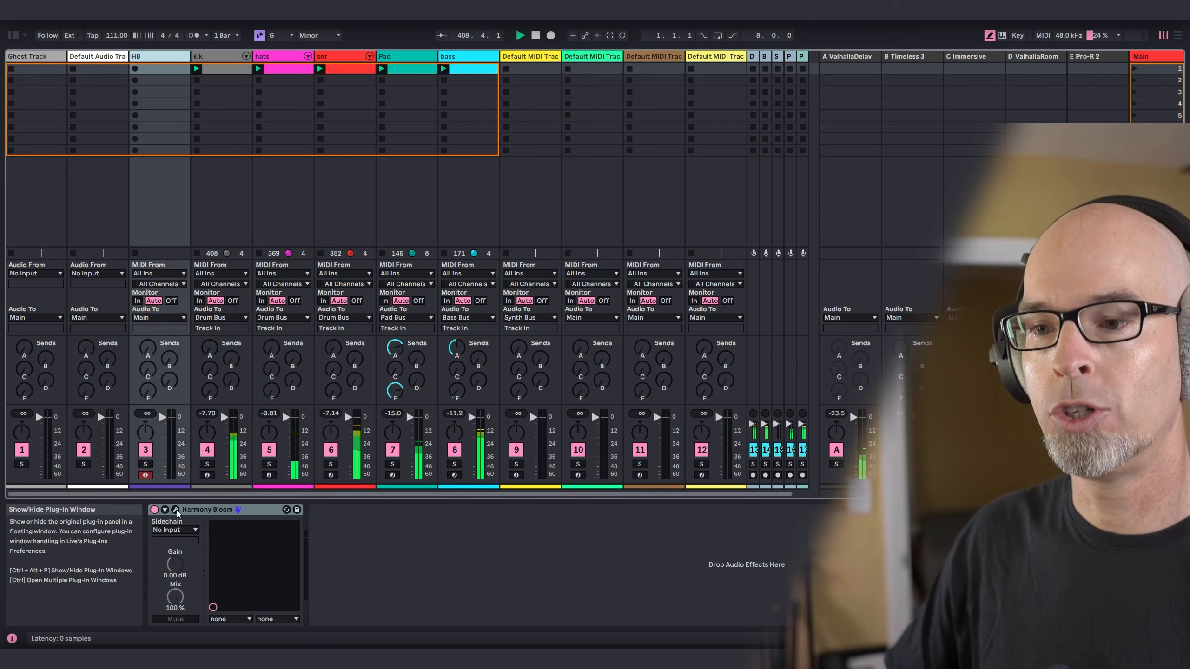
{"action": "left_click", "coordinate": [175, 509]}
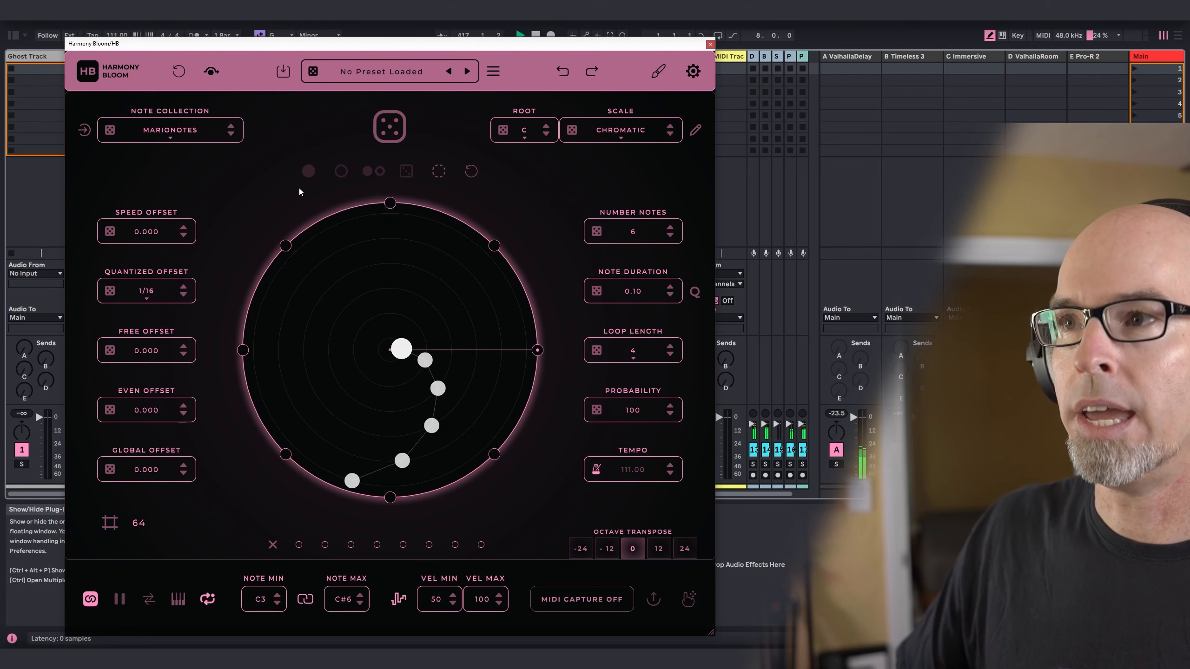
Step: Set Harmony Bloom to root C, Pentatonic Minor scale with the Minor note collection
{"action": "left_click", "coordinate": [522, 130]}
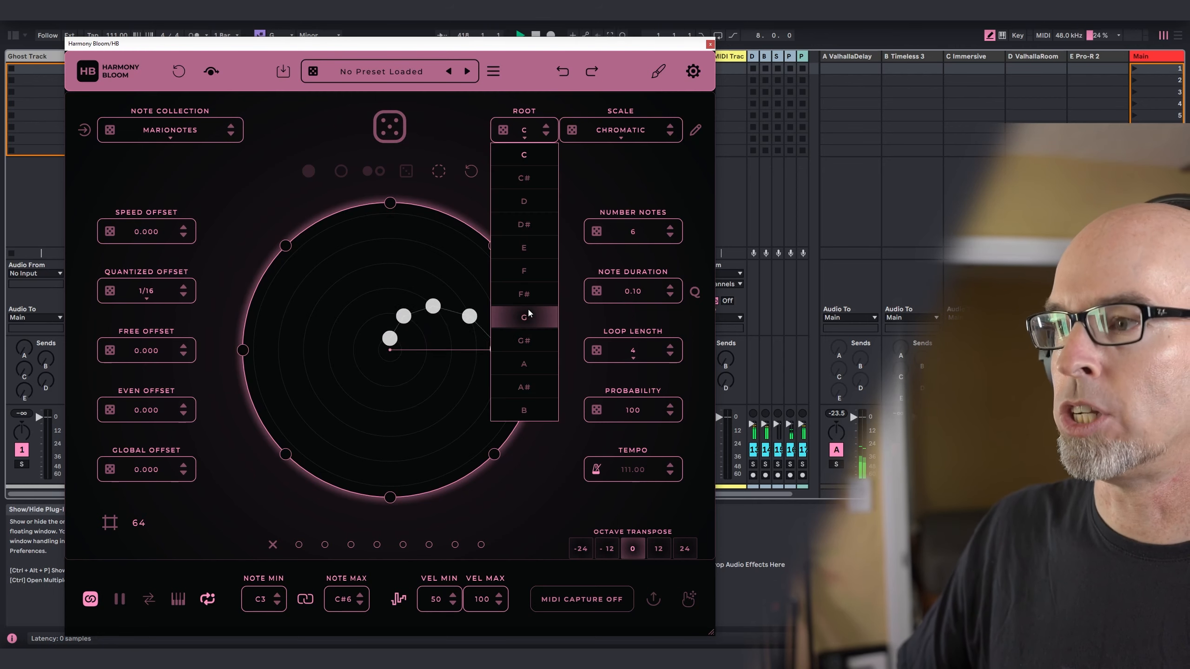
{"action": "left_click", "coordinate": [619, 130]}
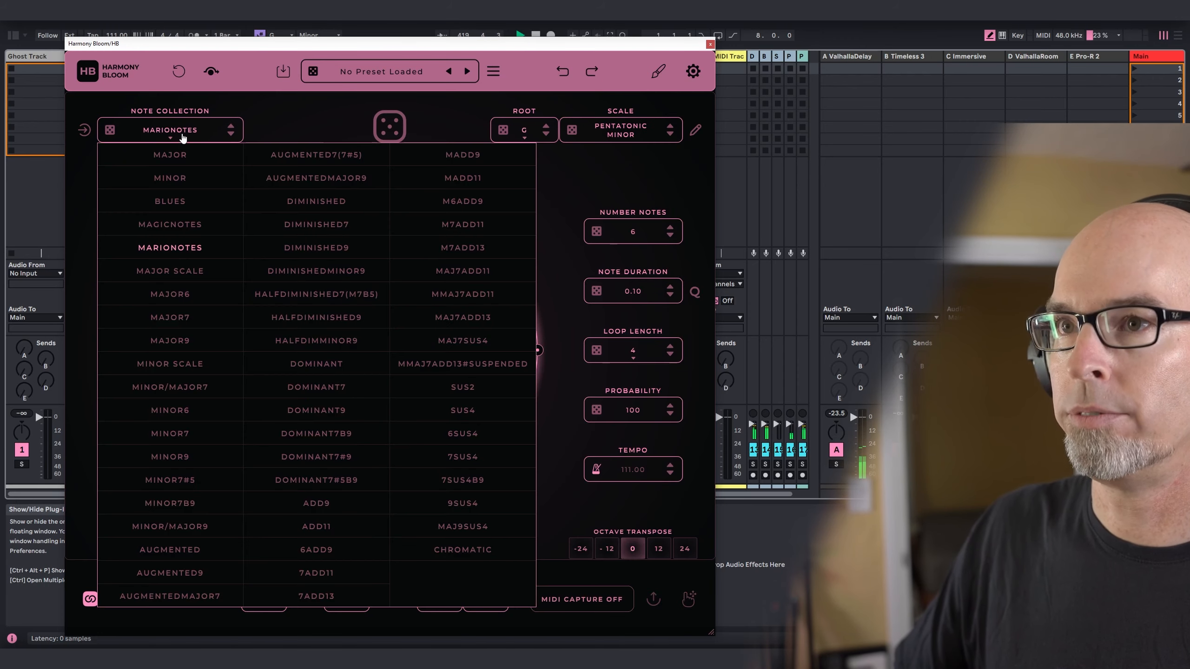
{"action": "left_click", "coordinate": [170, 178]}
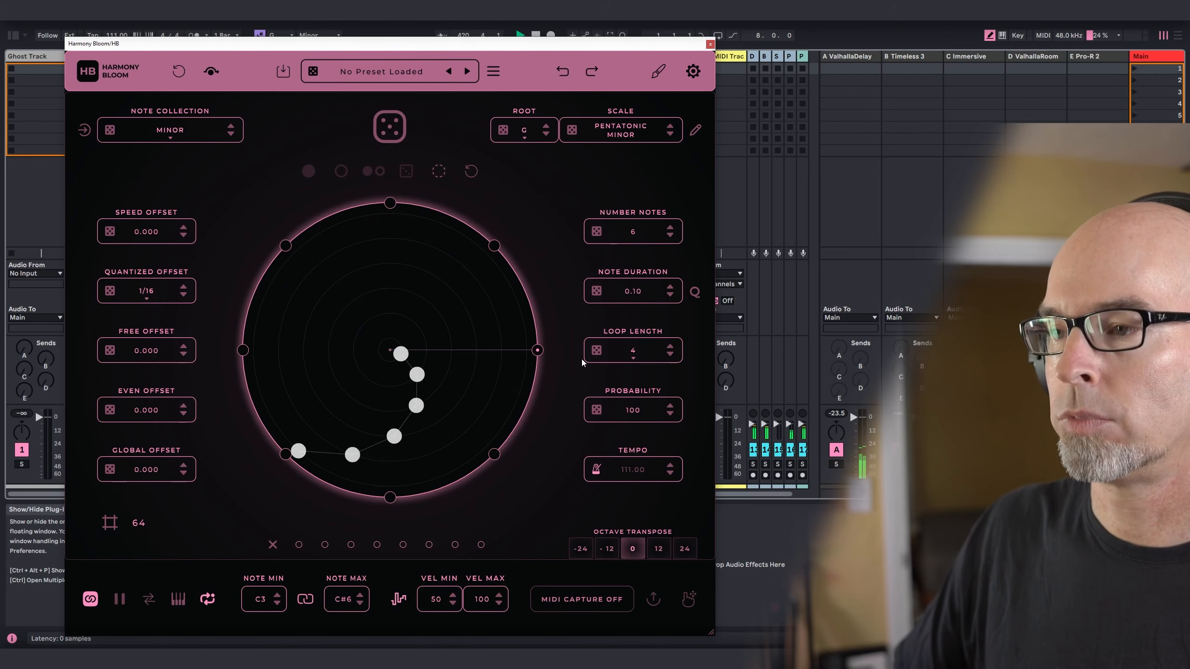
Step: Set the loop length to 1 (via 1/2 first) and bring up the sequencer's settings
{"action": "left_click", "coordinate": [632, 349]}
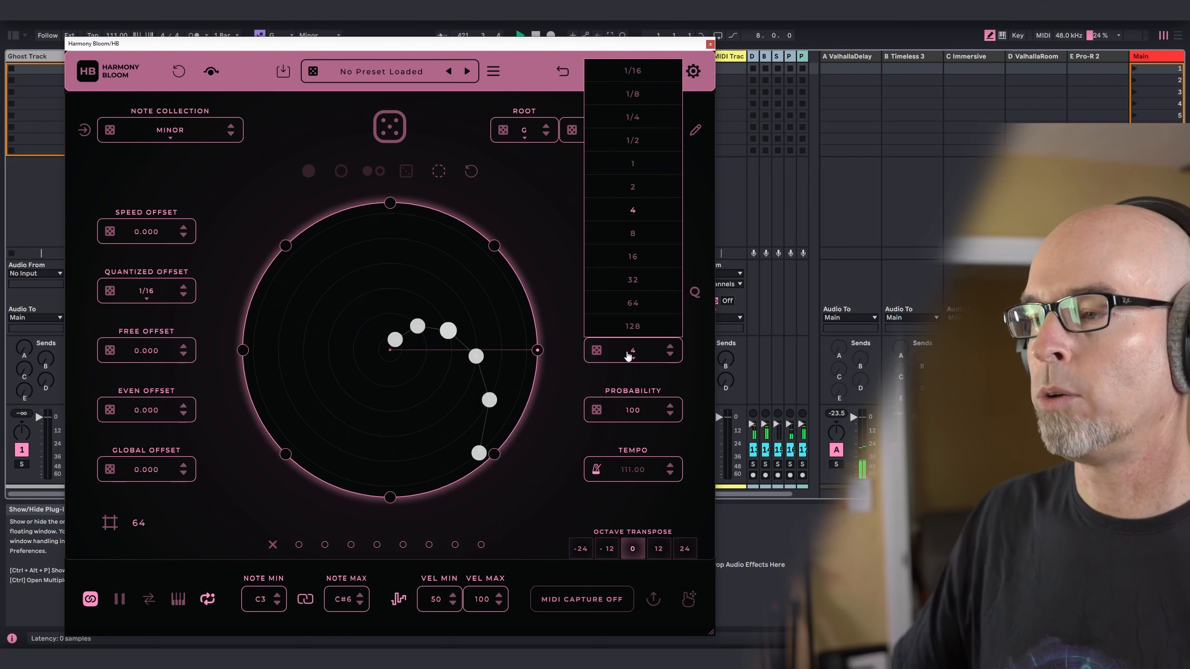
{"action": "left_click", "coordinate": [632, 256]}
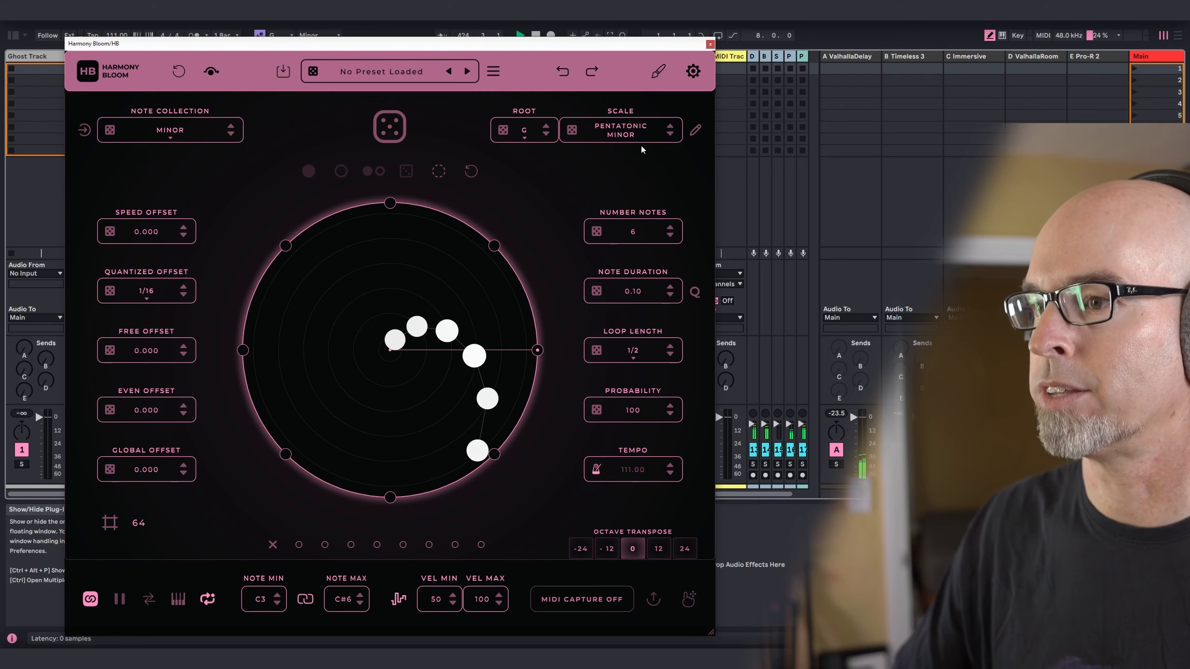
{"action": "left_click", "coordinate": [632, 350]}
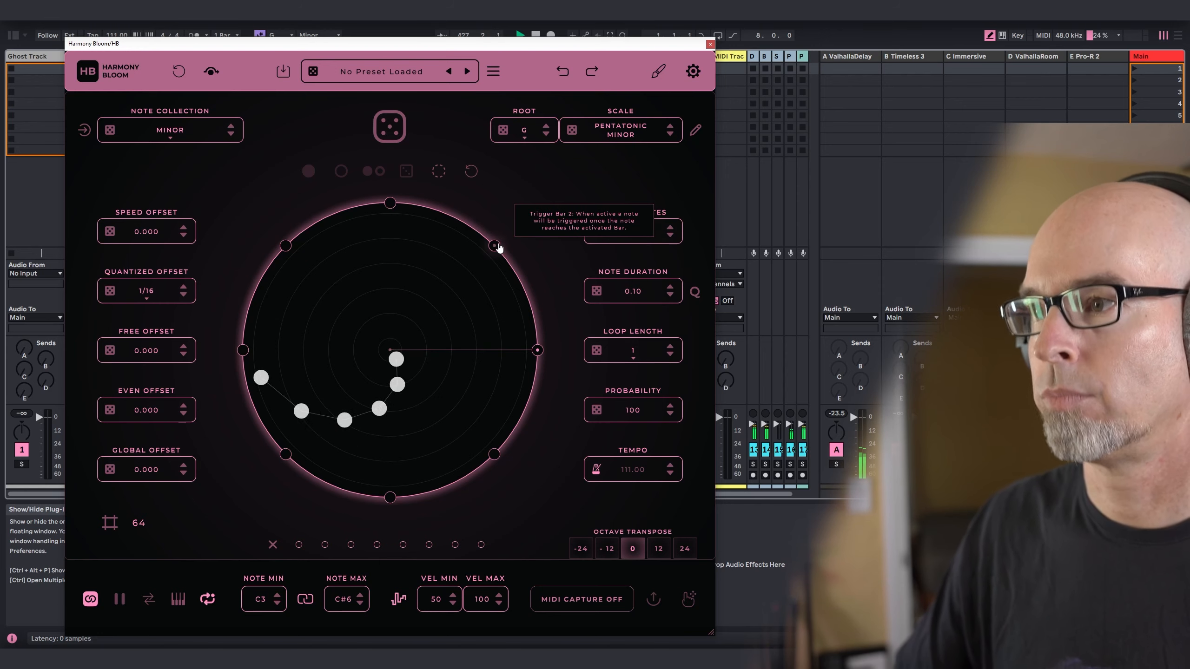
{"action": "mouse_move", "coordinate": [285, 456]}
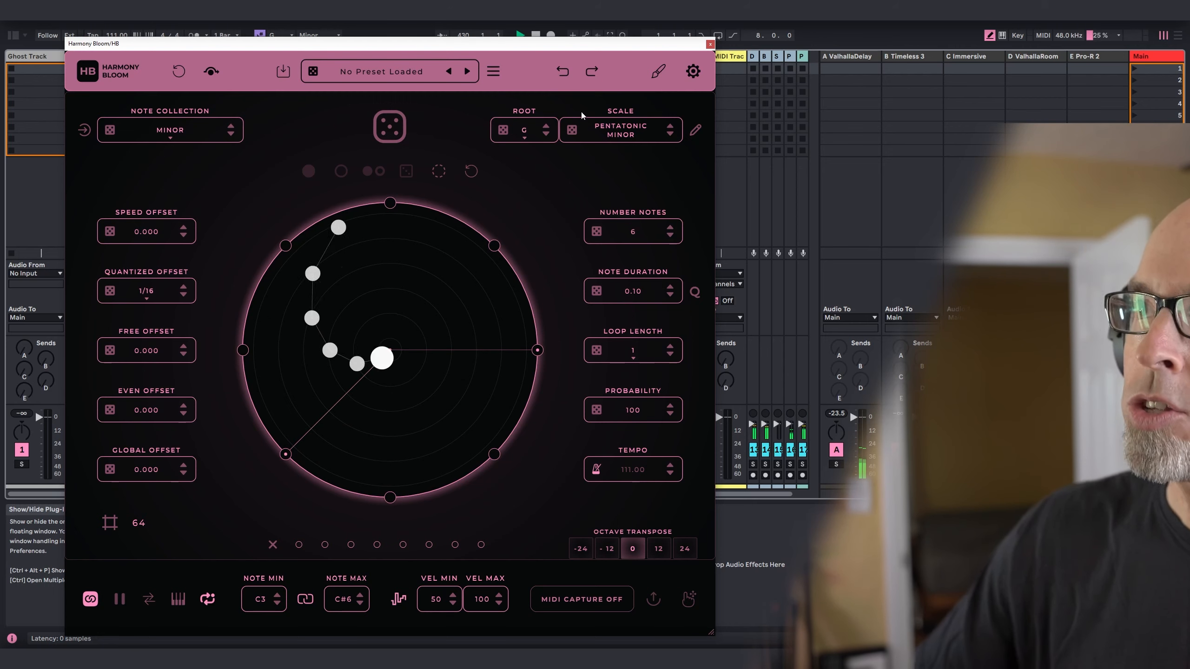
{"action": "left_click", "coordinate": [691, 71]}
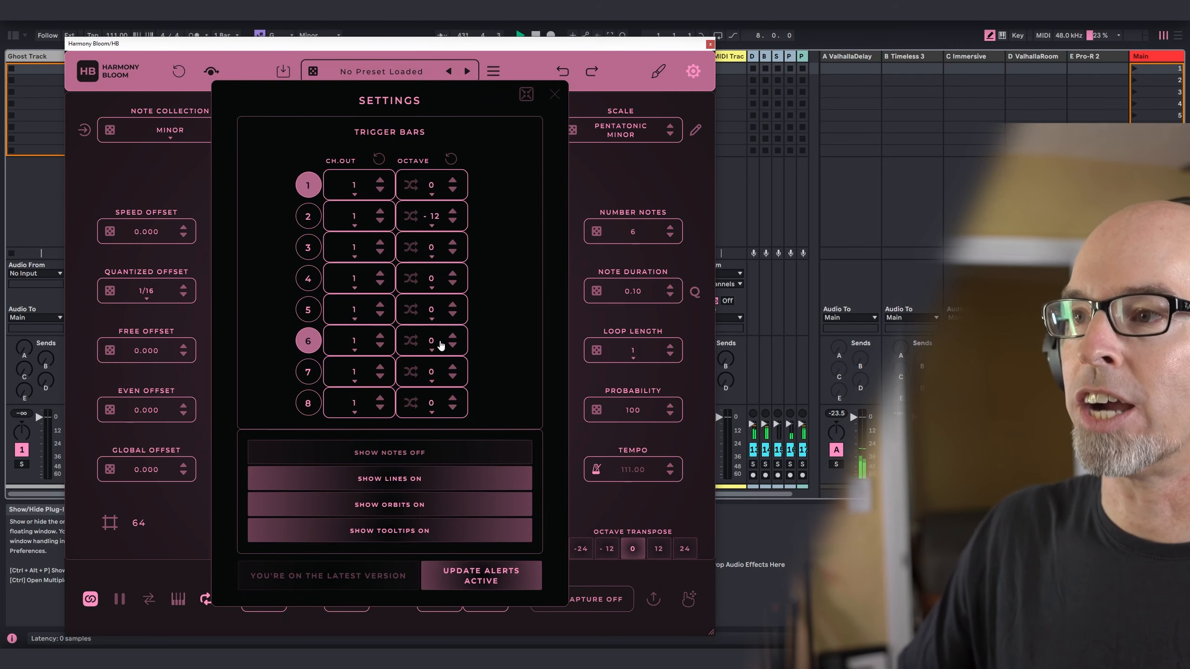
{"action": "mouse_move", "coordinate": [469, 78]}
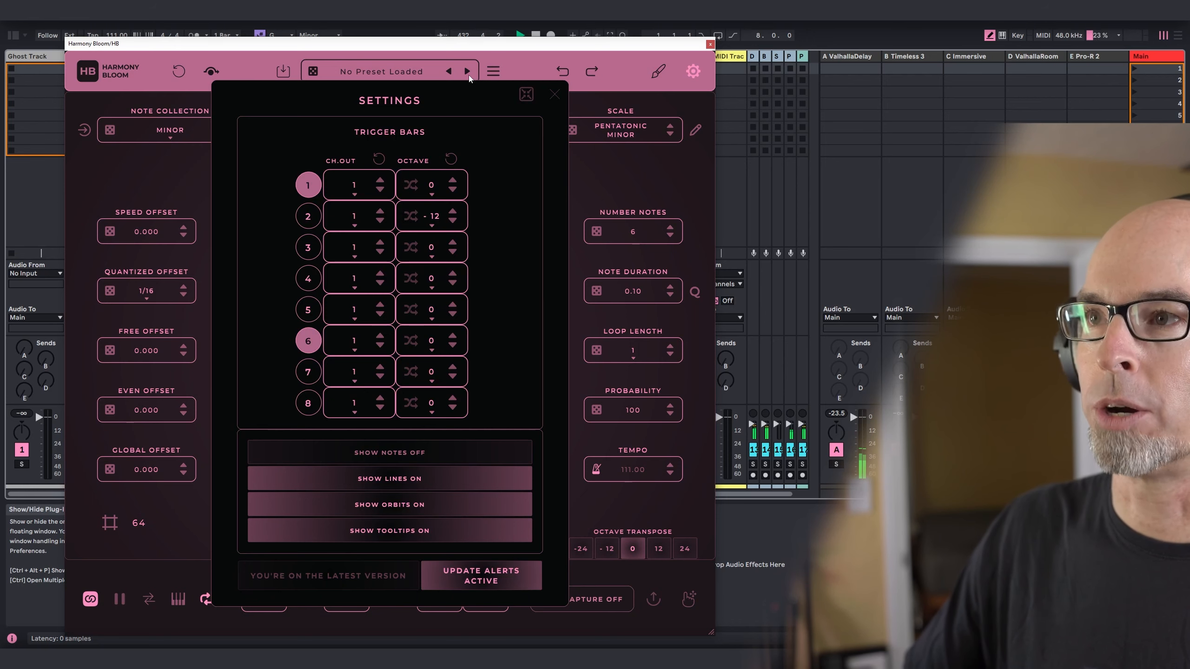
Step: Set trigger bar 6's octave to +12 in Settings, then switch note duration to quantized values
{"action": "left_click", "coordinate": [555, 93]}
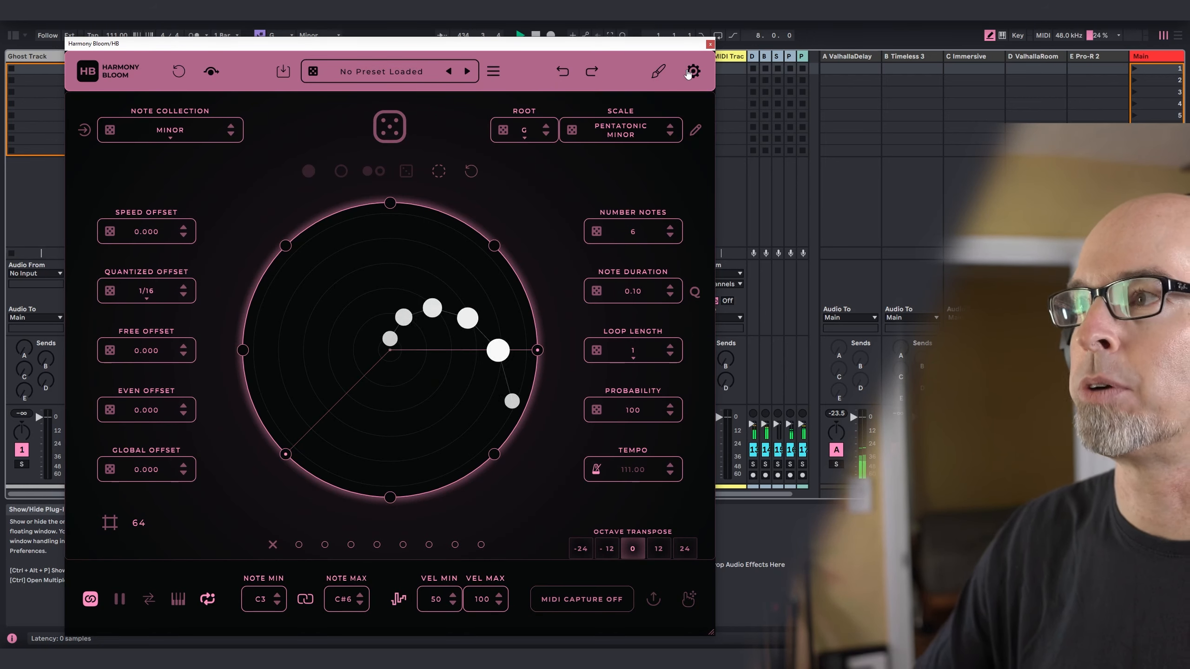
{"action": "left_click", "coordinate": [691, 72]}
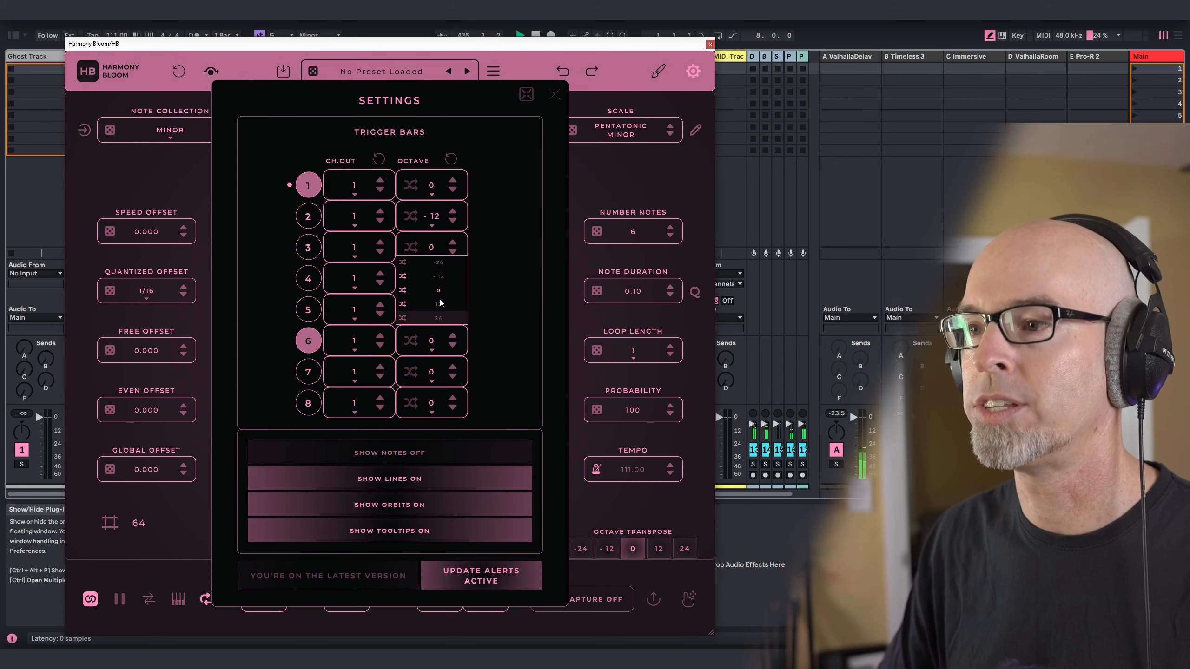
{"action": "left_click", "coordinate": [437, 302]}
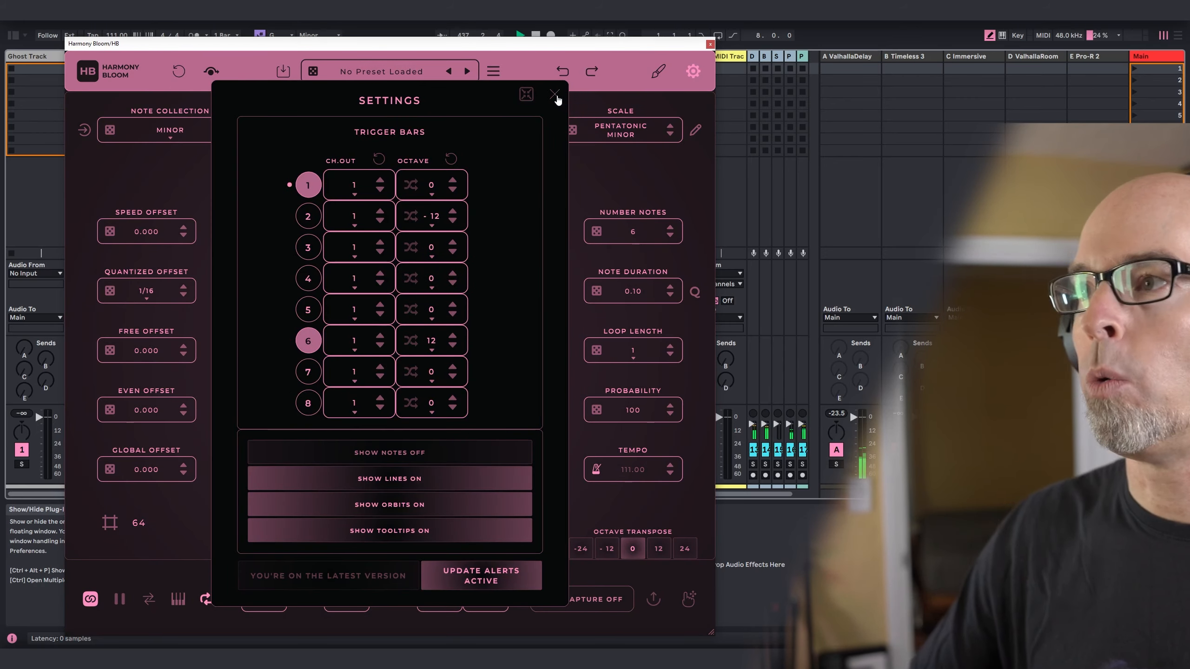
{"action": "left_click", "coordinate": [554, 93]}
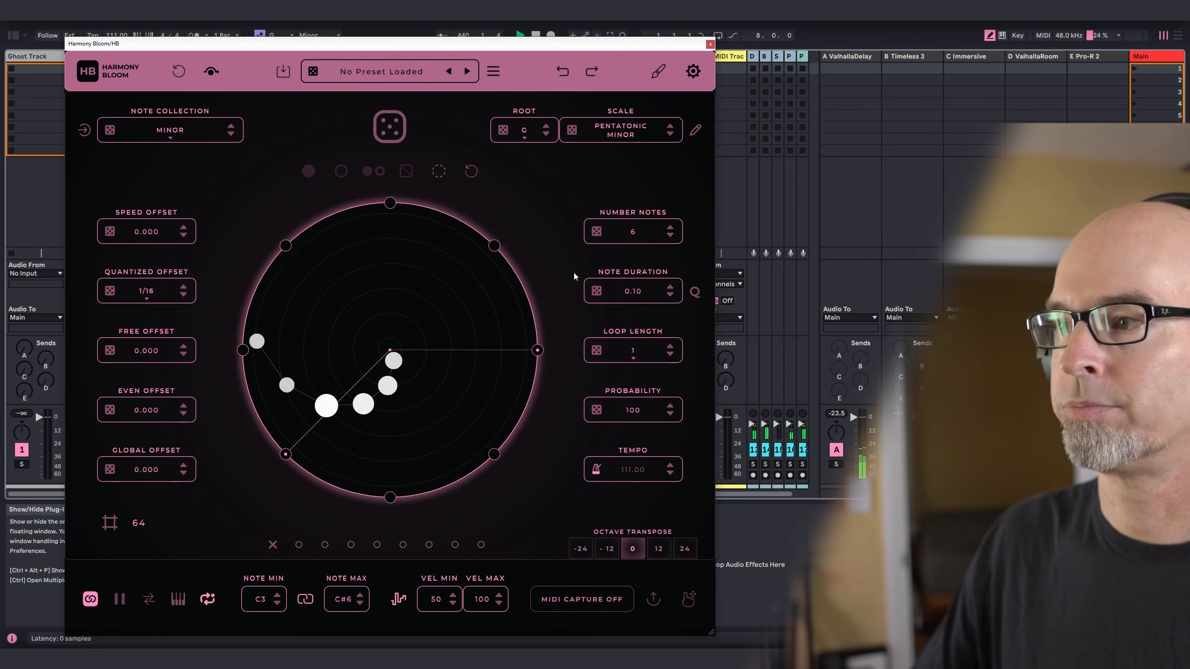
{"action": "left_click", "coordinate": [693, 294]}
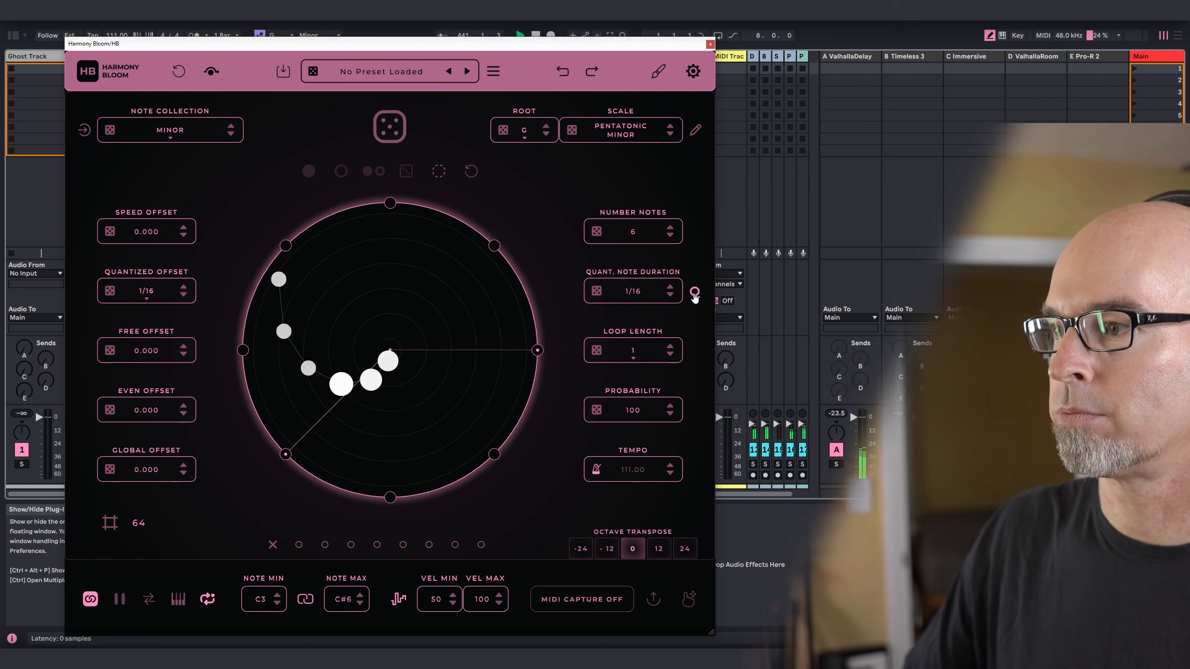
{"action": "mouse_move", "coordinate": [693, 294]}
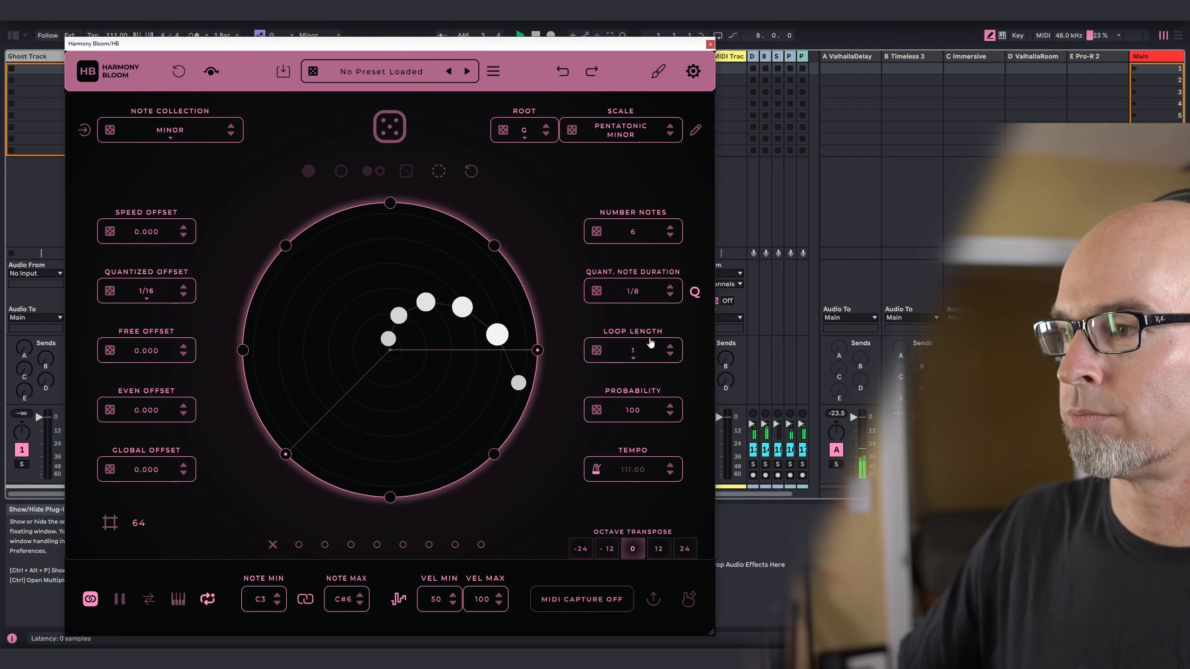
Step: Set the quantized note duration to 1/8
{"action": "left_click", "coordinate": [670, 345]}
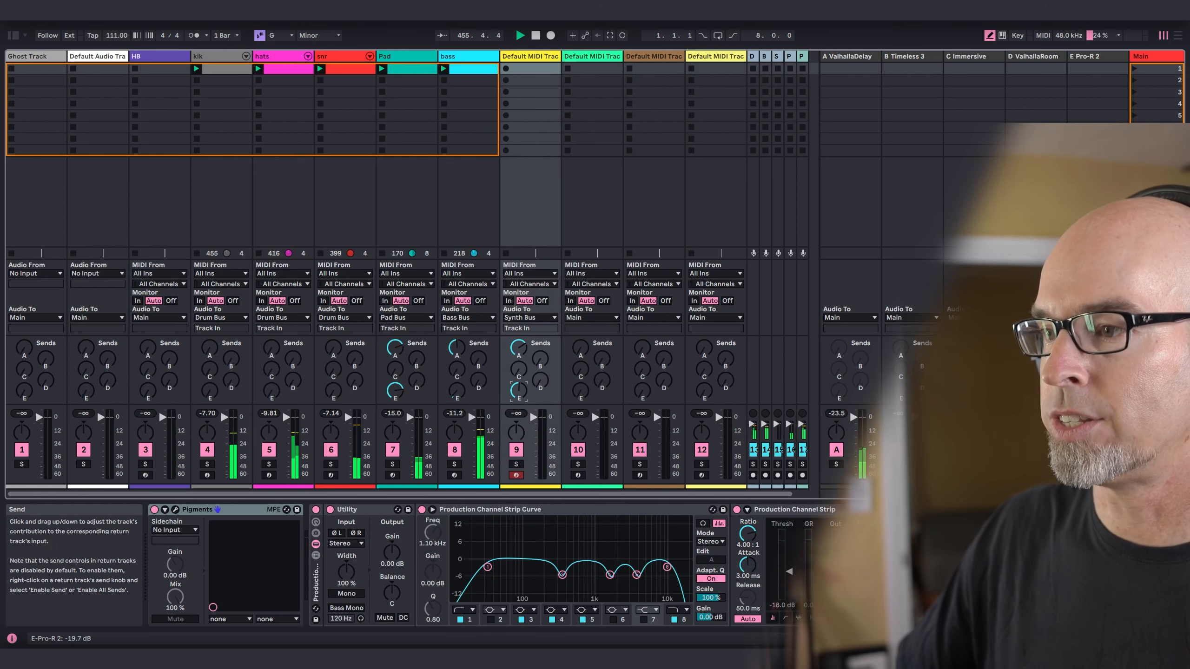
Step: Feed the synth track MIDI from the HB track, then start and stop the set's playback
{"action": "left_click", "coordinate": [529, 273]}
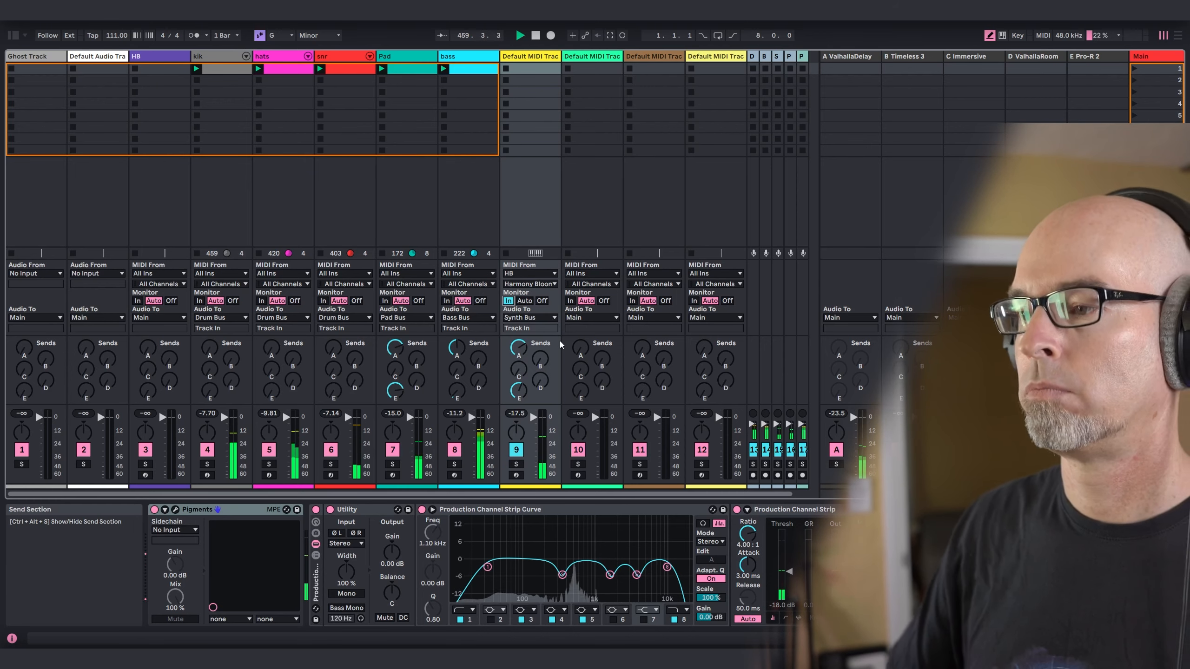
{"action": "left_click", "coordinate": [537, 36]}
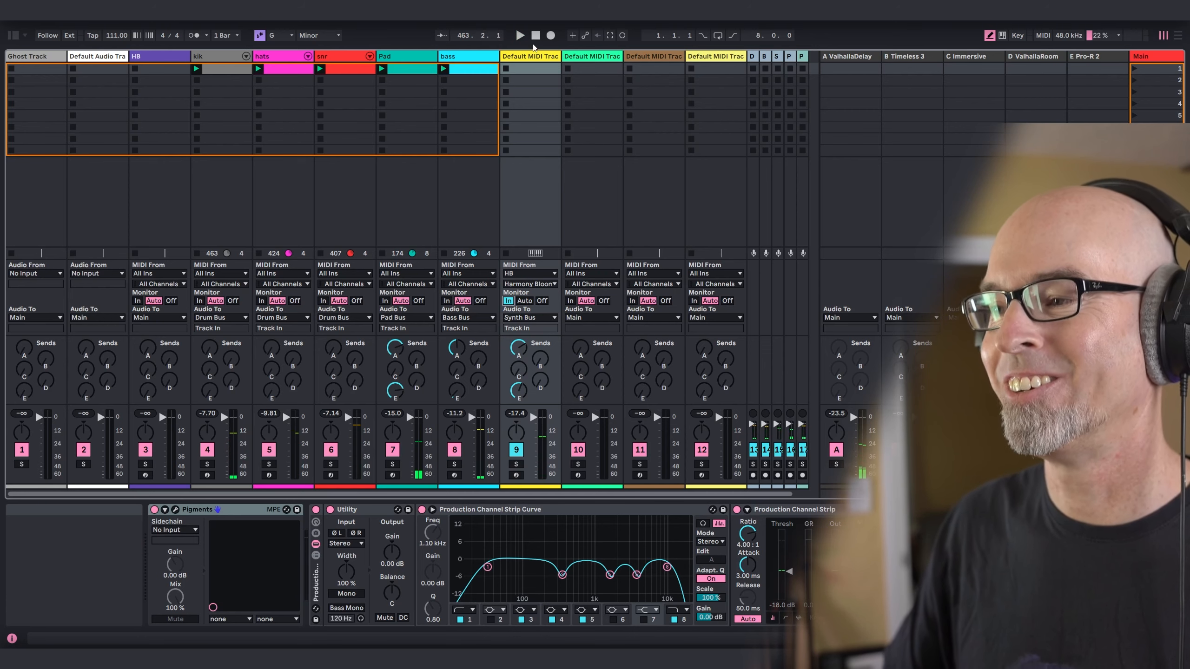
{"action": "left_click", "coordinate": [519, 36]}
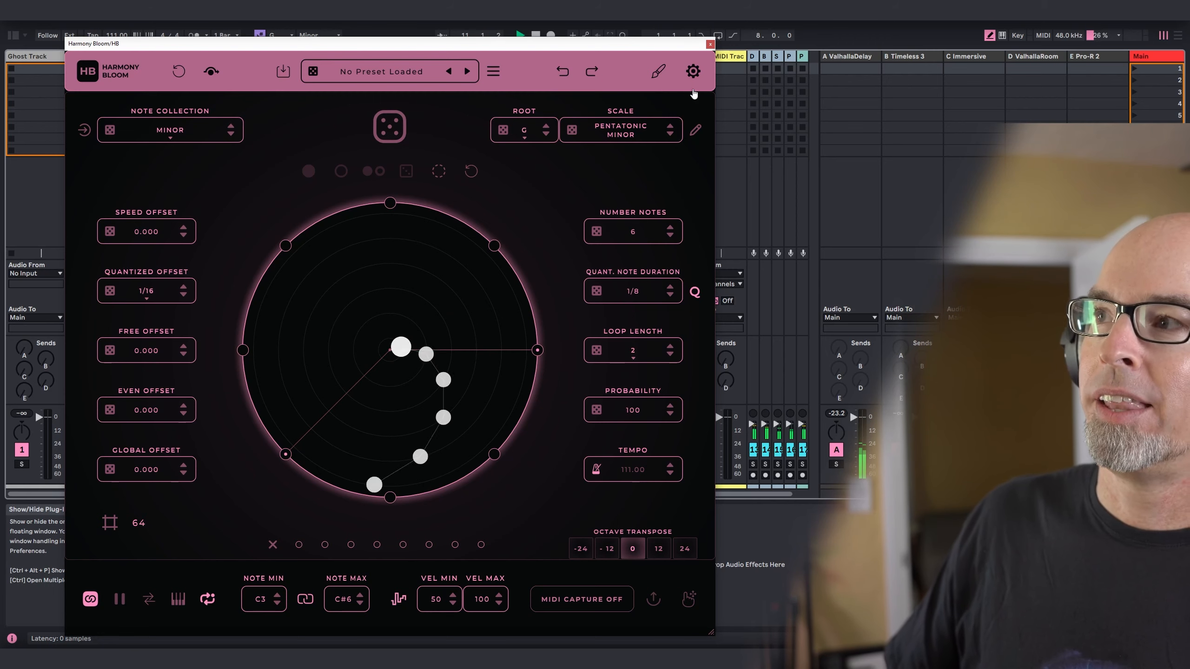
Step: Review the trigger-bar octave settings, then close Harmony Bloom's window
{"action": "left_click", "coordinate": [692, 71]}
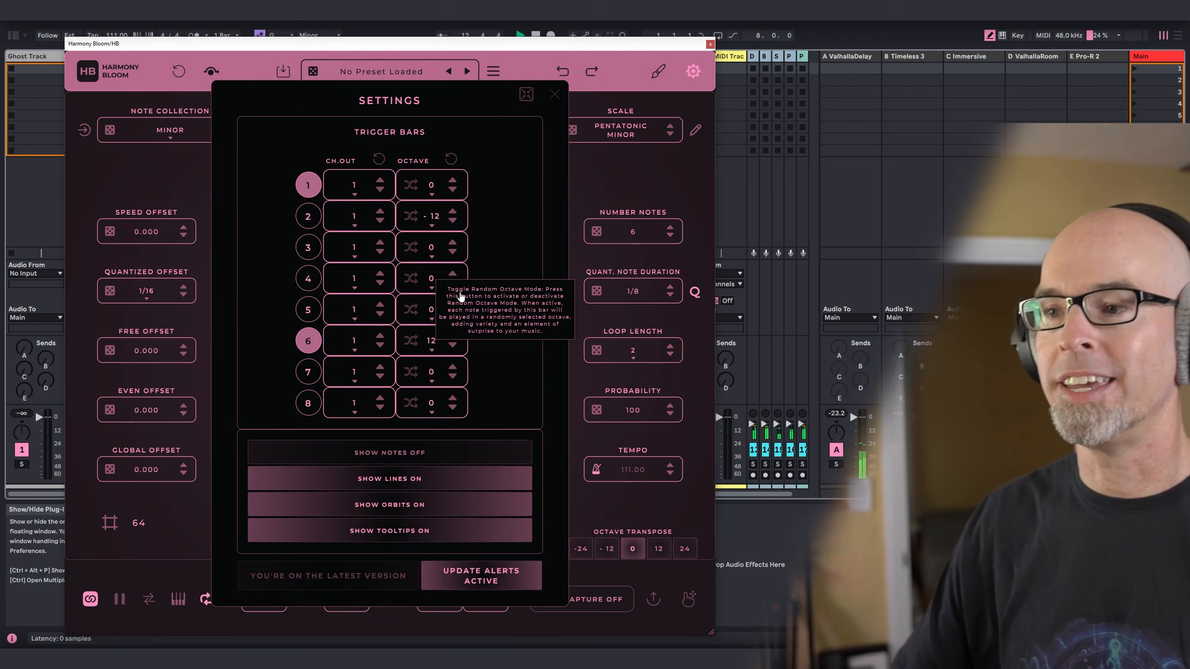
{"action": "left_click", "coordinate": [555, 93]}
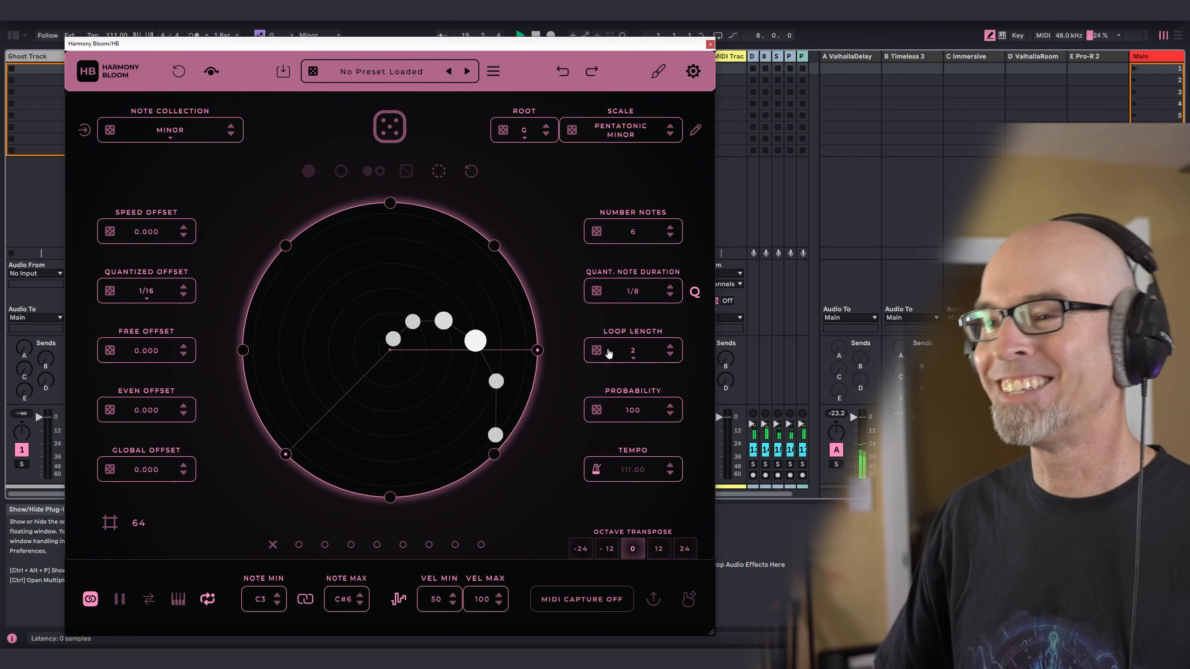
{"action": "mouse_move", "coordinate": [632, 349]}
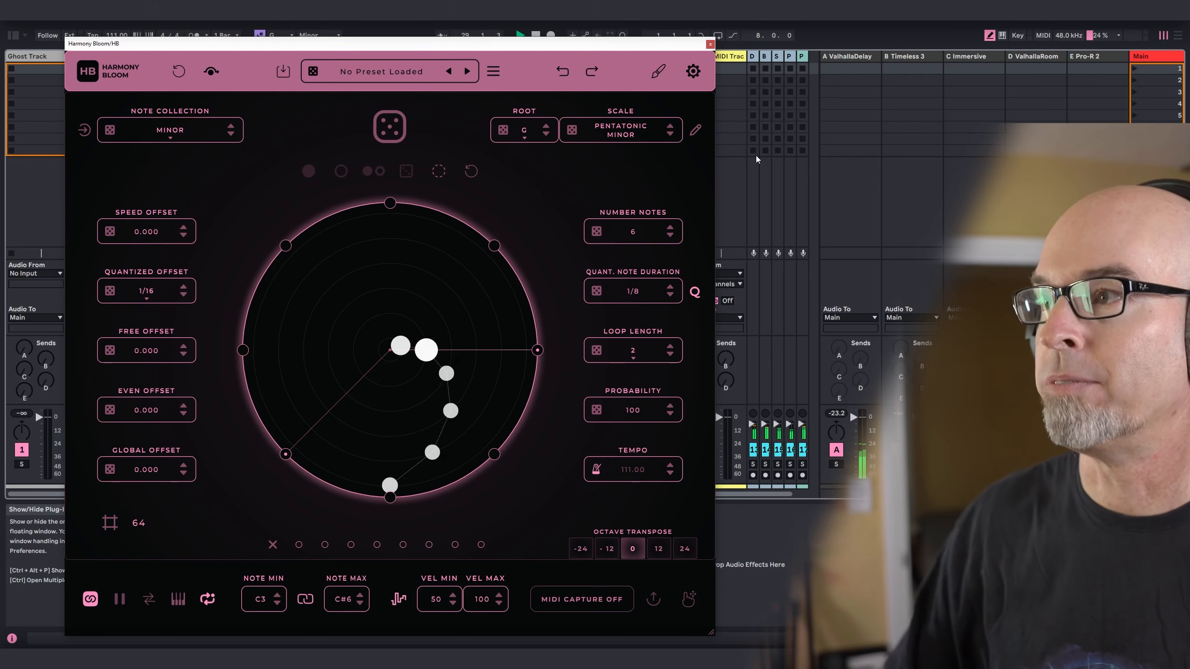
{"action": "left_click", "coordinate": [710, 44]}
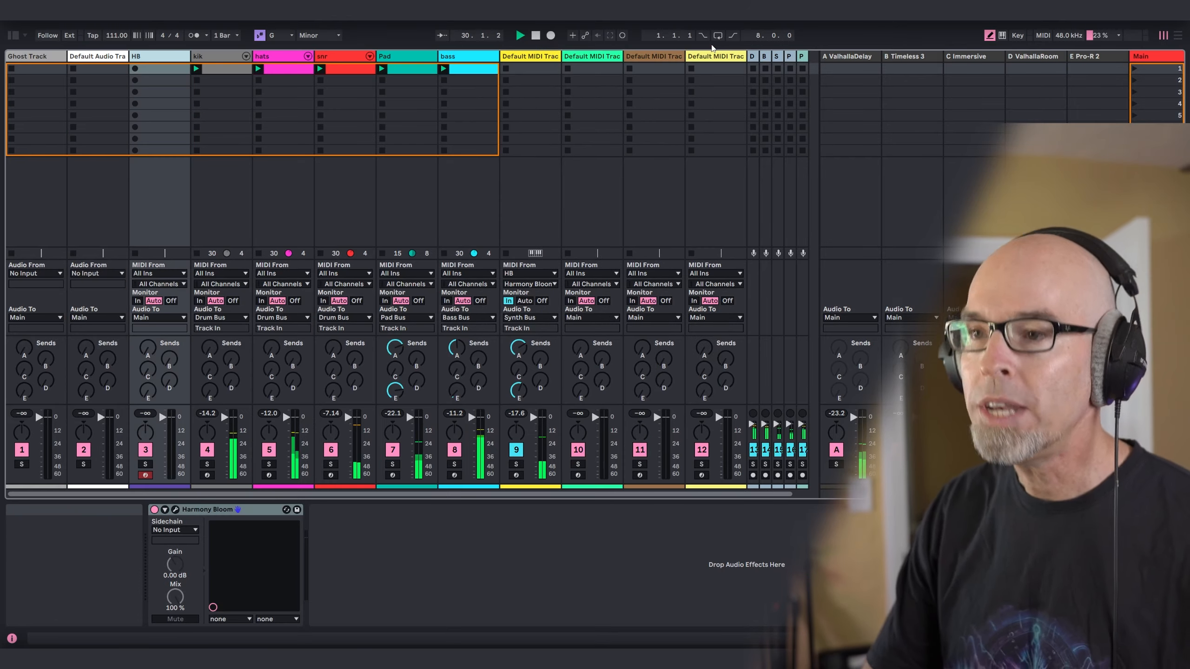
Step: Show the Main track's devices and inspect the output in SPAN before closing it
{"action": "left_click", "coordinate": [1153, 56]}
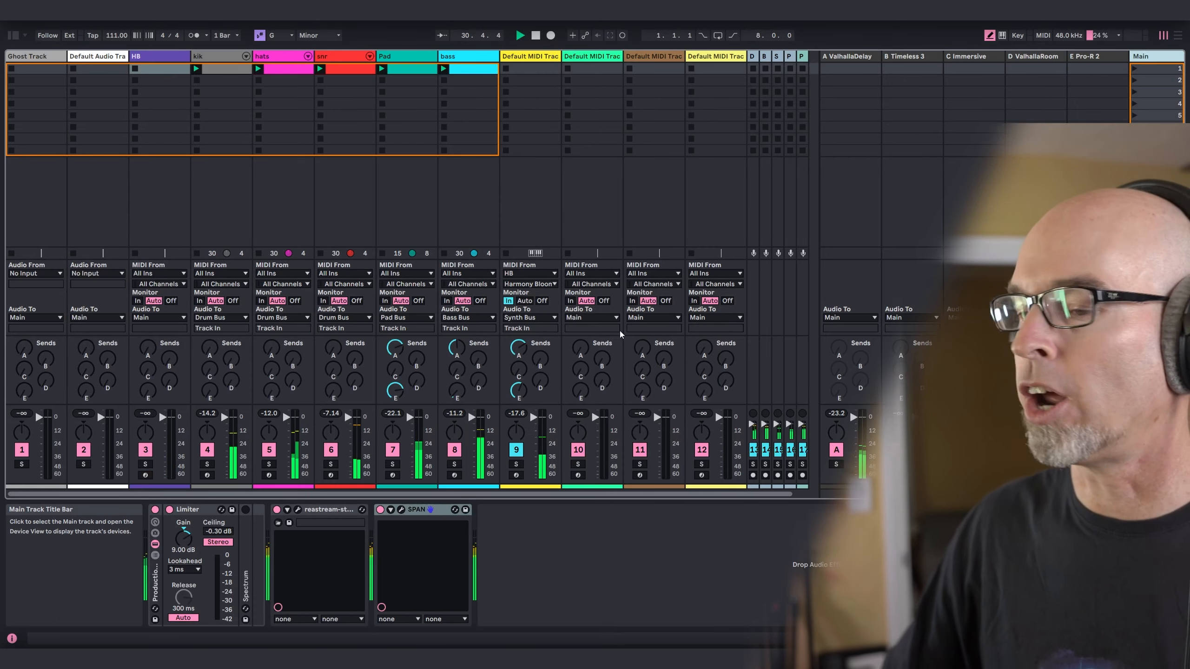
{"action": "left_click", "coordinate": [416, 510]}
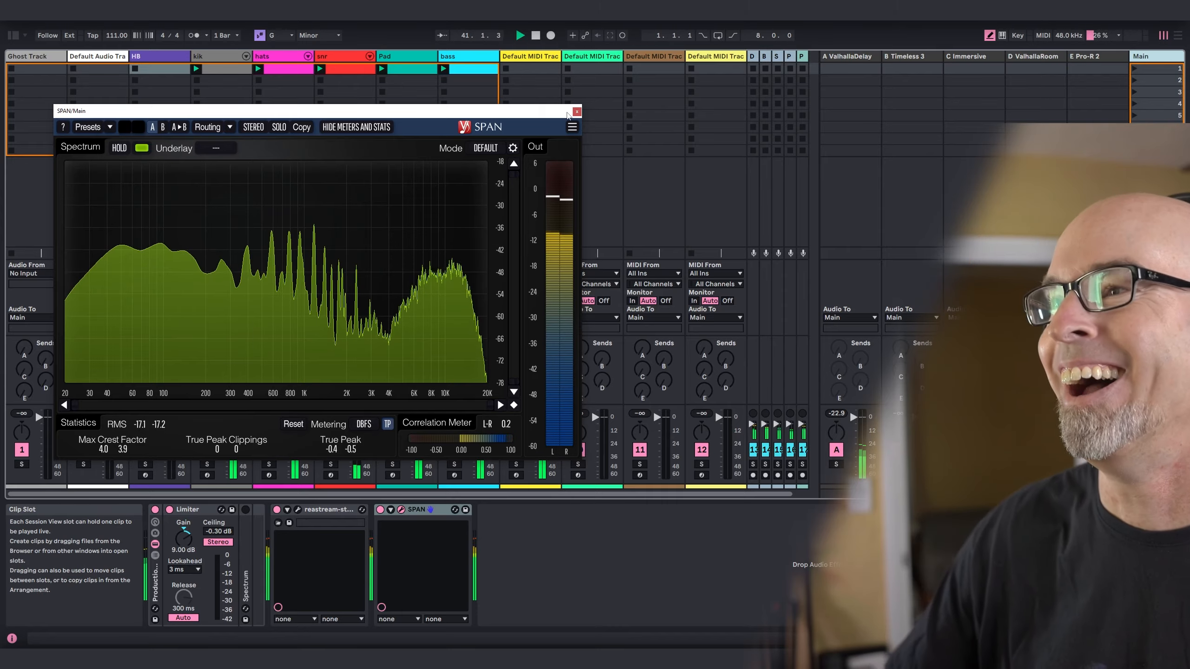
{"action": "left_click", "coordinate": [577, 112]}
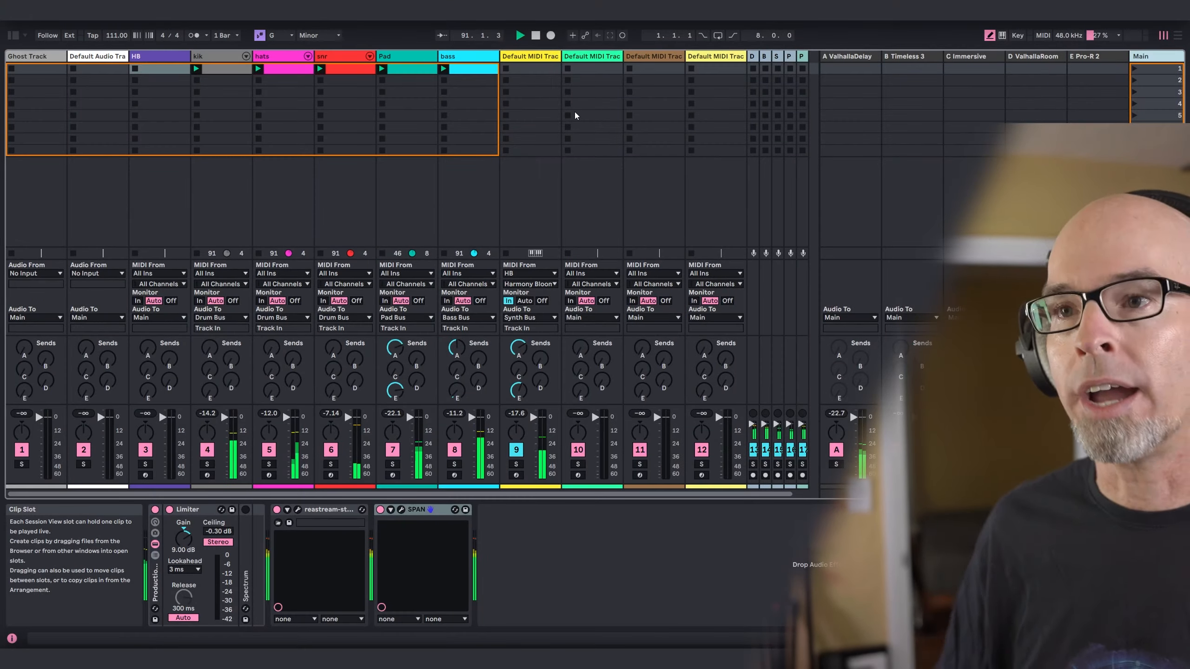
{"action": "mouse_move", "coordinate": [135, 64]}
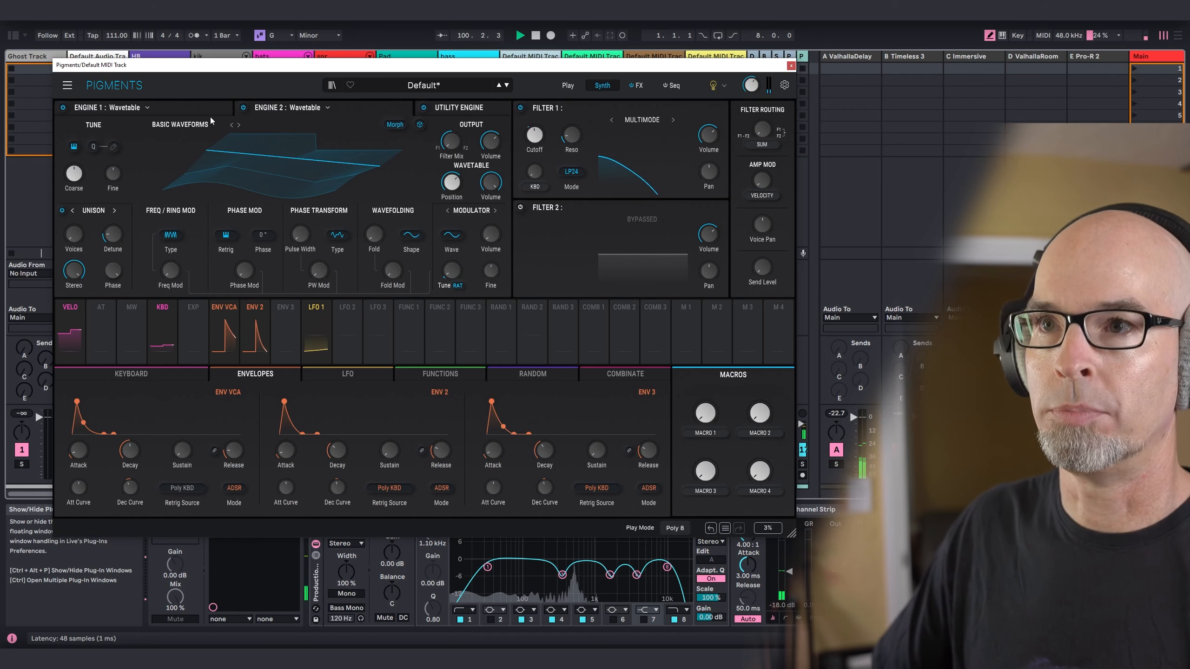
Step: Load the Chromatic 2 Table 19 wavetable into engine 1, then close Pigments
{"action": "left_click", "coordinate": [238, 125]}
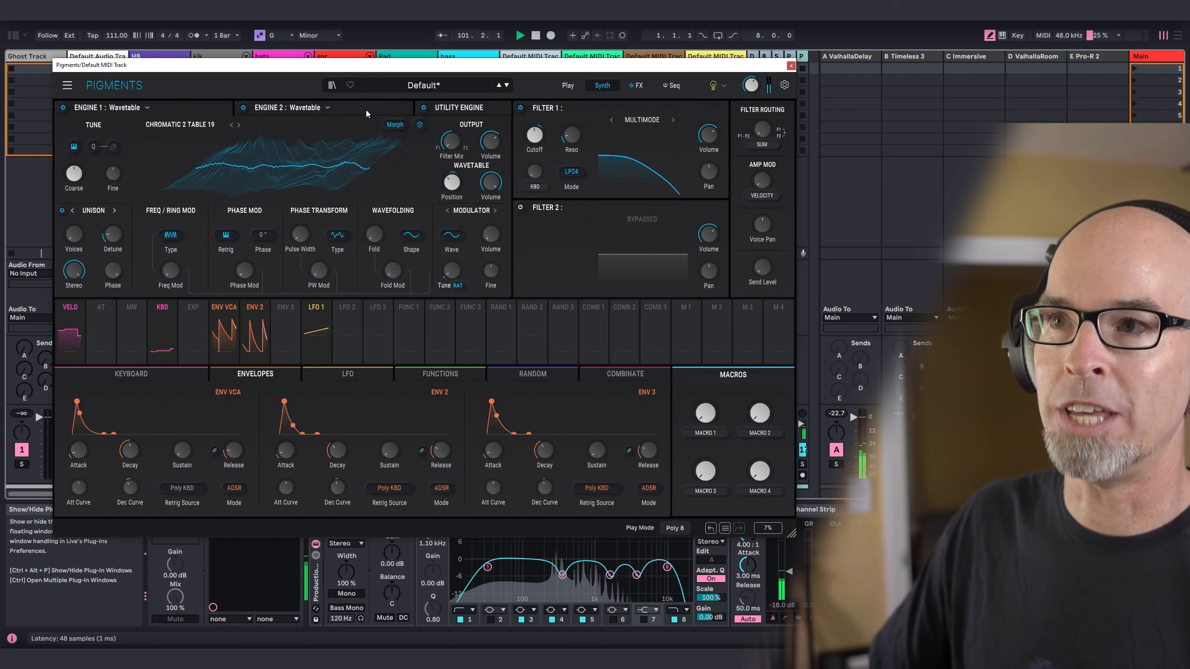
{"action": "left_click", "coordinate": [231, 124]}
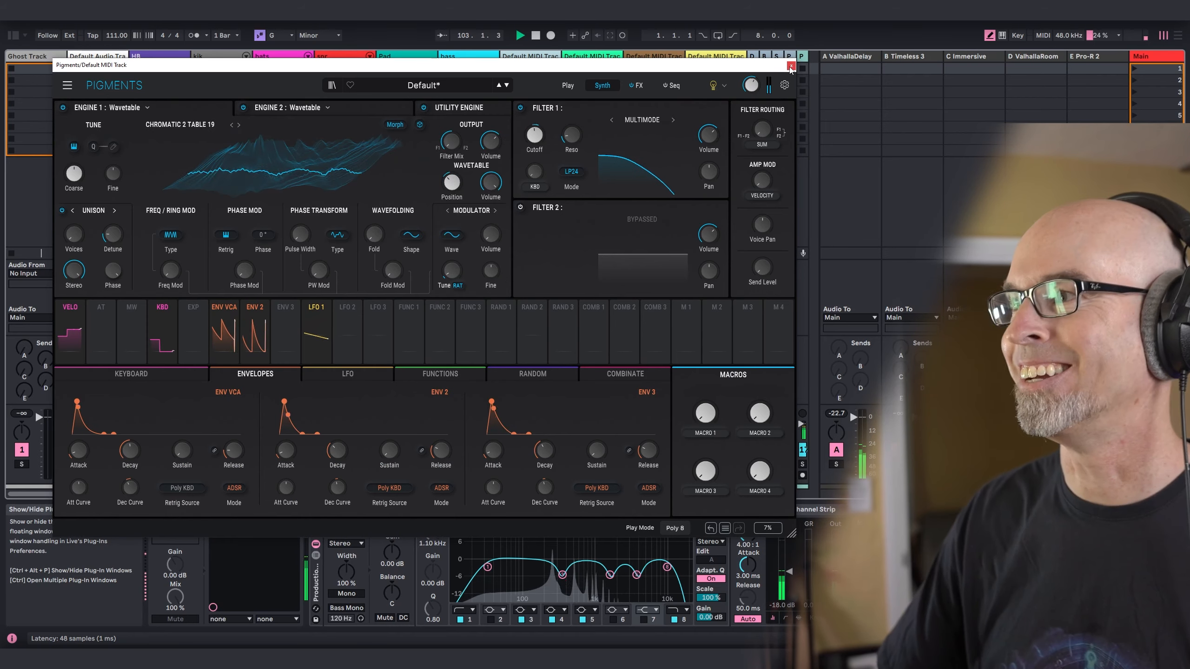
{"action": "left_click", "coordinate": [789, 66]}
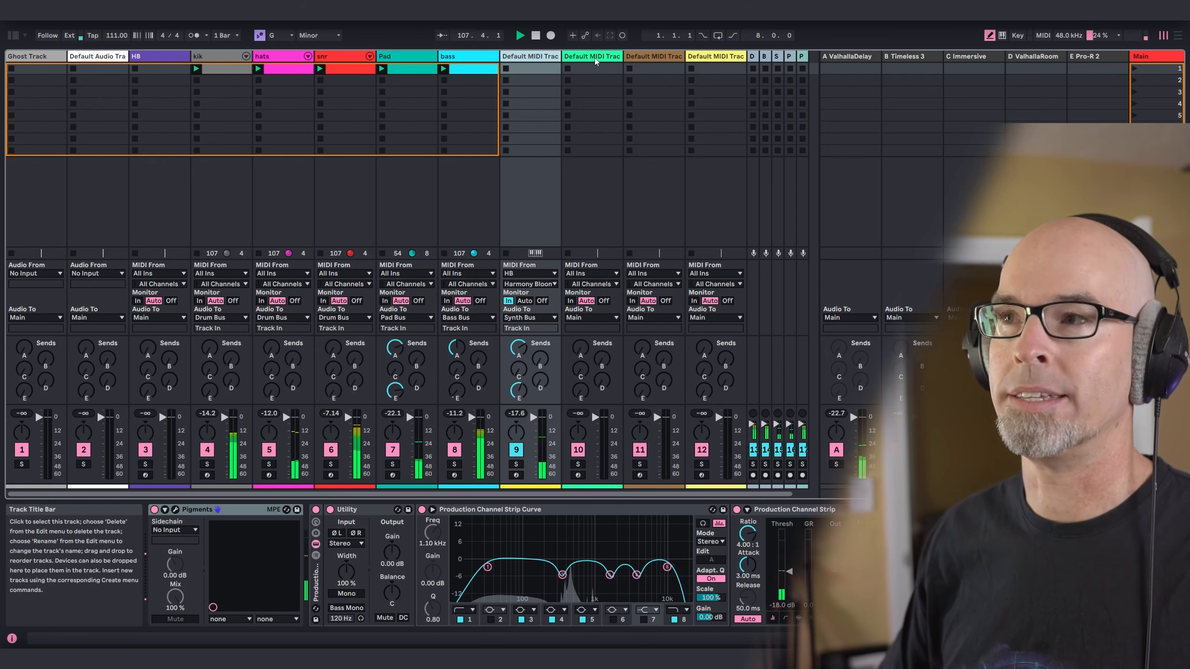
Step: Rename the synth track Pluck and load Chromatic 2 Table 15 into Pigments' wavetable engine 1
{"action": "left_click", "coordinate": [529, 56]}
{"action": "type", "text": "Pluck"}
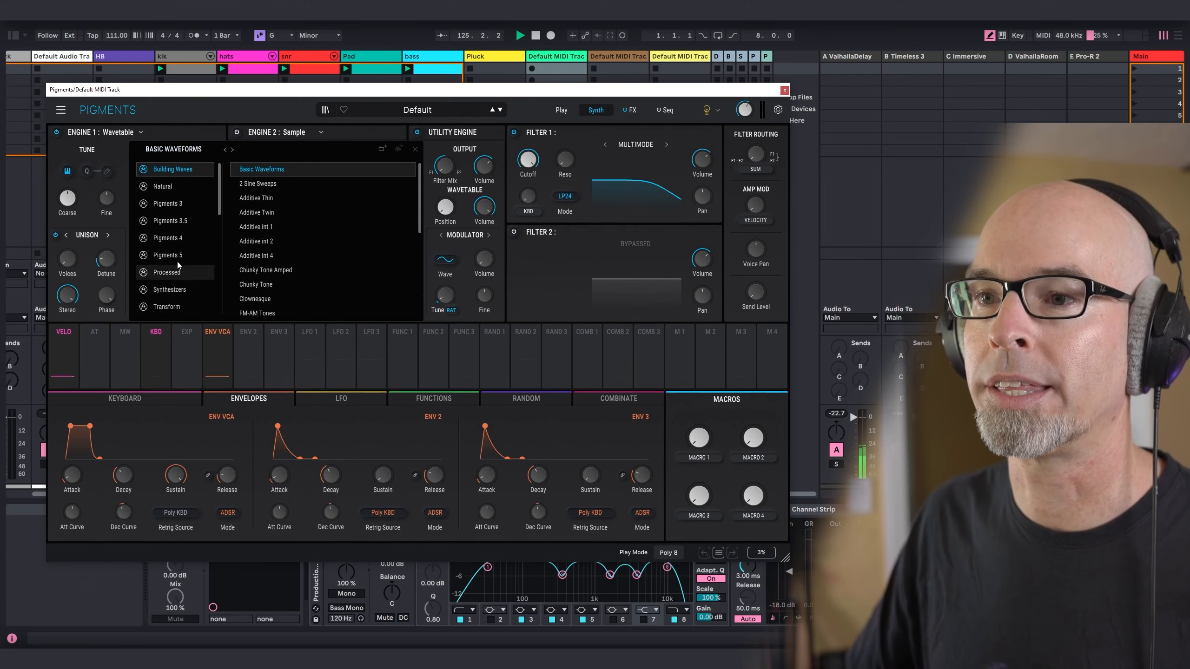
{"action": "left_click", "coordinate": [159, 261]}
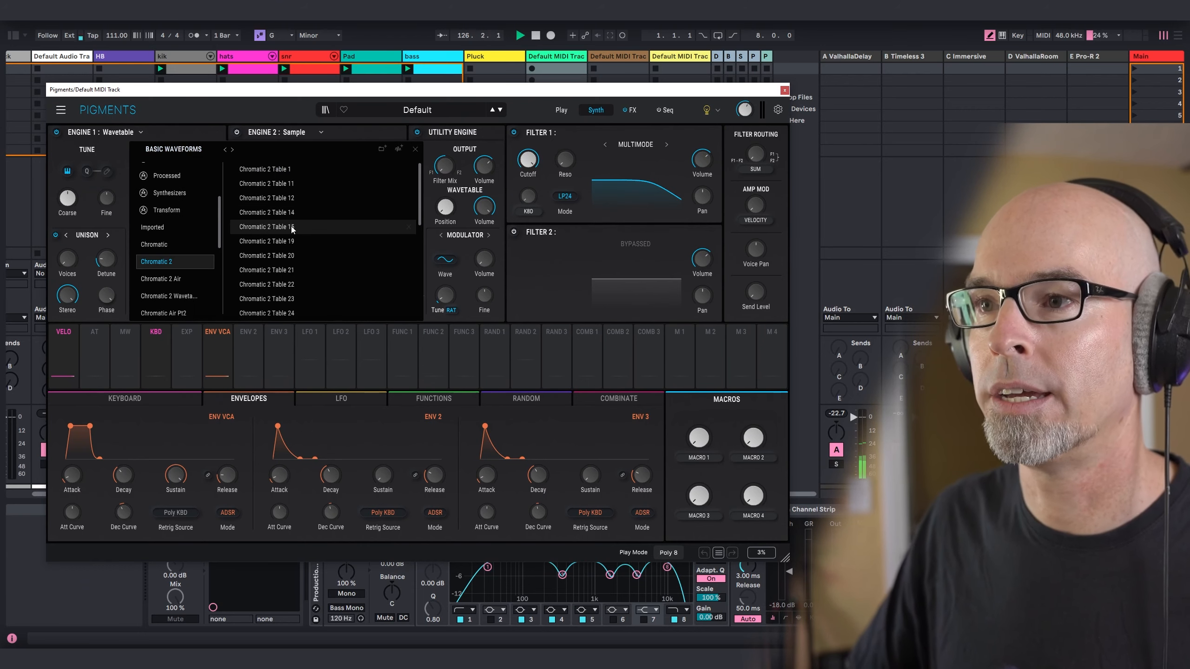
{"action": "left_click", "coordinate": [266, 226]}
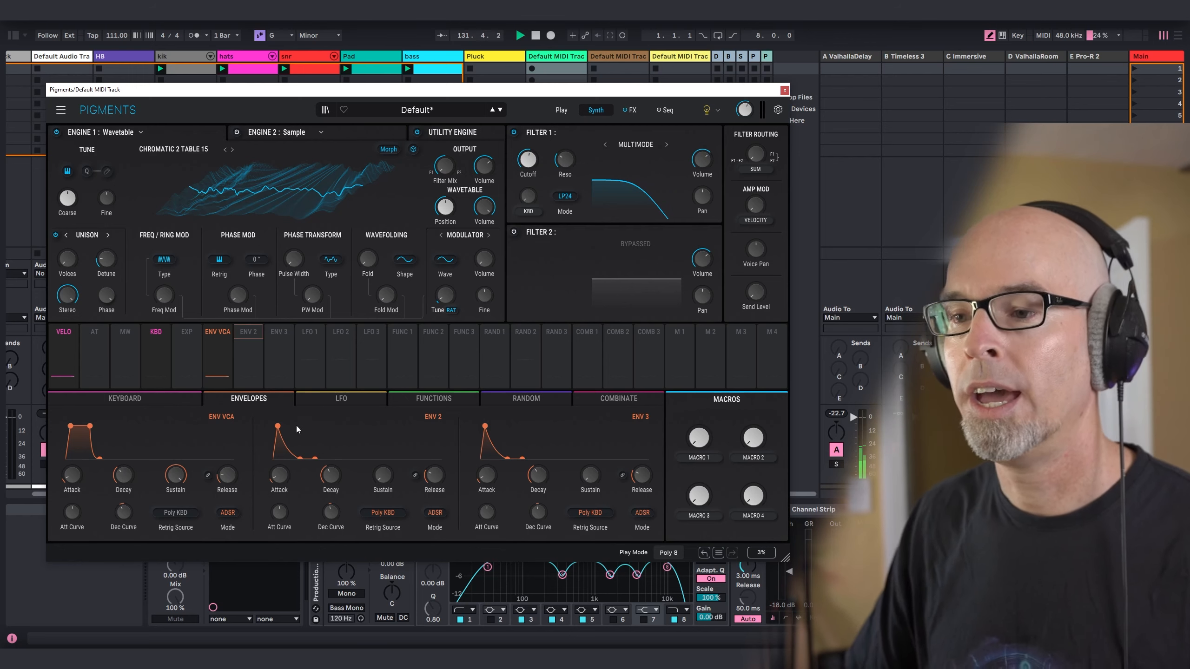
{"action": "left_click", "coordinate": [340, 399]}
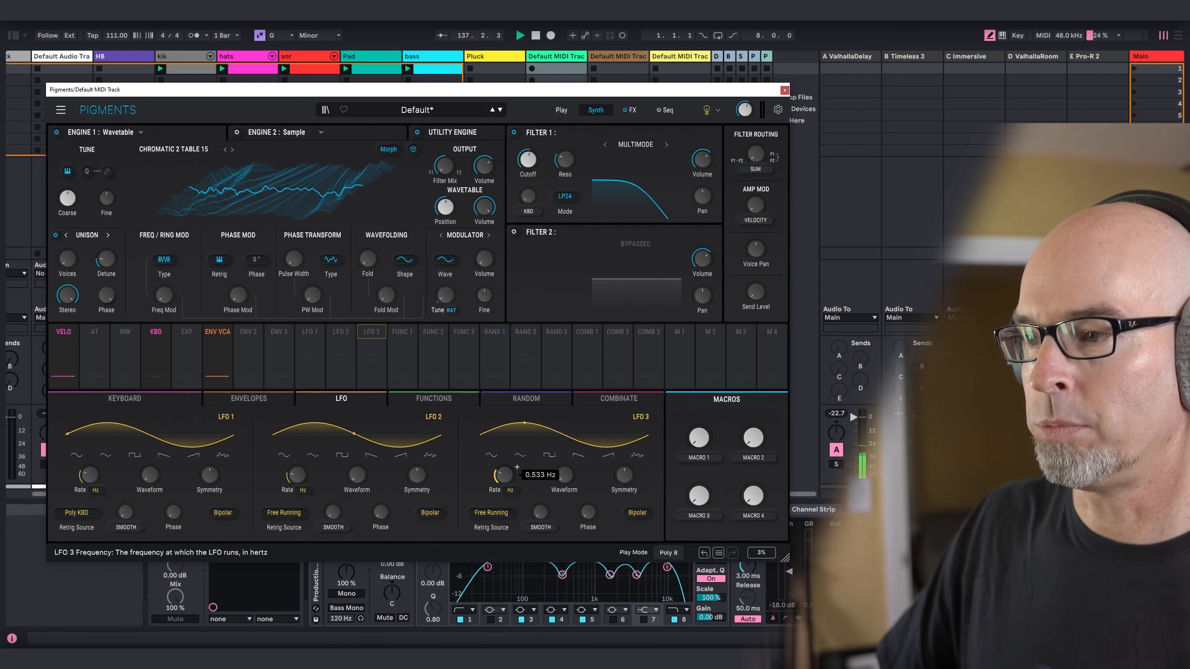
{"action": "mouse_move", "coordinate": [557, 423]}
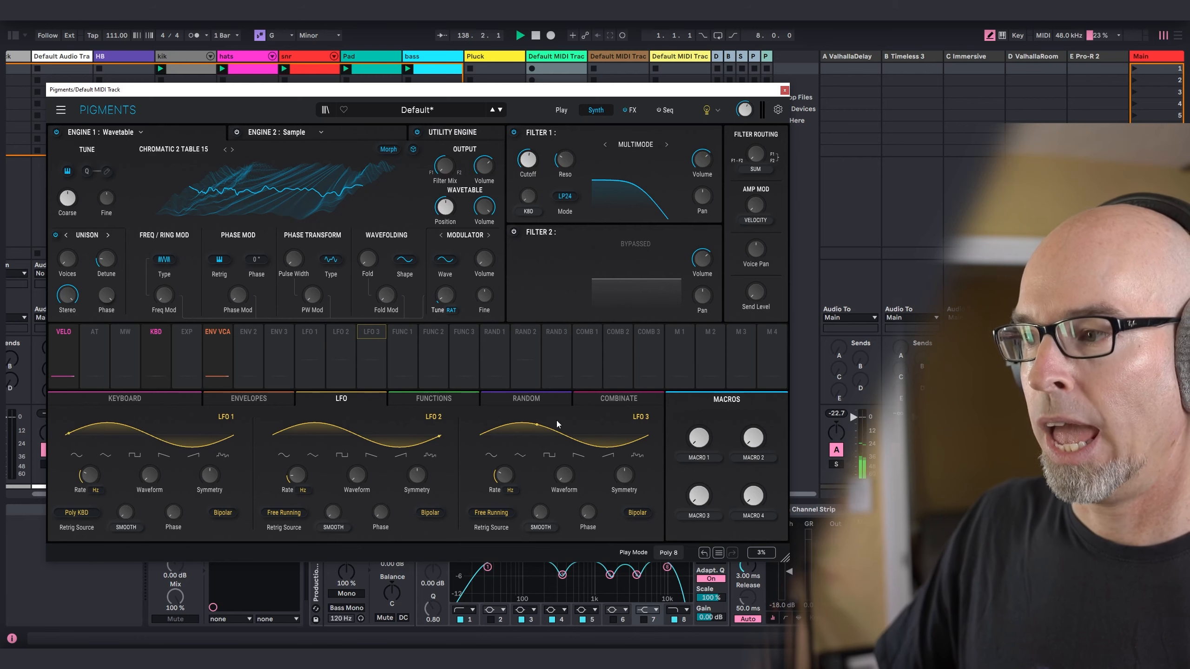
Step: Set Combinate 1 to Multiply with LFO 1 as source and LFO 2 as modulator
{"action": "left_click", "coordinate": [618, 399]}
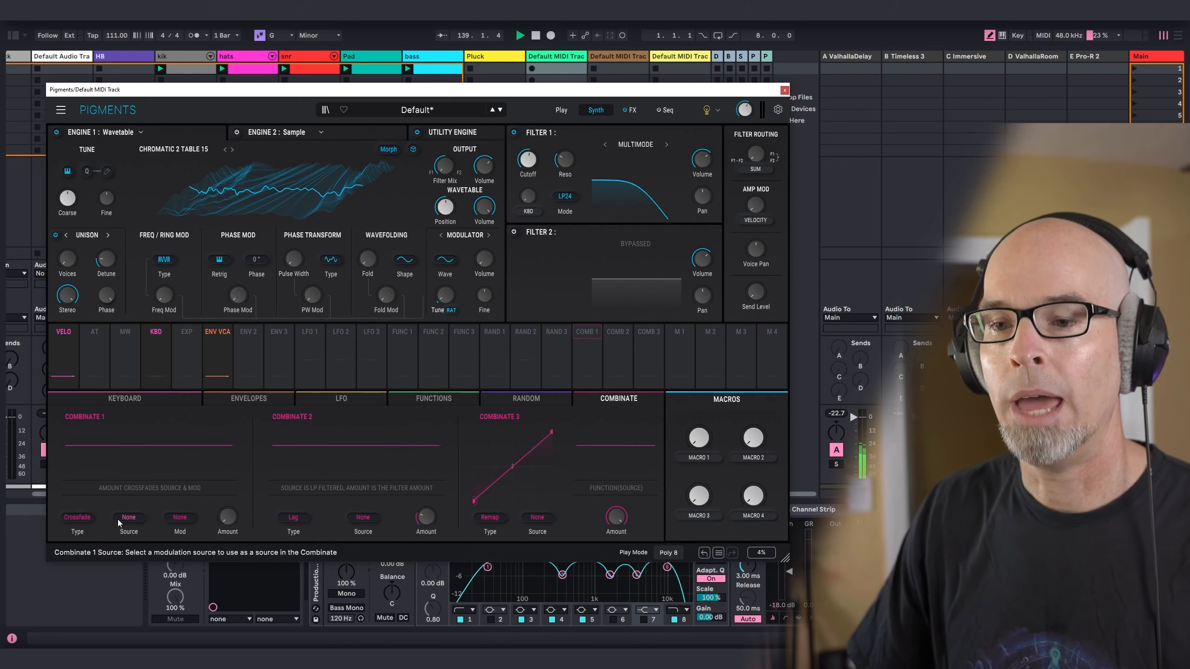
{"action": "left_click", "coordinate": [128, 522]}
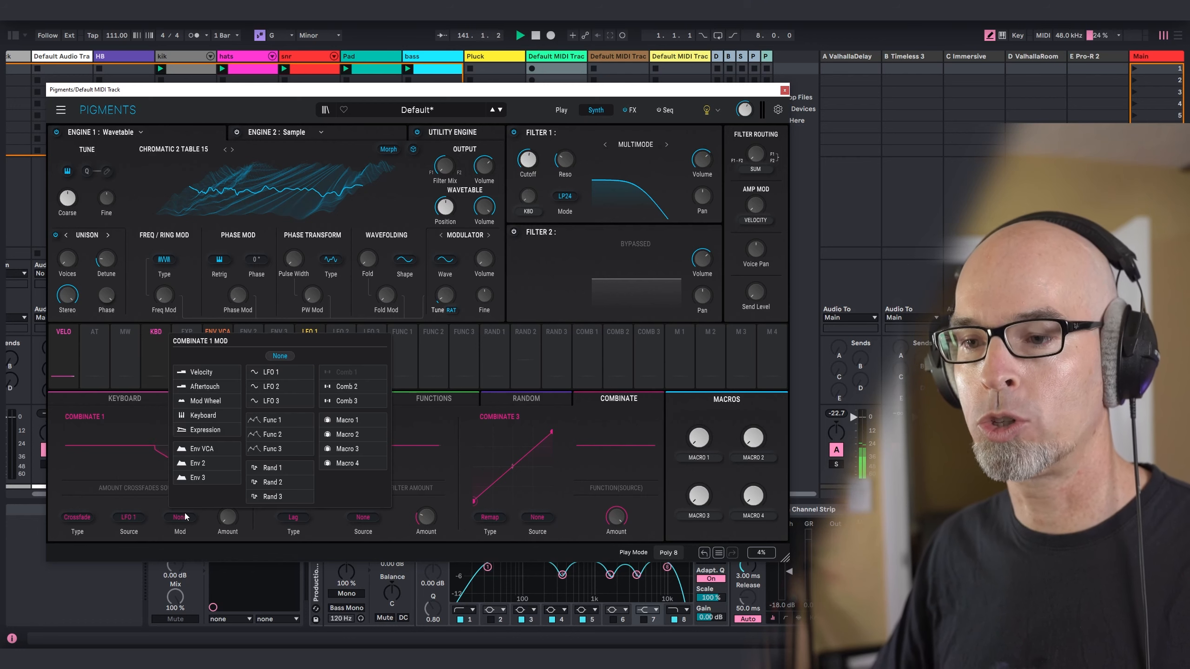
{"action": "left_click", "coordinate": [270, 386]}
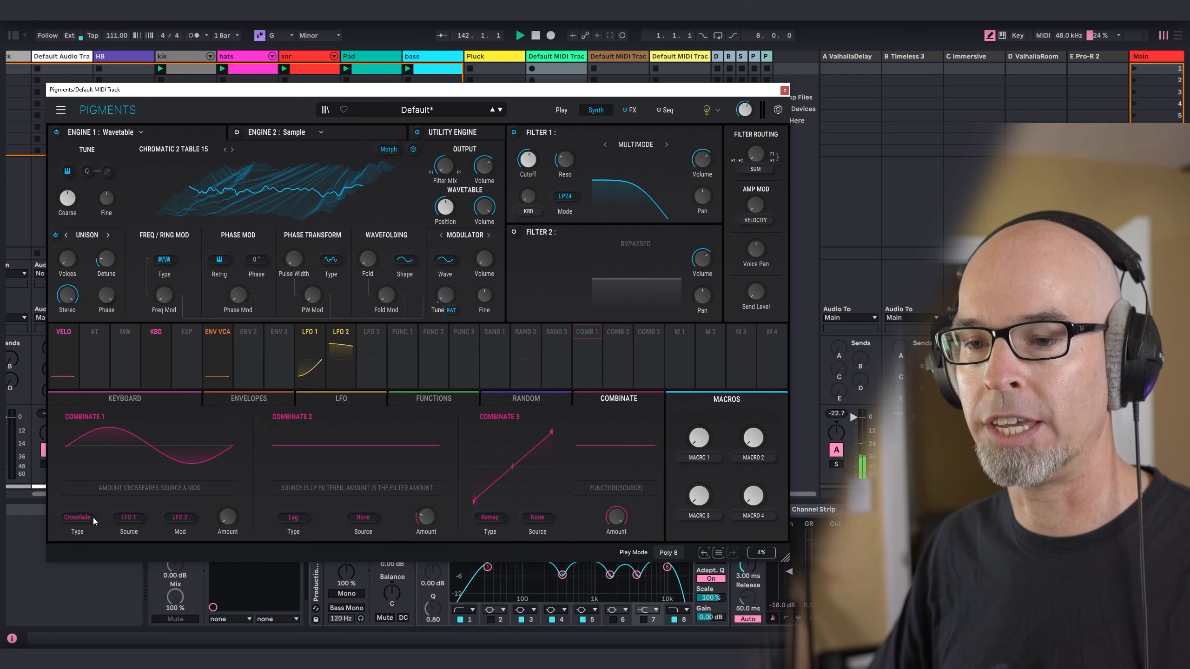
{"action": "left_click", "coordinate": [76, 517]}
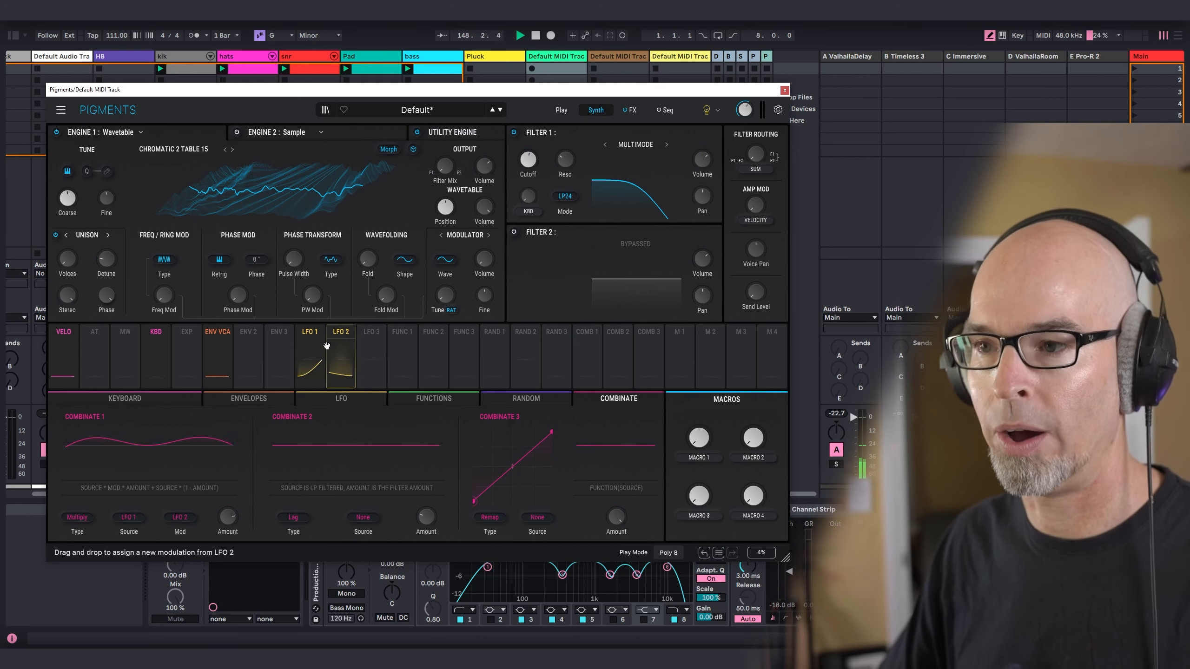
Step: Switch Combinate 1's source to LFO 3 and assign Comb 1 to the Wavetable Position knob
{"action": "left_click", "coordinate": [179, 521]}
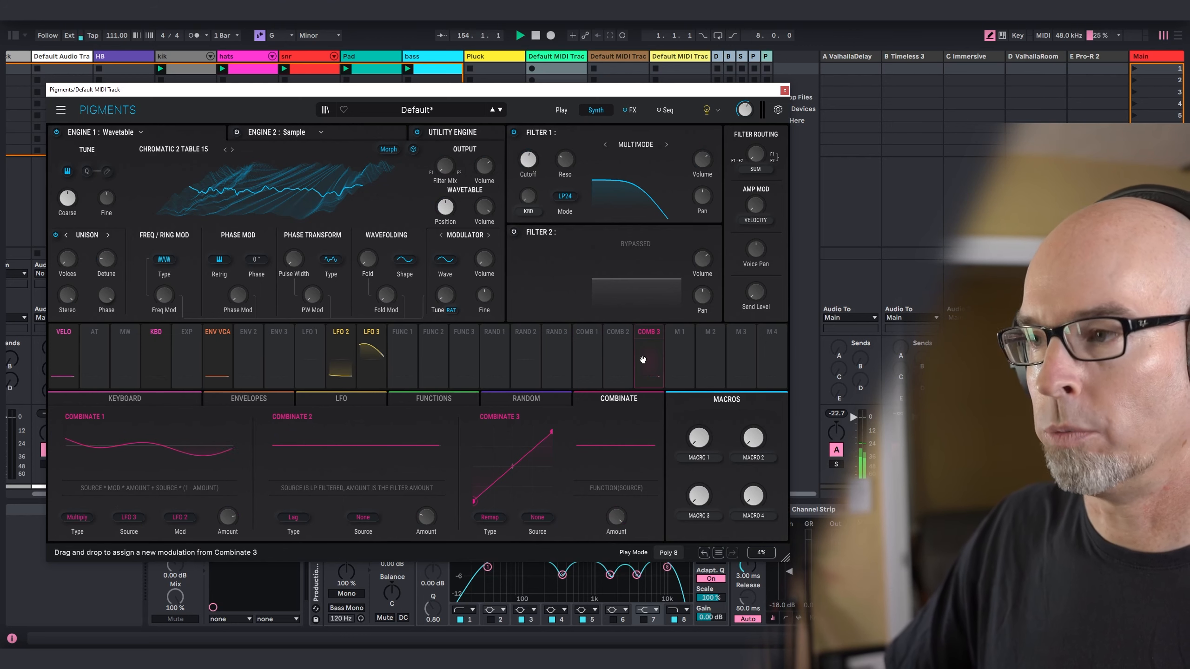
{"action": "left_click", "coordinate": [370, 332]}
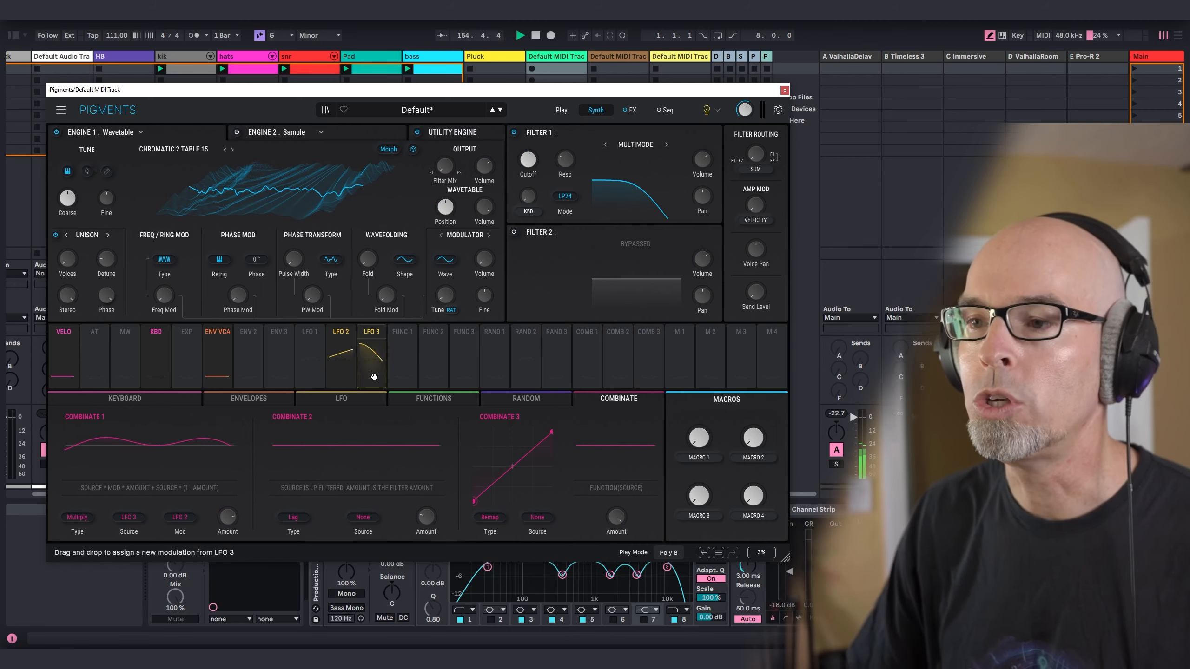
{"action": "left_click", "coordinate": [586, 332]}
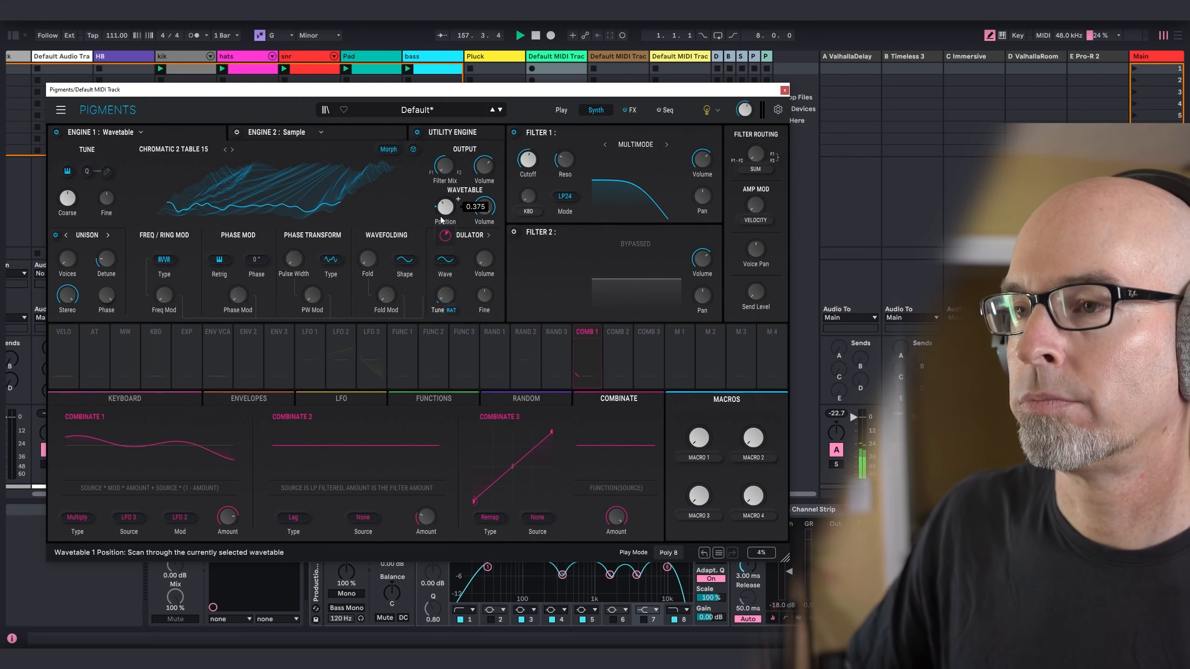
{"action": "left_click", "coordinate": [247, 398]}
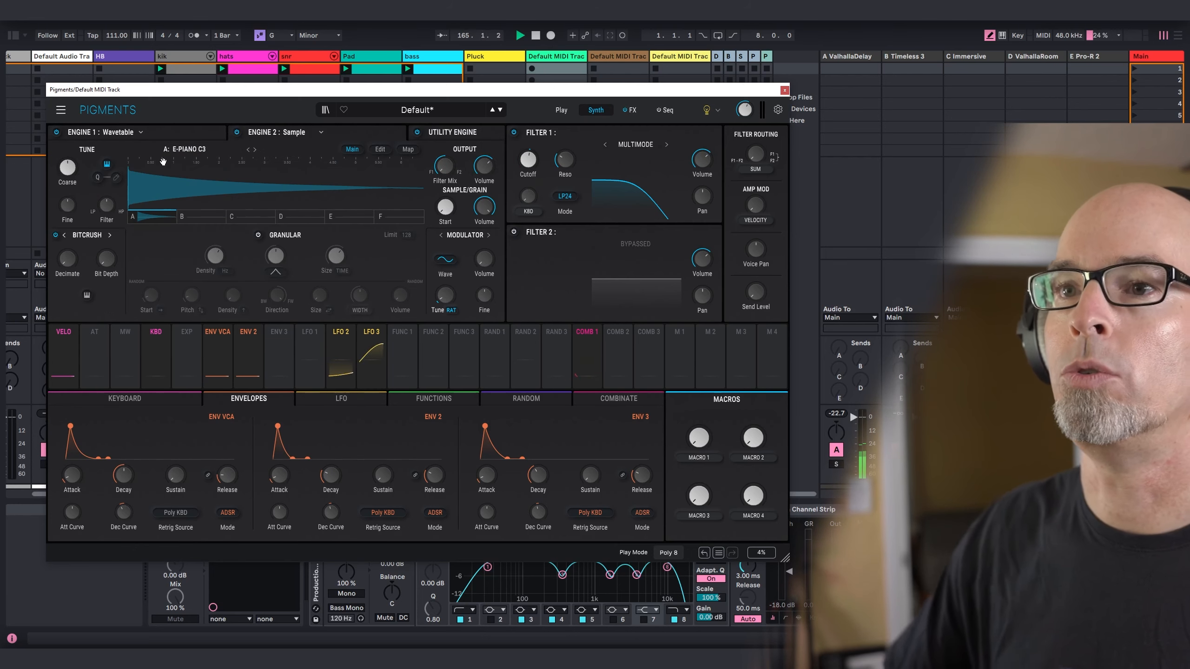
Step: Change Engine 2 from the E-Piano sample player to a Wavetable engine with Basic Waveforms
{"action": "left_click", "coordinate": [288, 132]}
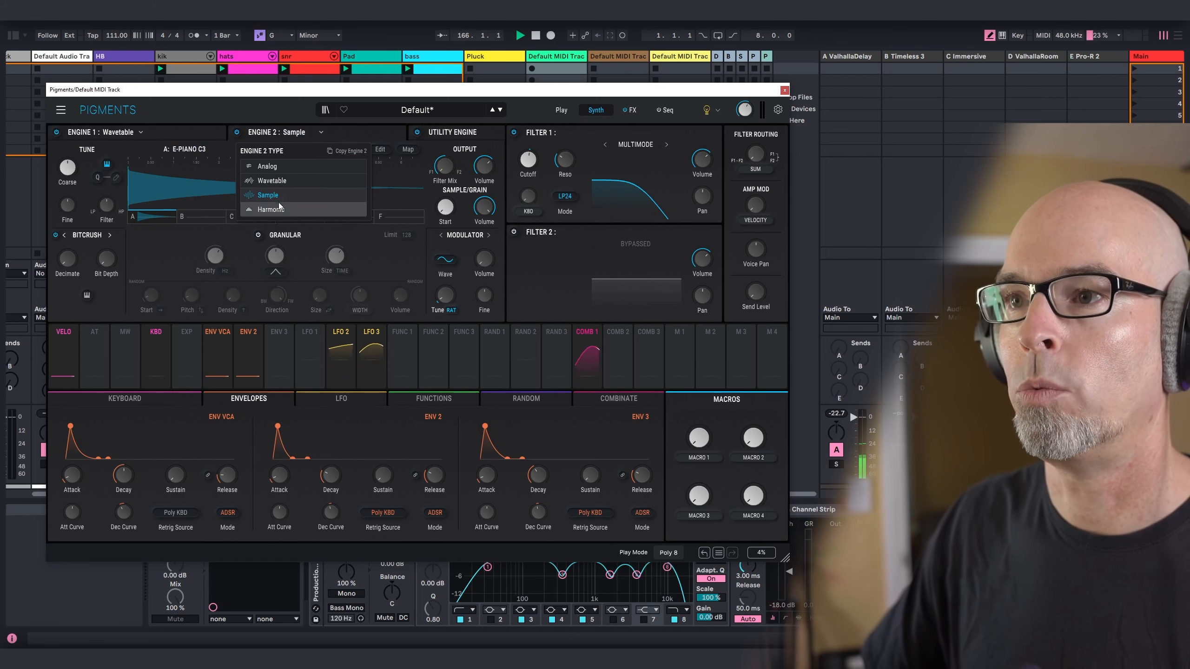
{"action": "left_click", "coordinate": [272, 182]}
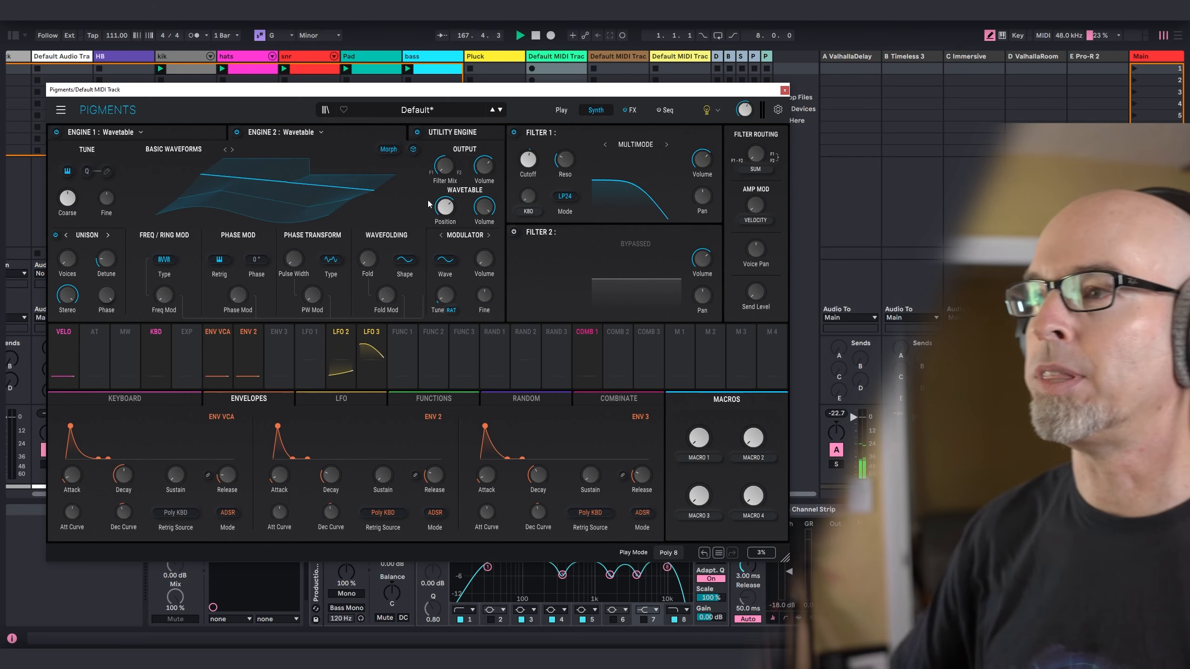
{"action": "left_click", "coordinate": [585, 335]}
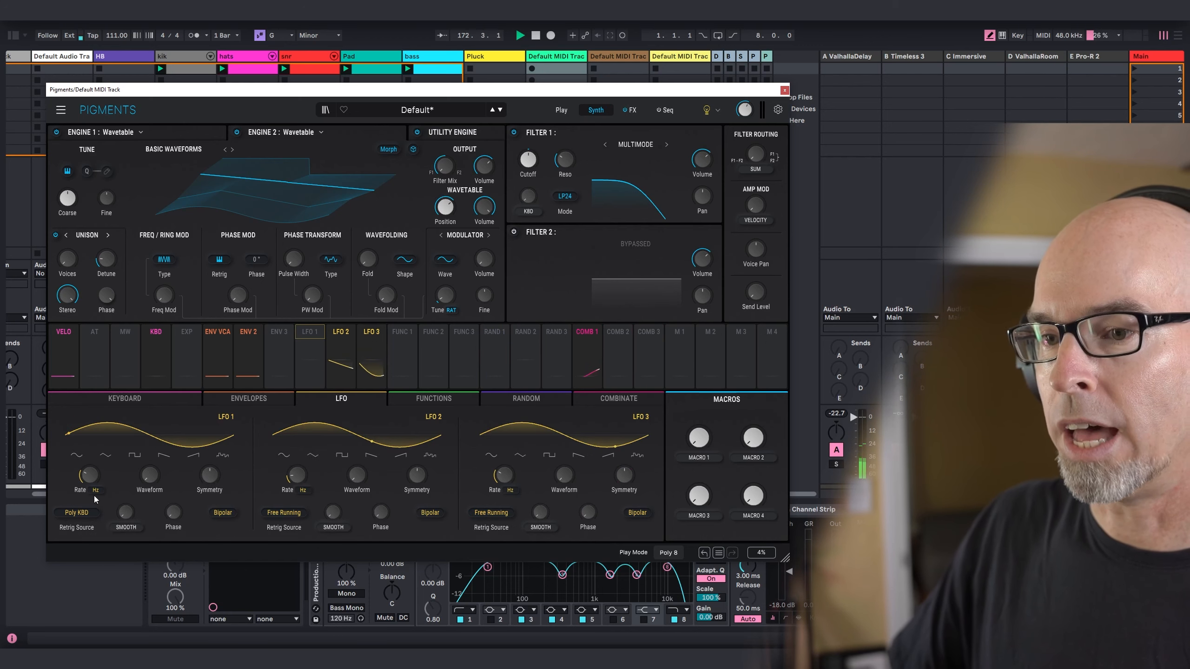
Step: Set LFO 1 to Free Running and make Combinate 2 multiply LFO 1 by LFO 3
{"action": "left_click", "coordinate": [77, 512]}
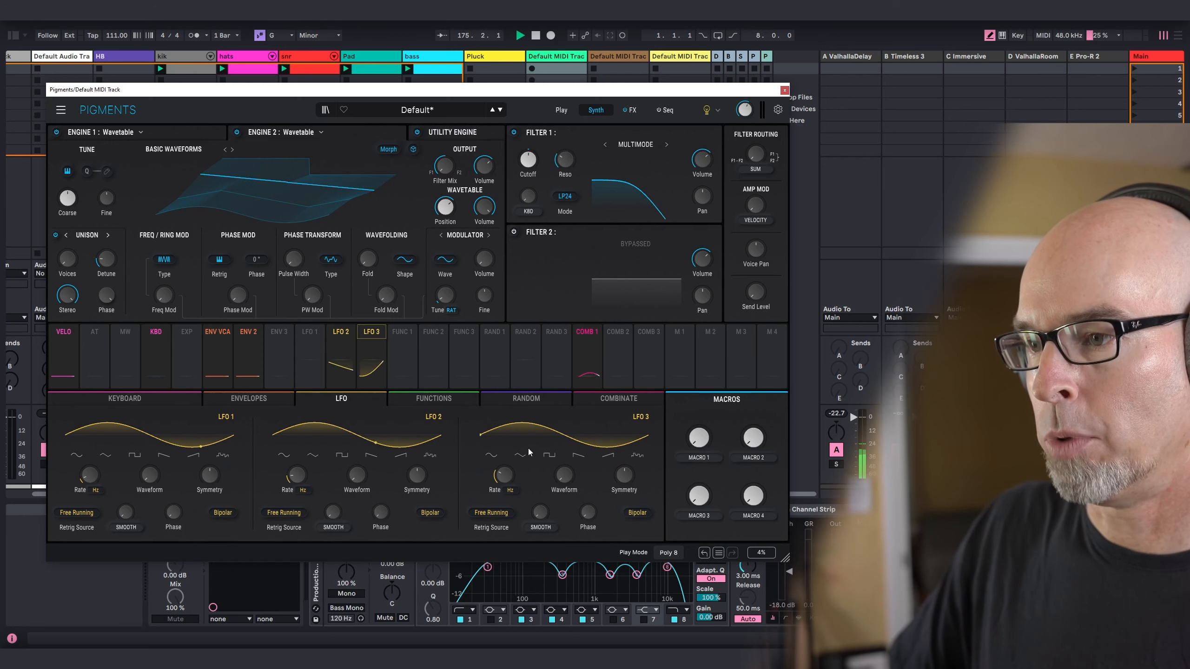
{"action": "left_click", "coordinate": [294, 523]}
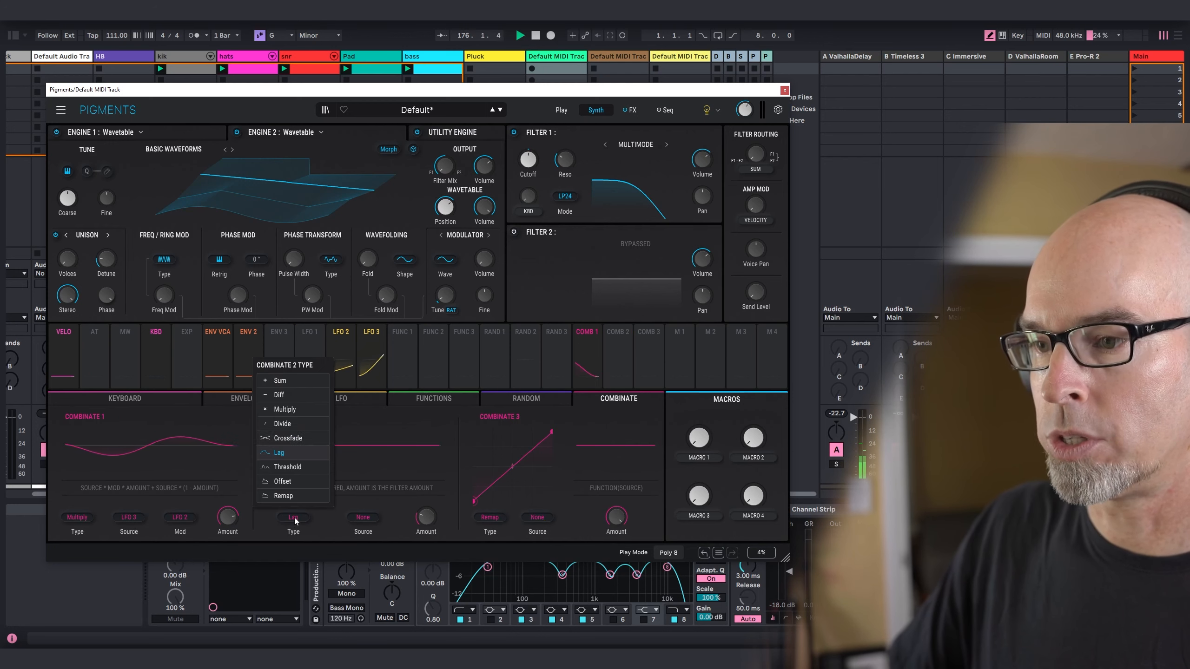
{"action": "left_click", "coordinate": [336, 522]}
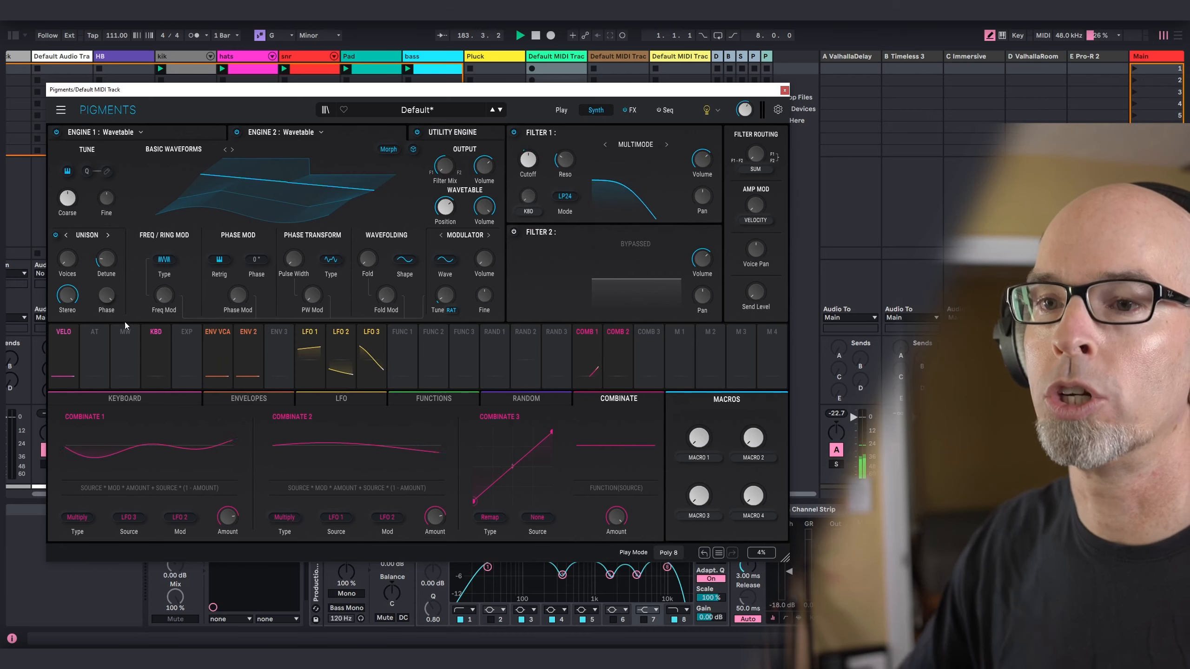
{"action": "left_click", "coordinate": [247, 332]}
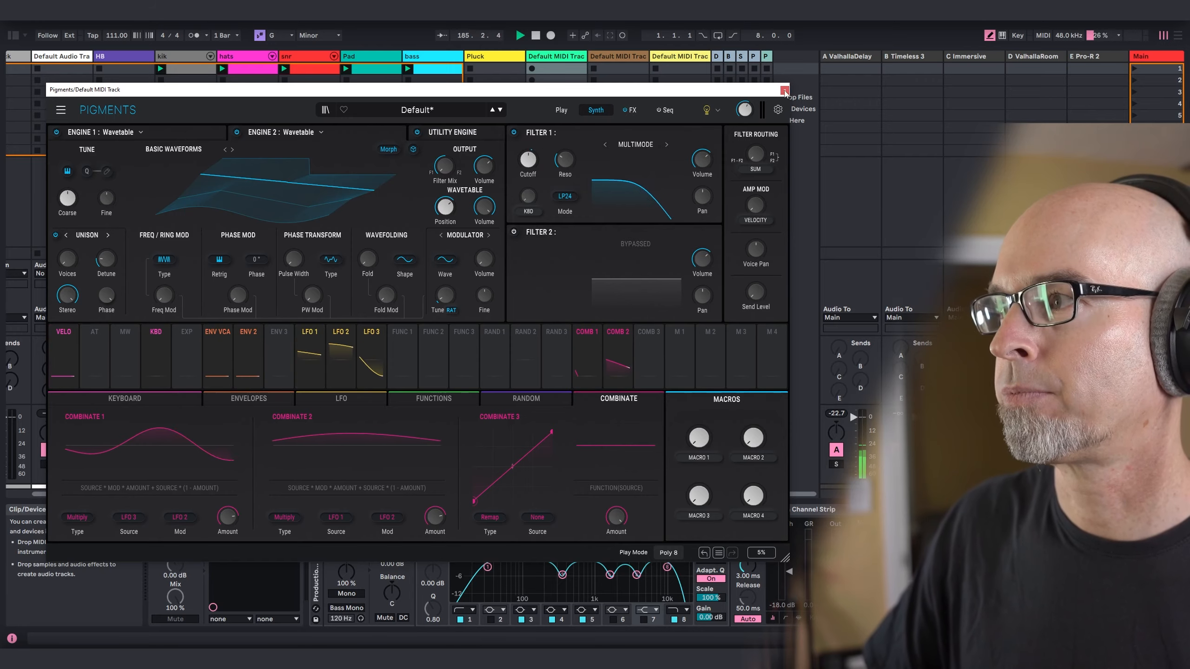
Step: Load Stepic from the Sequencers collection ahead of Pigments on the Pluck track and show its editor
{"action": "left_click", "coordinate": [785, 90]}
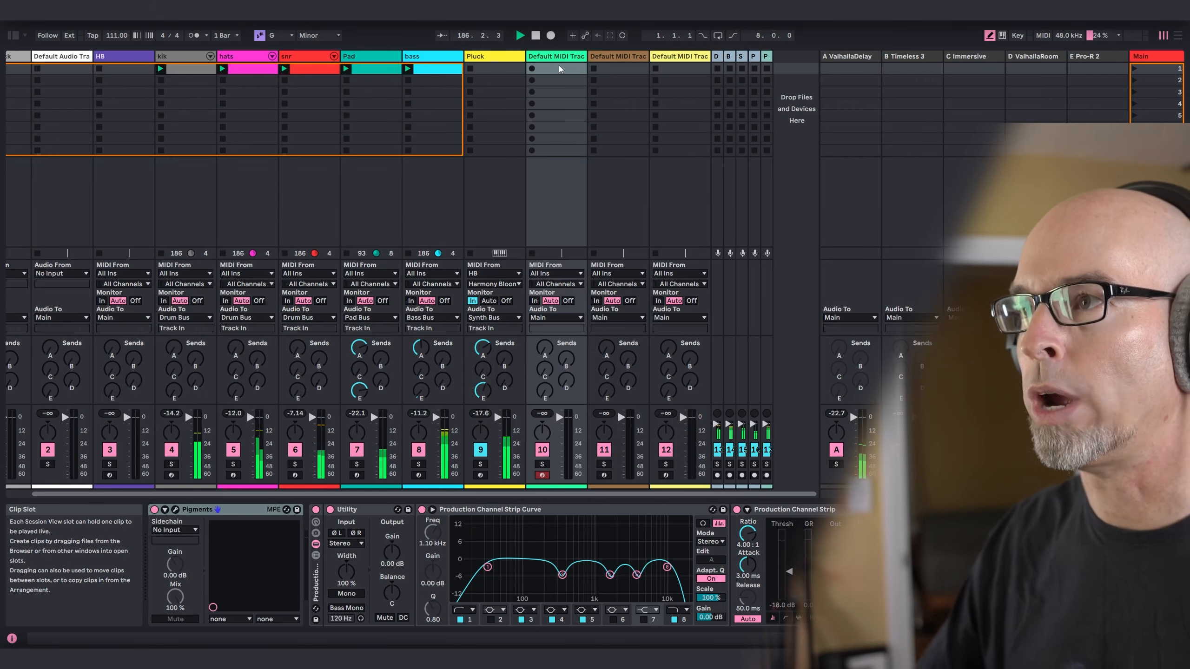
{"action": "left_click", "coordinate": [13, 35]}
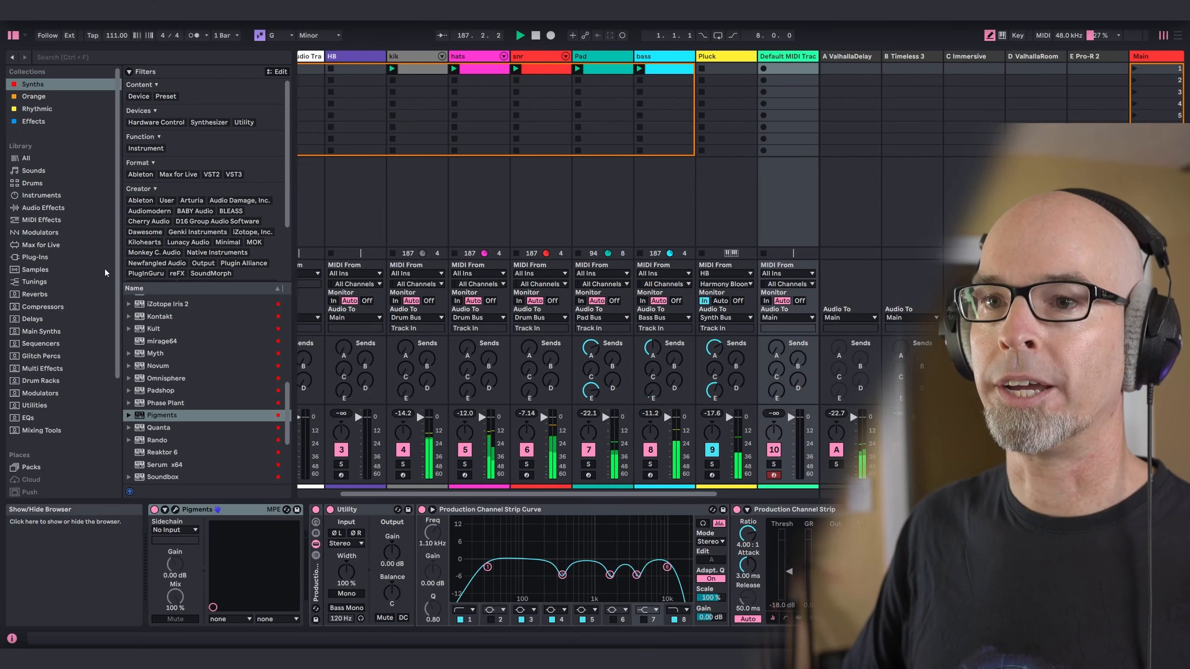
{"action": "left_click", "coordinate": [39, 343]}
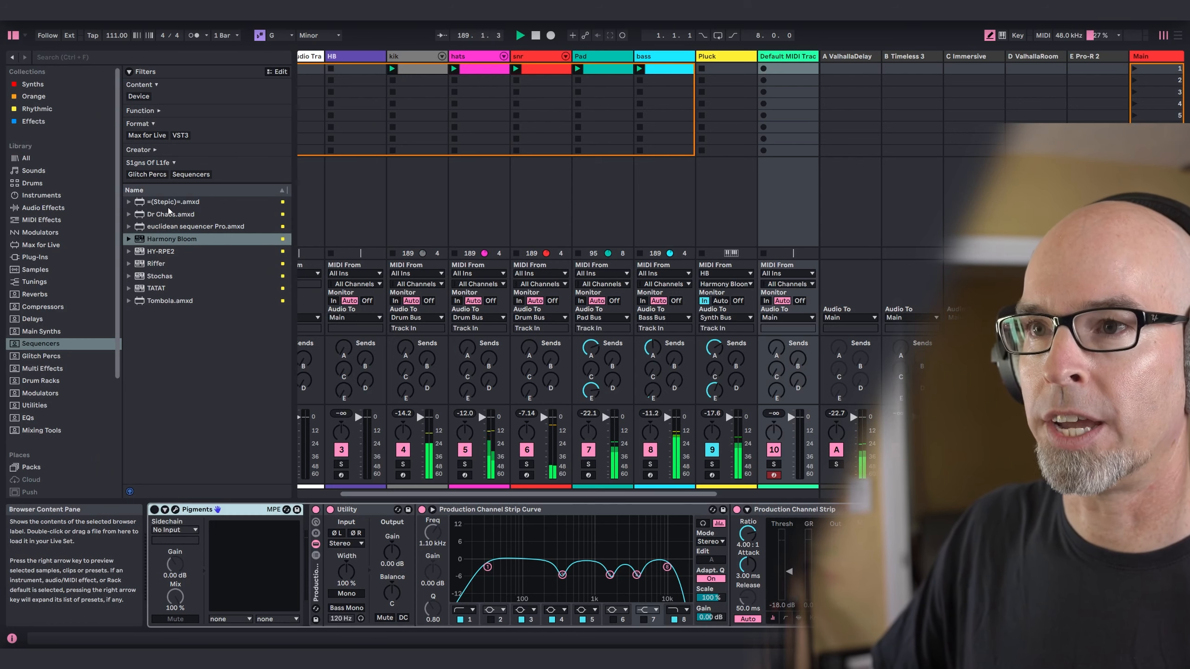
{"action": "left_click", "coordinate": [172, 201]}
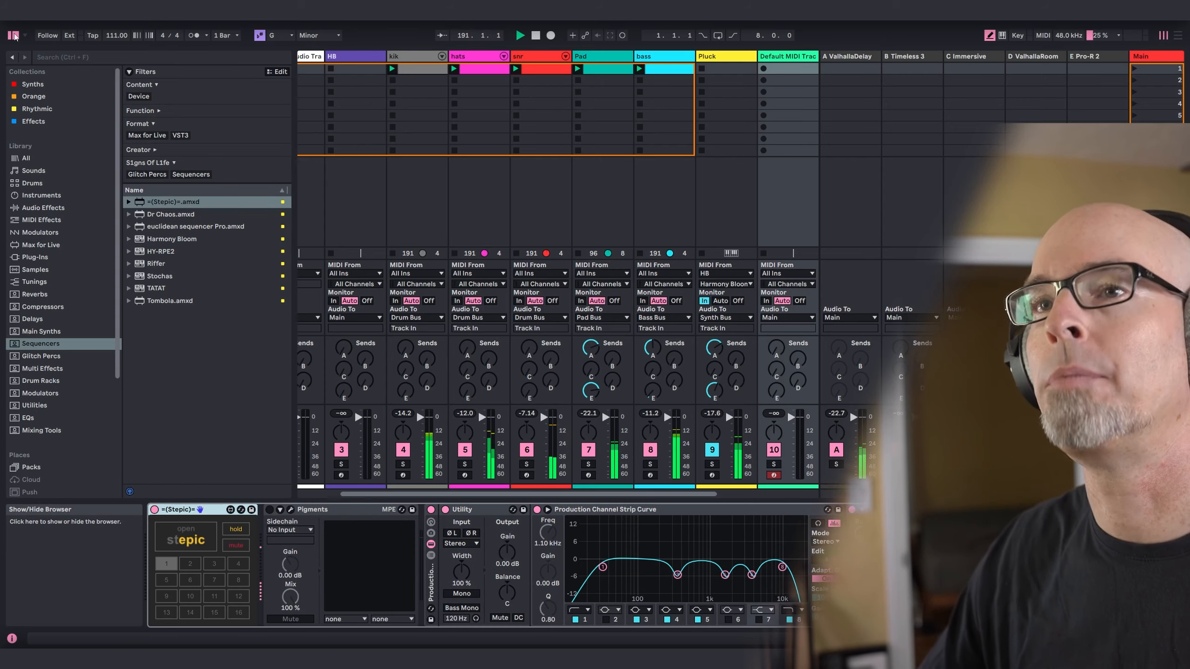
{"action": "left_click", "coordinate": [13, 35]}
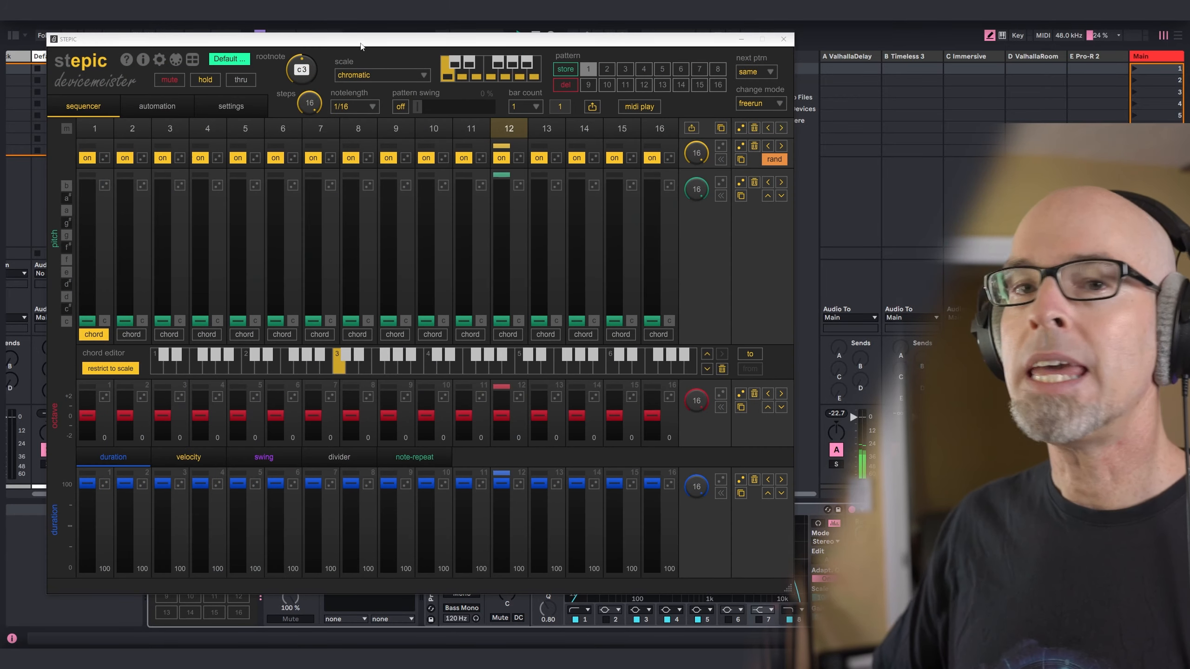
Step: Set Stepic to 8 steps of 1/8 notes in G3 natural minor with steps 2 and 5 on random trigger
{"action": "left_click", "coordinate": [347, 114]}
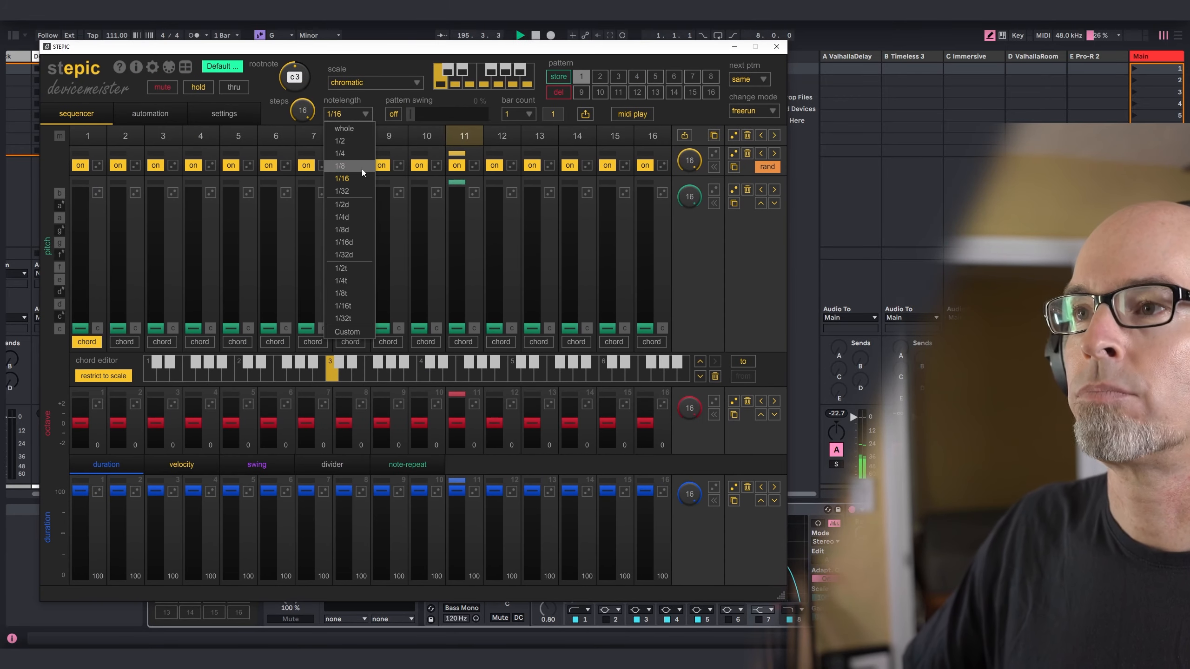
{"action": "left_click", "coordinate": [340, 165]}
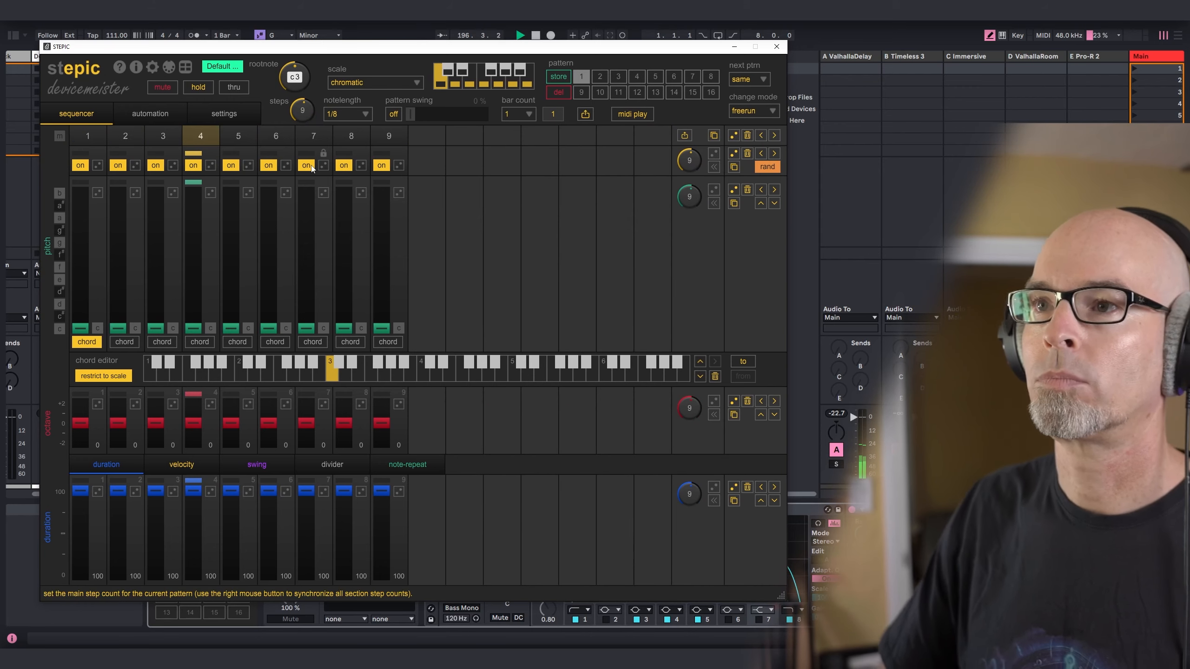
{"action": "left_click", "coordinate": [301, 109]}
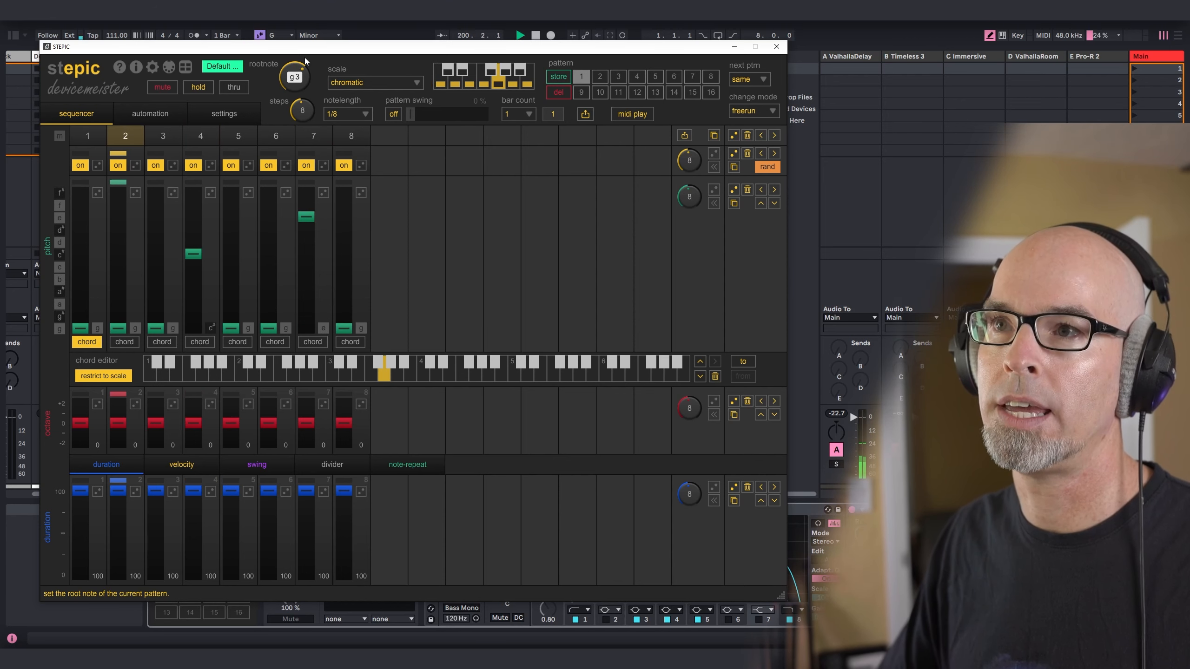
{"action": "left_click", "coordinate": [372, 82]}
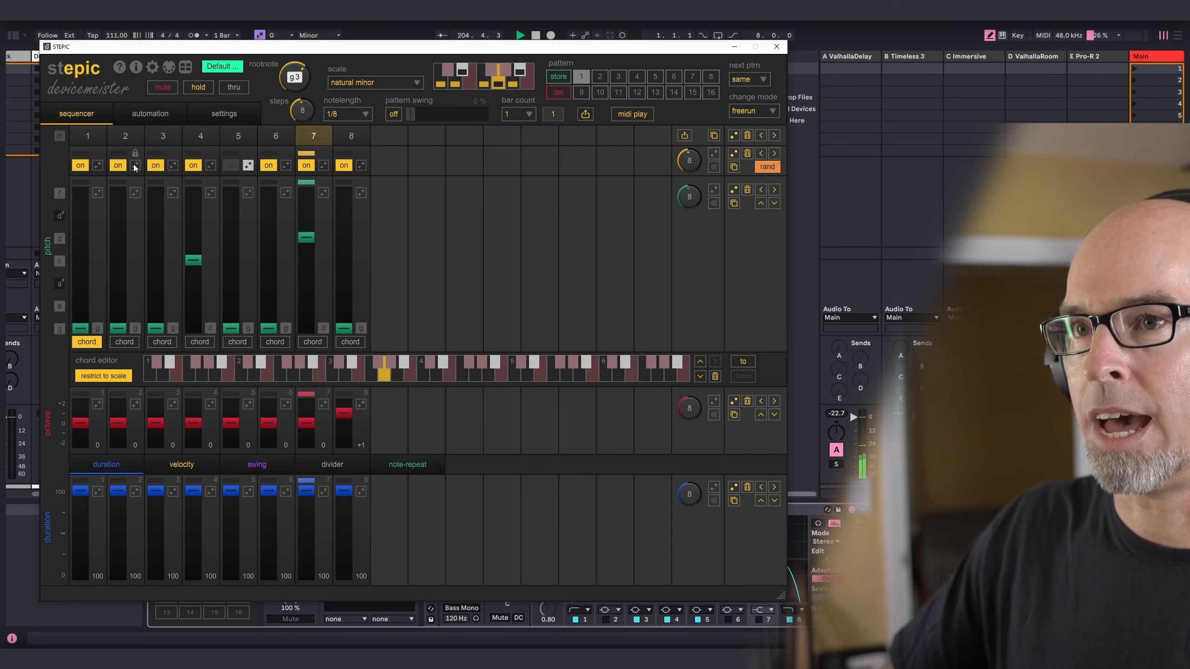
{"action": "left_click", "coordinate": [117, 165]}
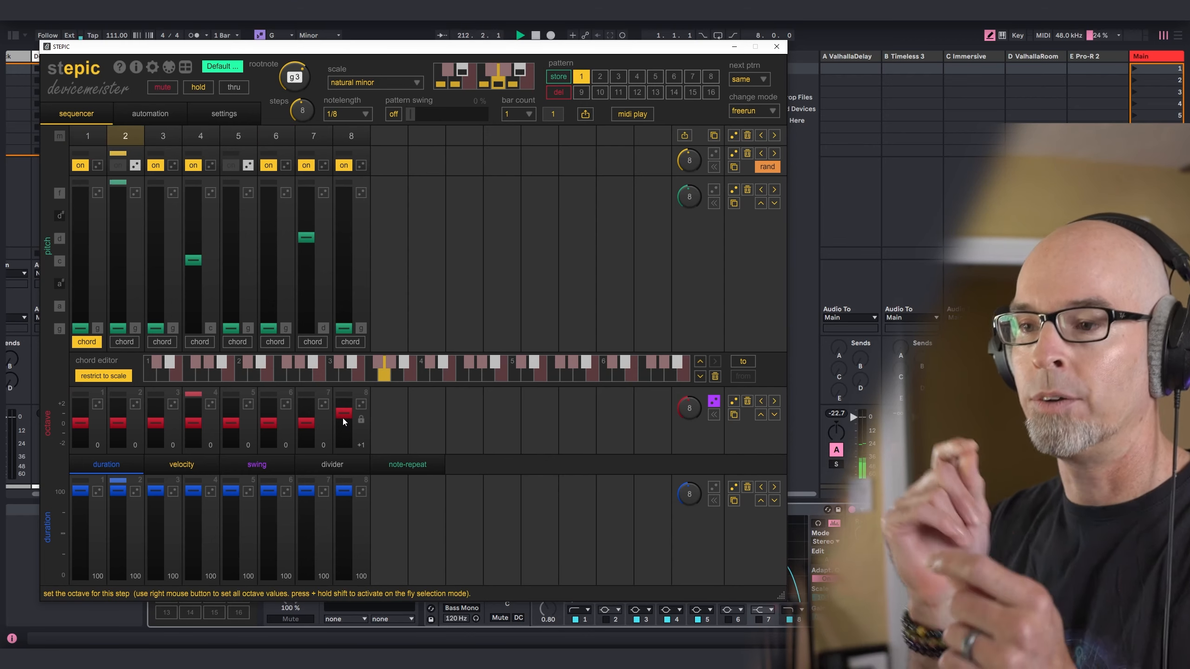
Step: Randomize the step velocities, set step 8's divider to 2, and close the Stepic editor
{"action": "left_click", "coordinate": [180, 465]}
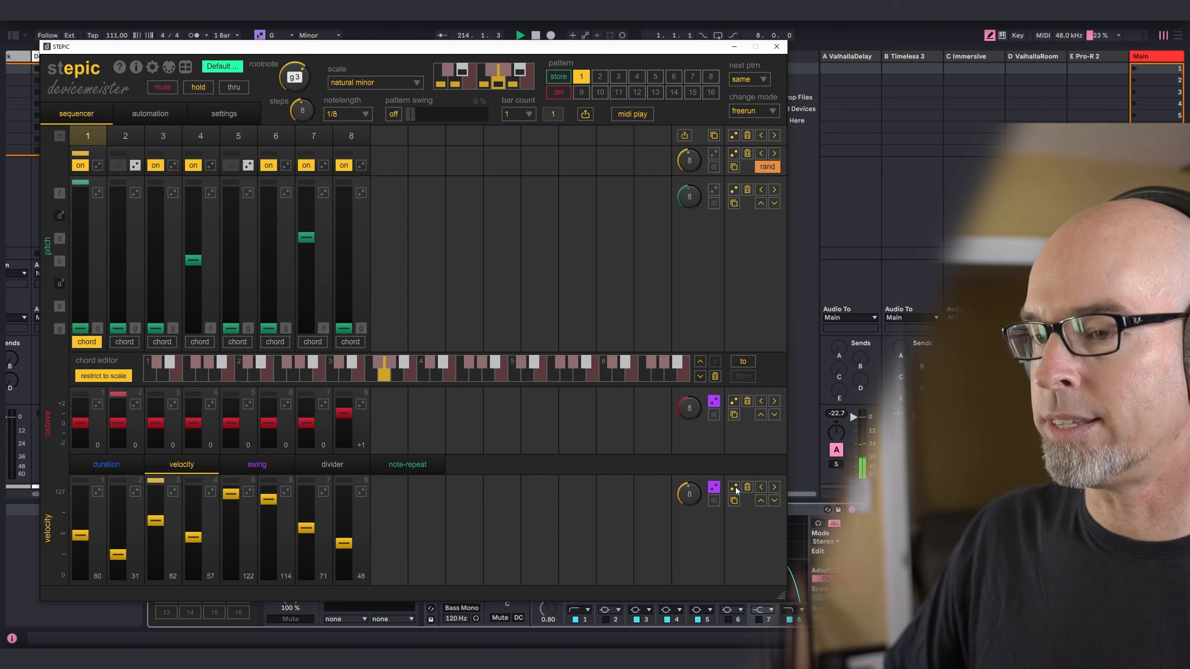
{"action": "left_click", "coordinate": [712, 487]}
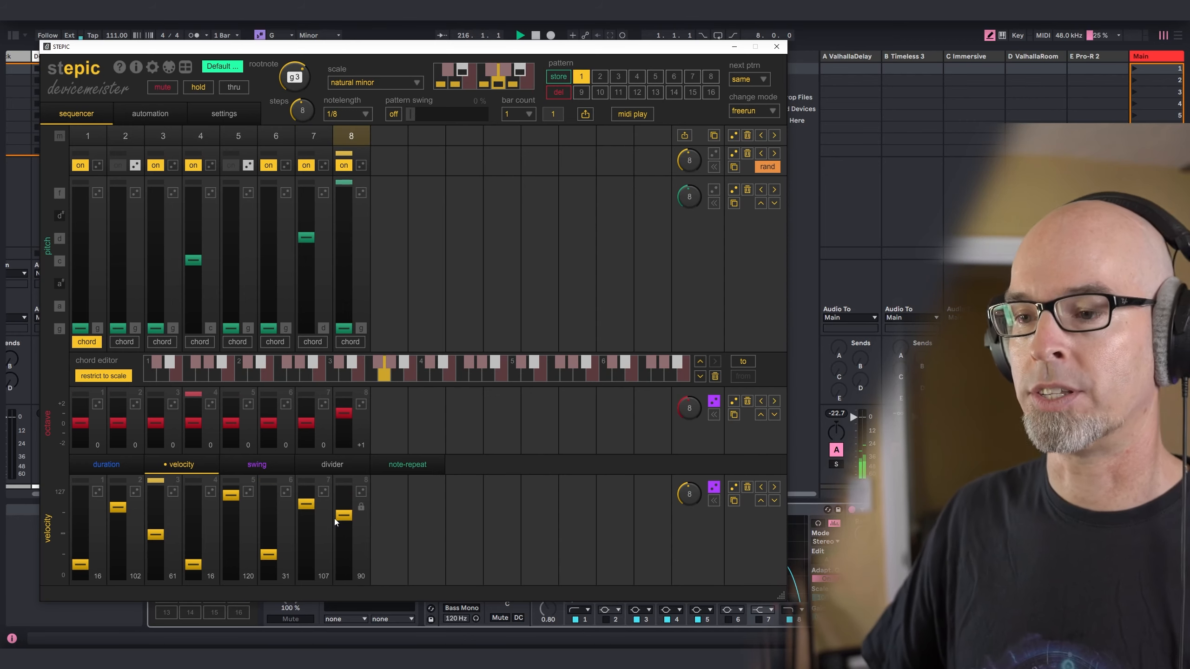
{"action": "left_click", "coordinate": [332, 465]}
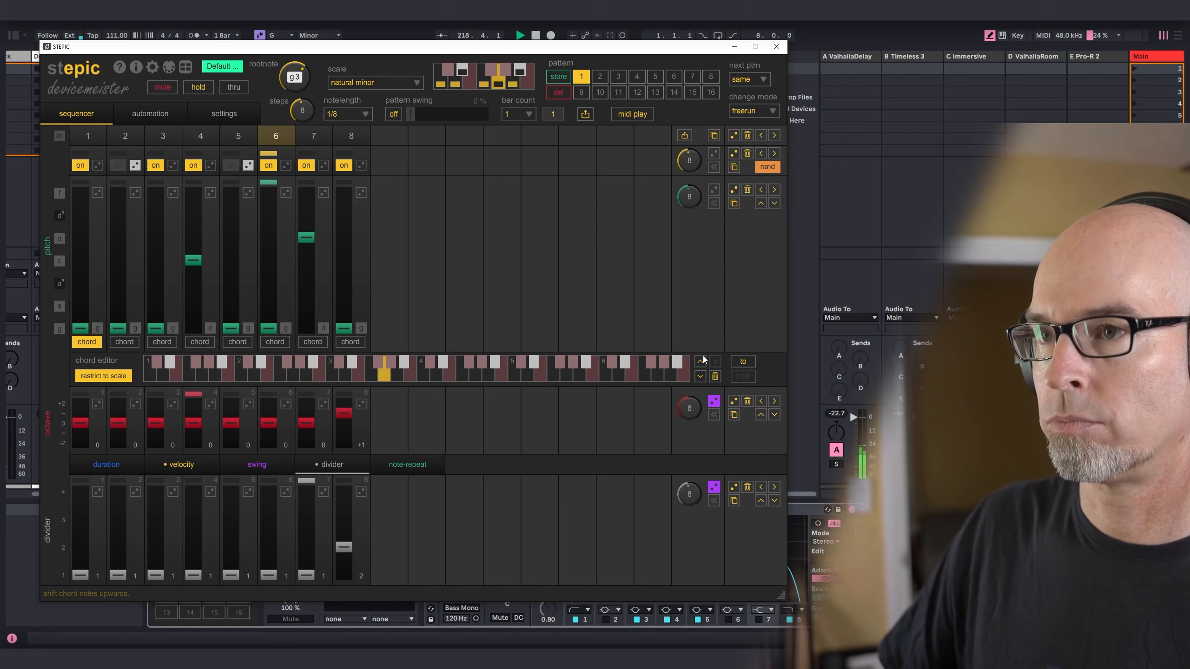
{"action": "left_click", "coordinate": [775, 46]}
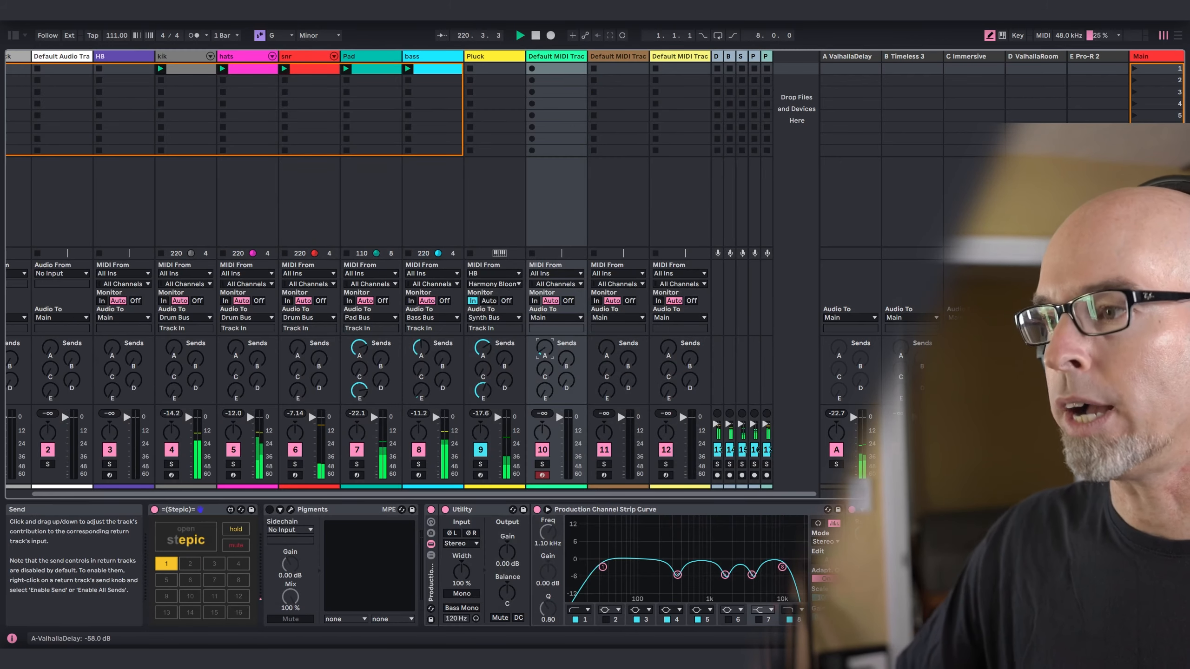
Step: Route the Pluck track's Audio To output to the Synth Bus
{"action": "left_click", "coordinate": [556, 317]}
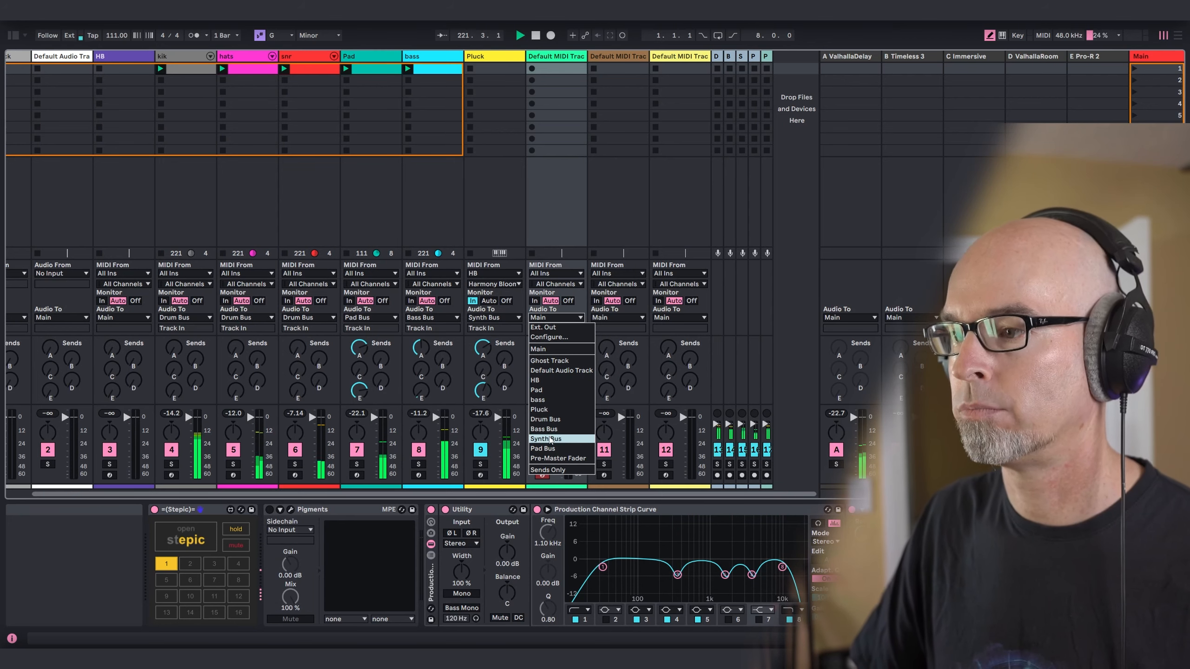
{"action": "left_click", "coordinate": [547, 439]}
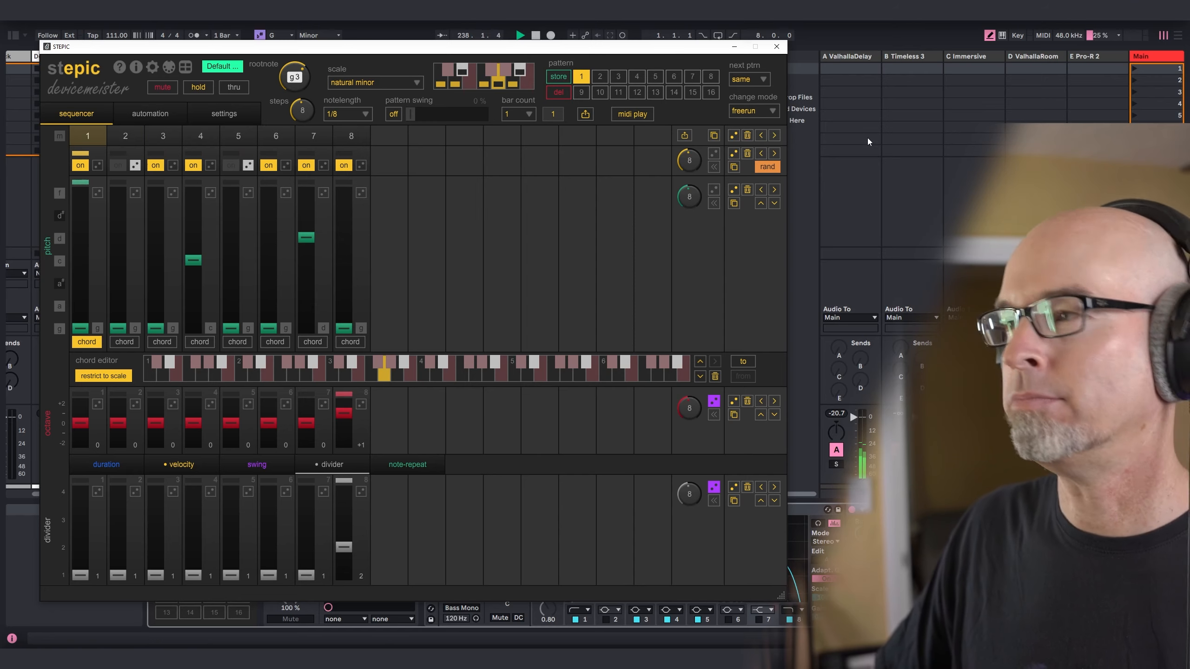
Step: Close the Stepic editor and bring up the Pigments synth window
{"action": "left_click", "coordinate": [775, 46]}
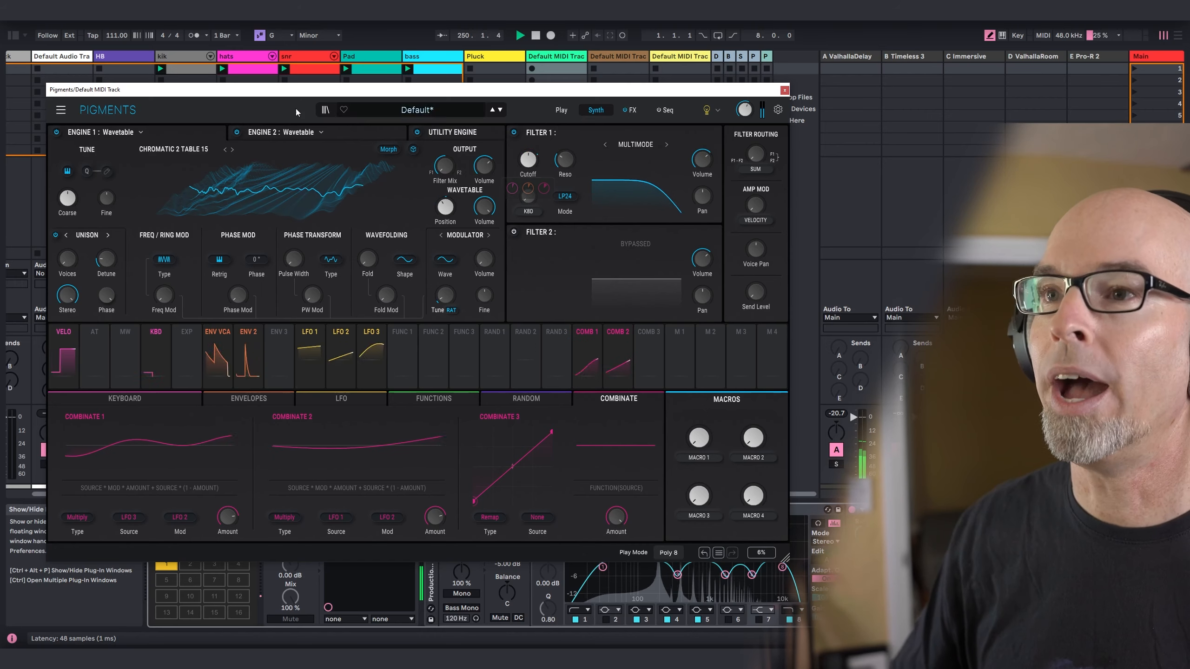
Step: Close the Pigments and Stepic plug-in windows so Live's Session mixer shows again
{"action": "left_click", "coordinate": [221, 150]}
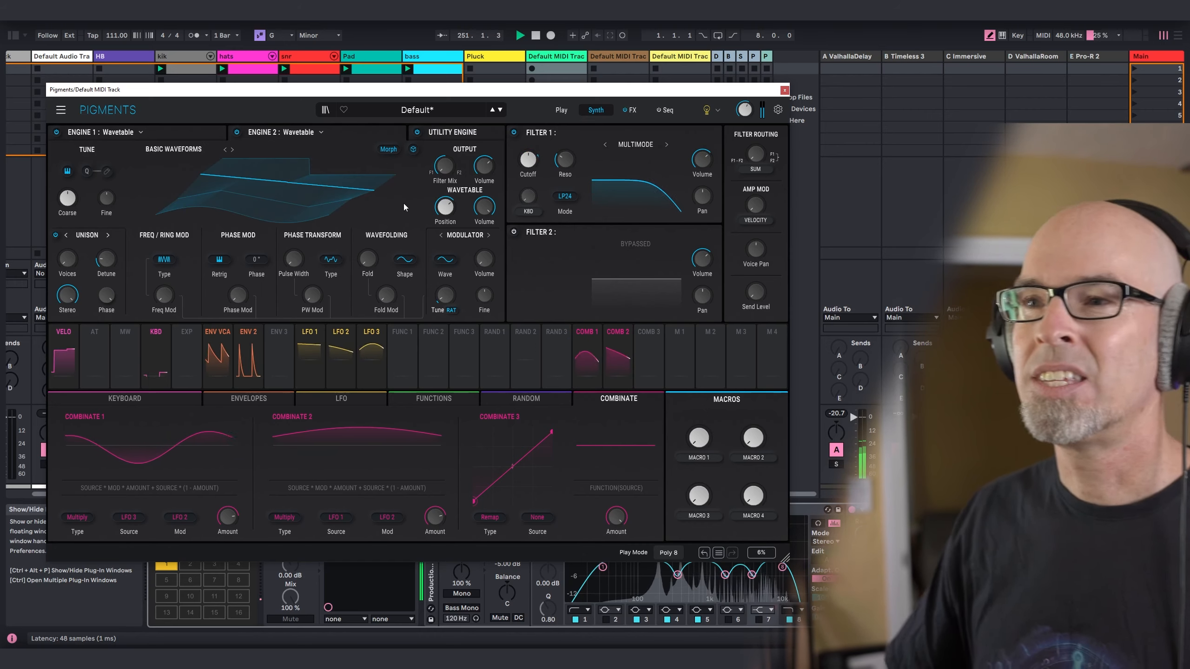
{"action": "left_click_drag", "start_coordinate": [444, 208], "coordinate": [444, 197]}
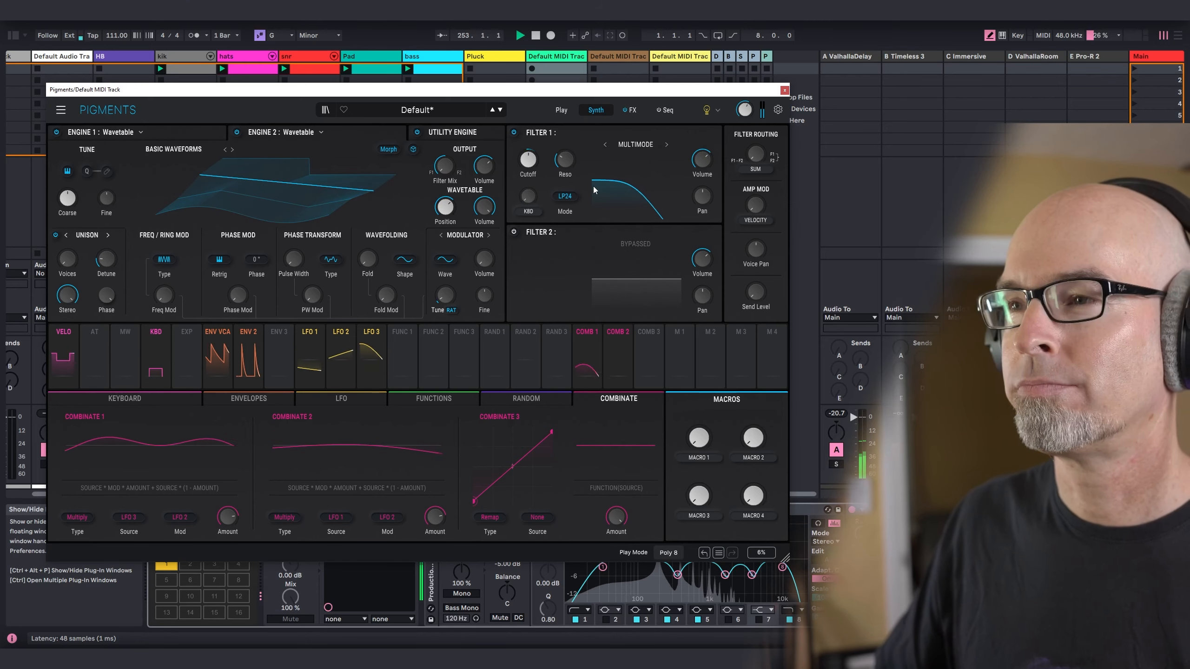
{"action": "left_click", "coordinate": [785, 90]}
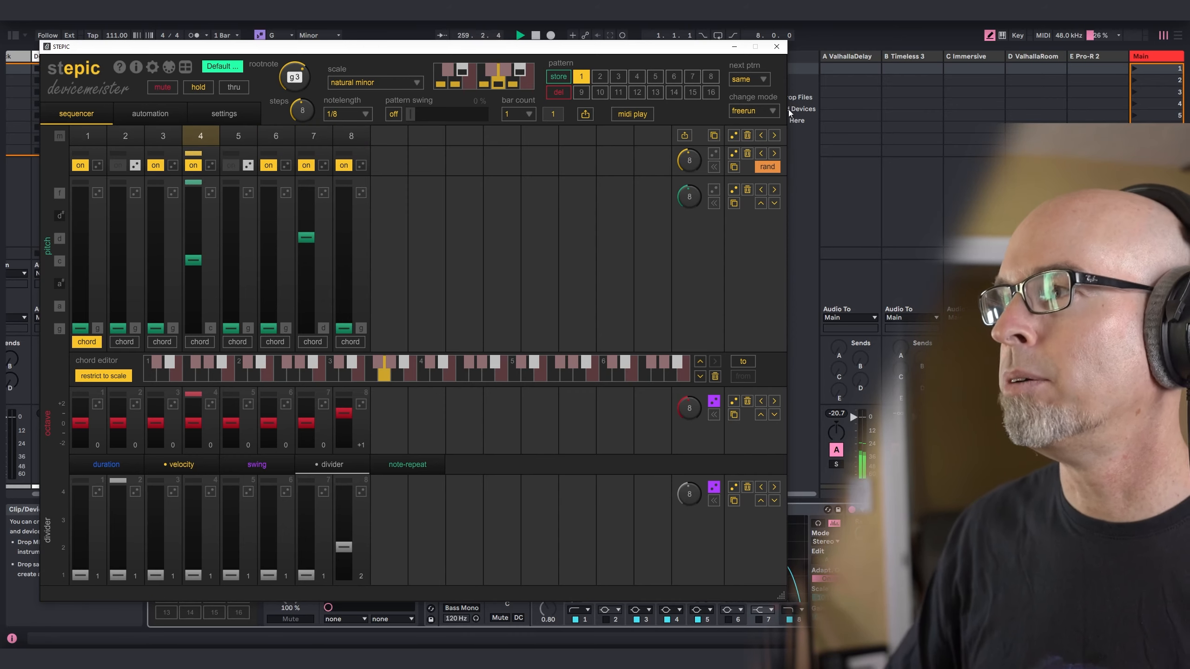
{"action": "left_click", "coordinate": [775, 46]}
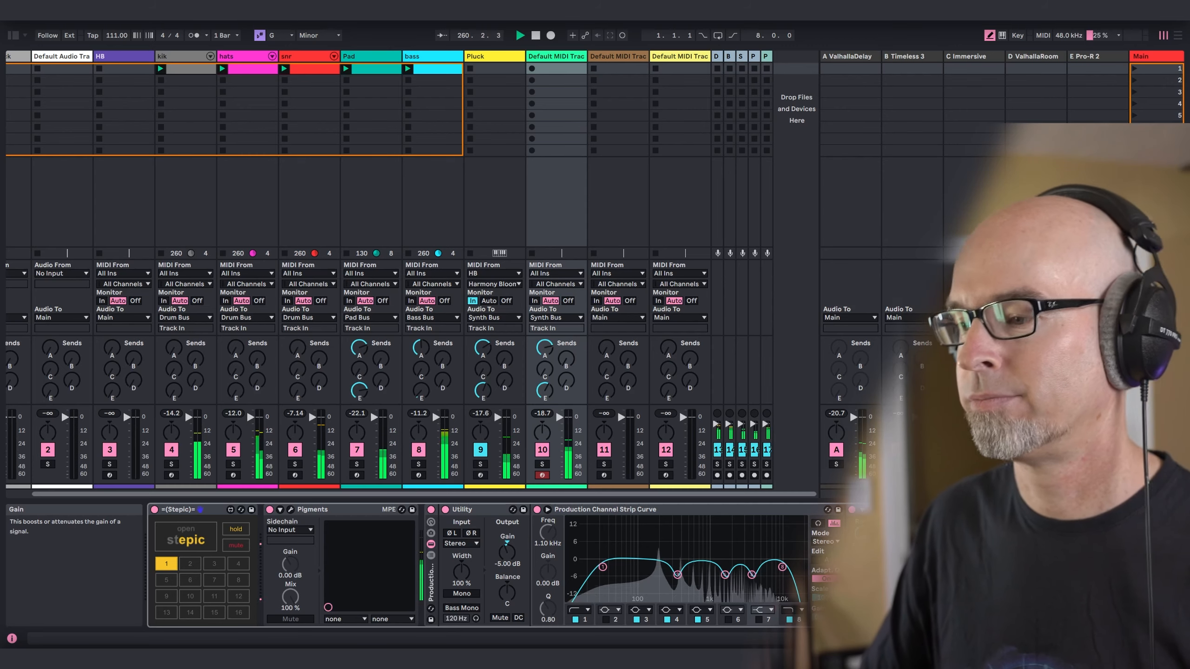